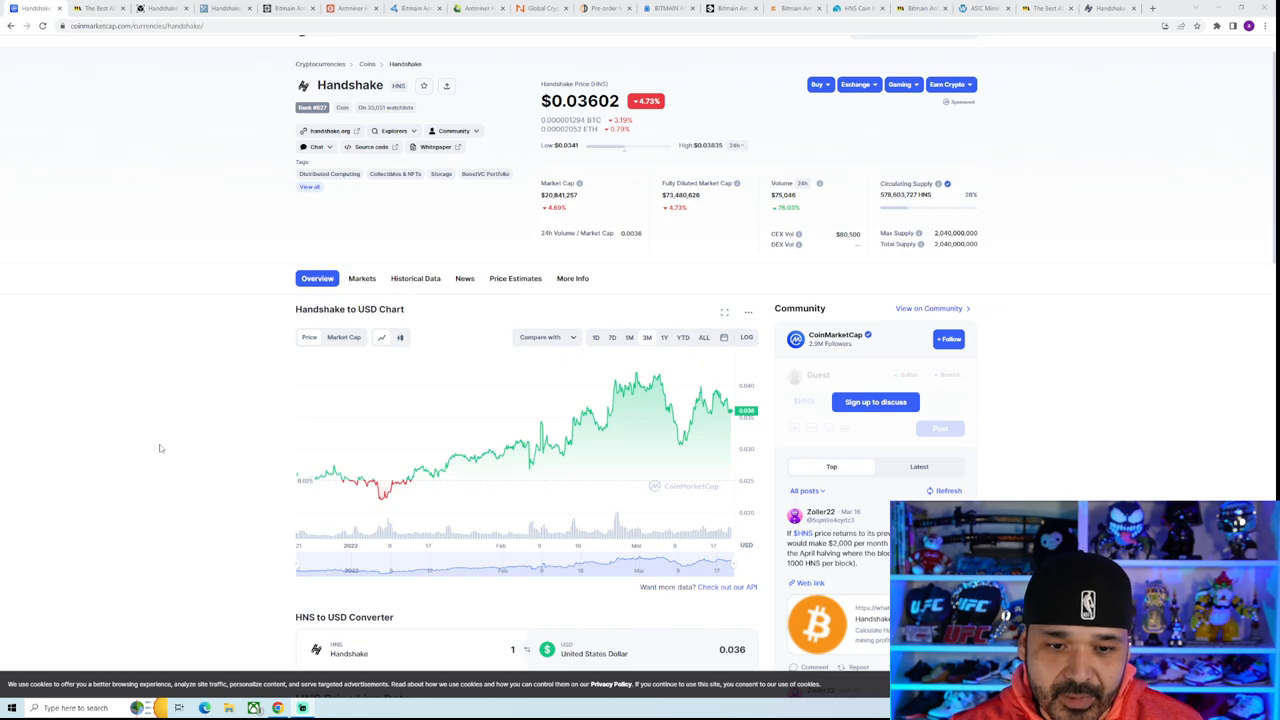
{"action": "mouse_move", "coordinate": [685, 388]}
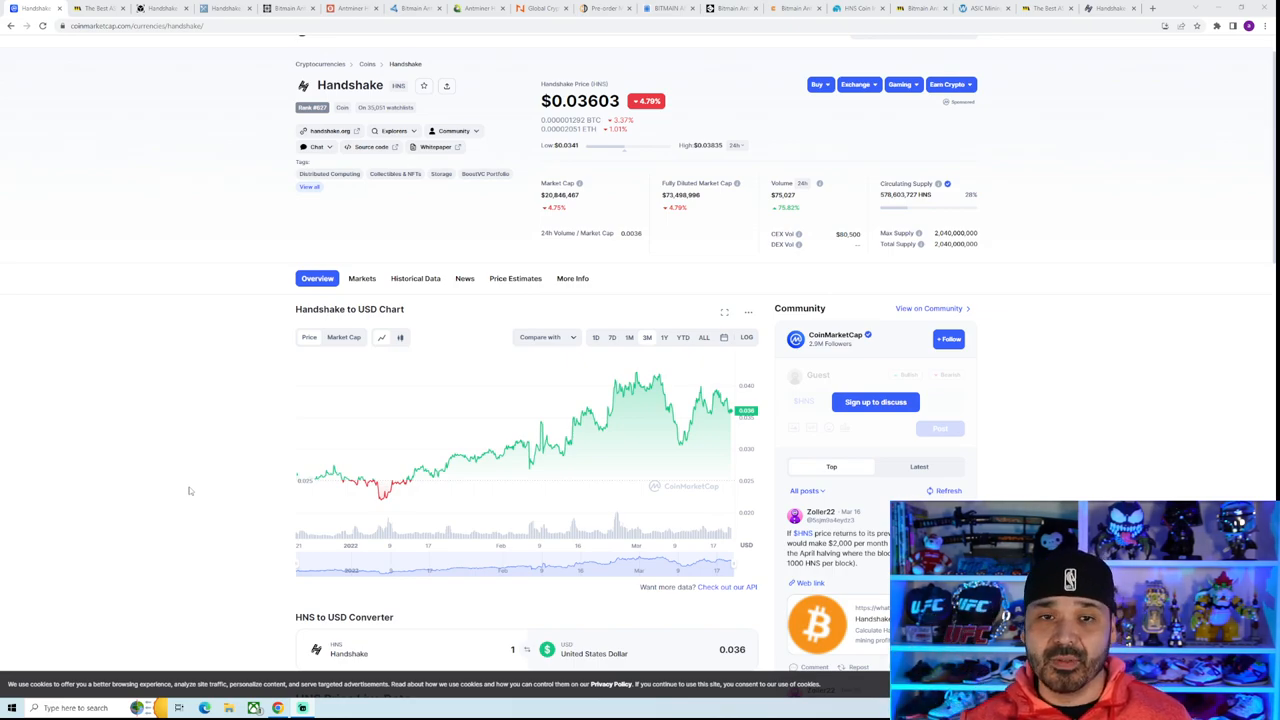
{"action": "mouse_move", "coordinate": [151, 467]}
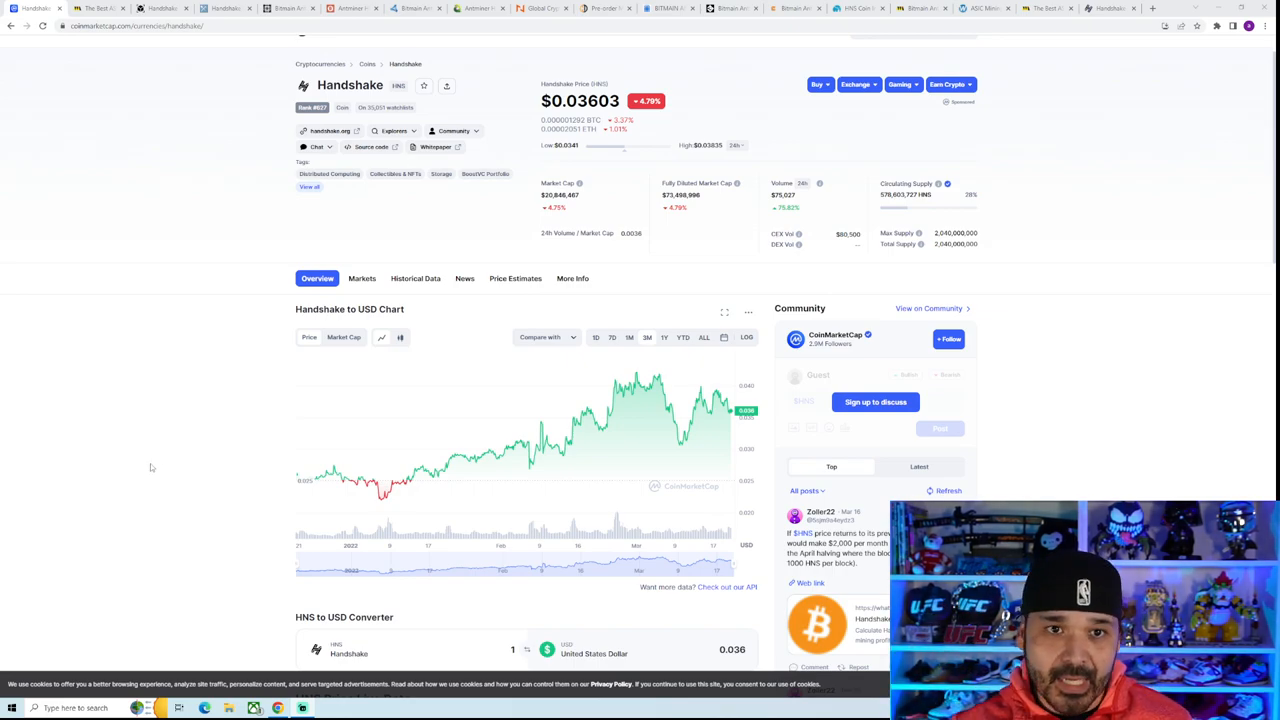
{"action": "mouse_move", "coordinate": [160, 463]}
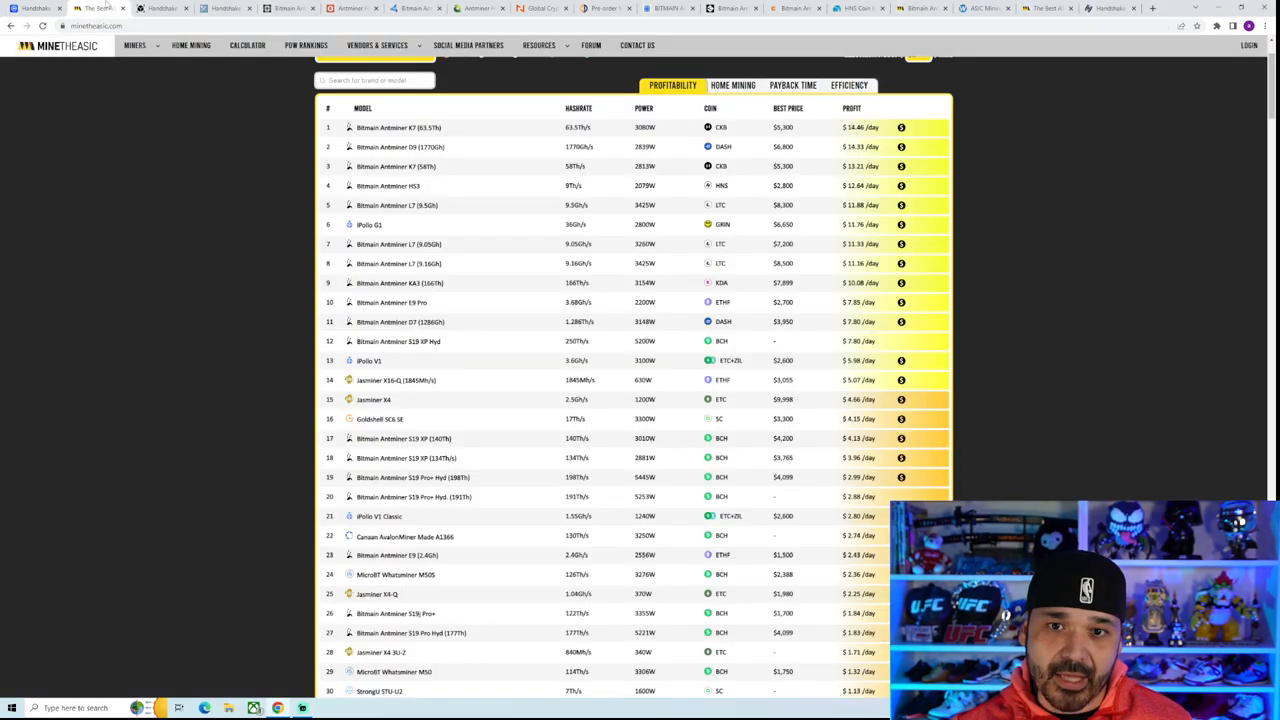
{"action": "scroll", "scroll_direction": "up", "scroll_amount": 3}
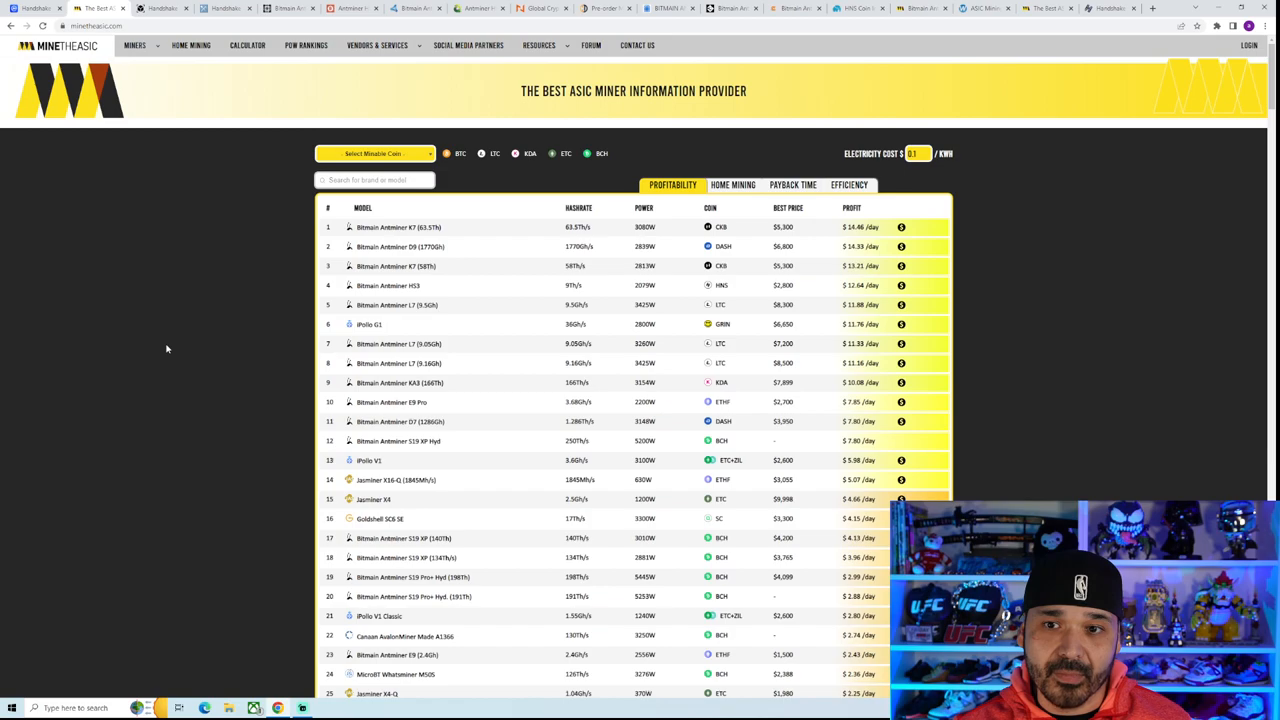
{"action": "mouse_move", "coordinate": [151, 338]}
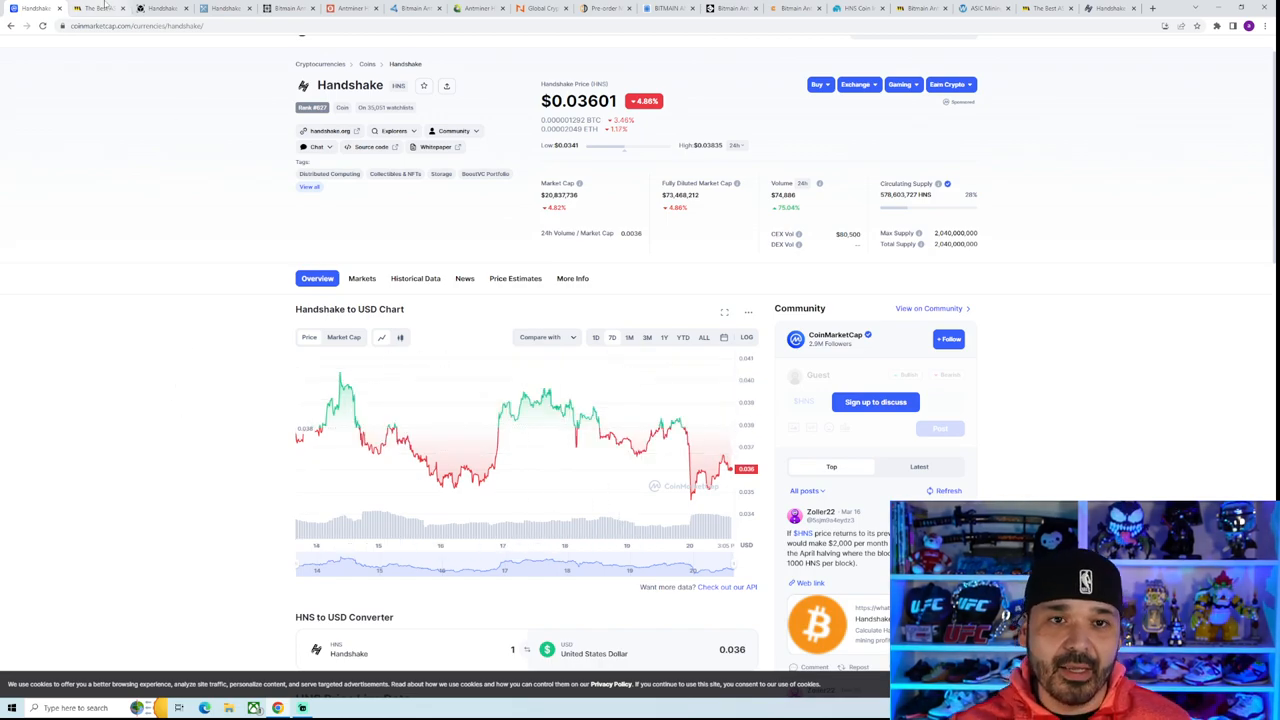
{"action": "left_click", "coordinate": [160, 8]}
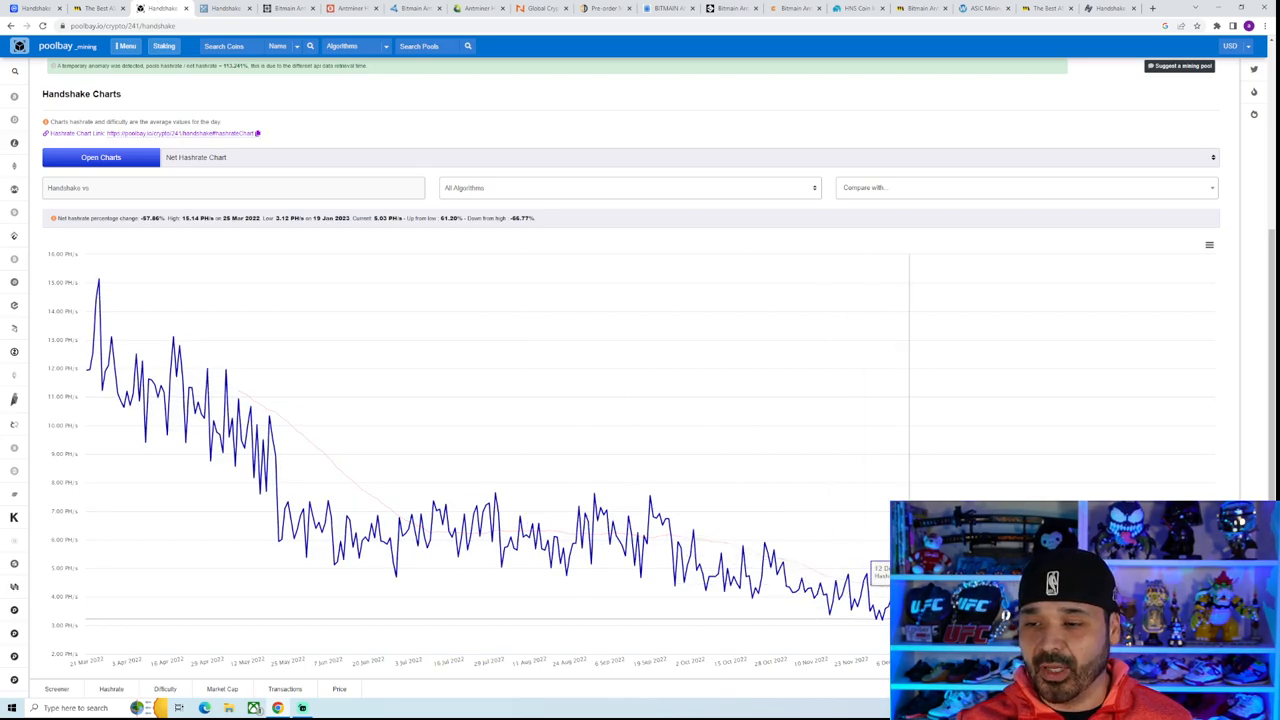
{"action": "mouse_move", "coordinate": [300, 520]}
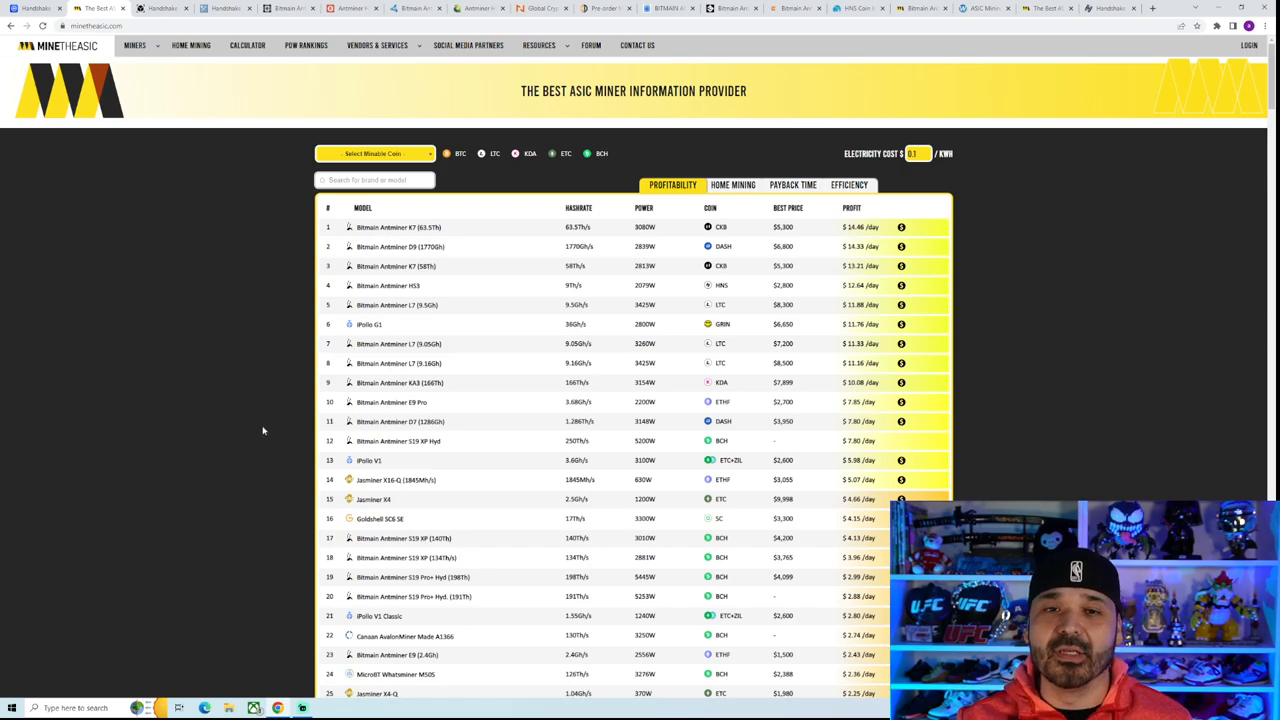
{"action": "mouse_move", "coordinate": [266, 428]}
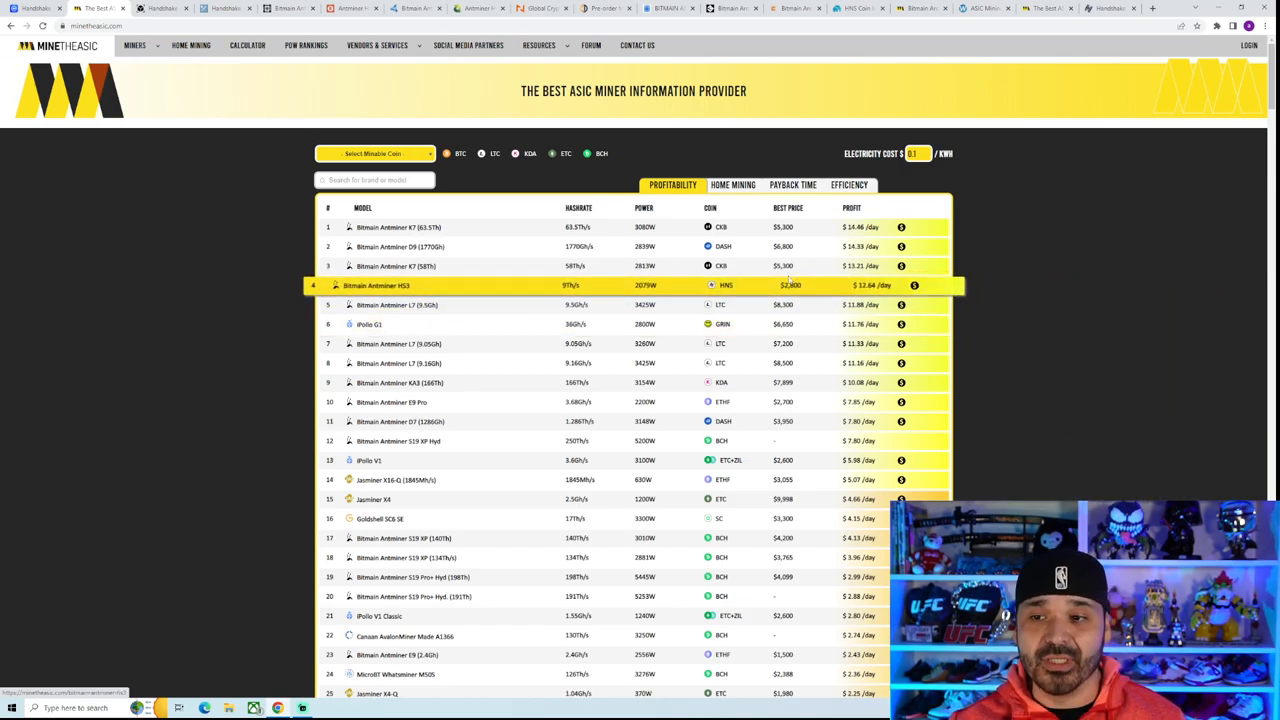
{"action": "mouse_move", "coordinate": [675, 285]}
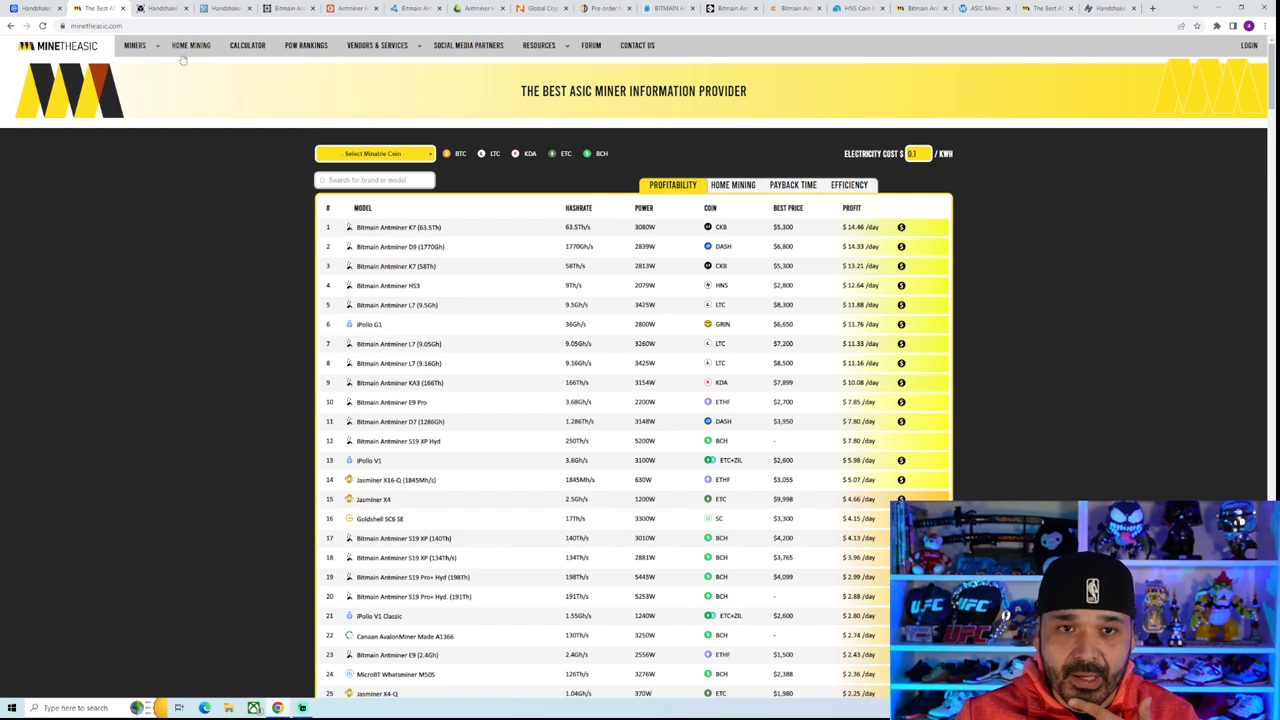
Switch to the PoolBay tab showing the Handshake network hashrate chart
{"action": "left_click", "coordinate": [160, 8]}
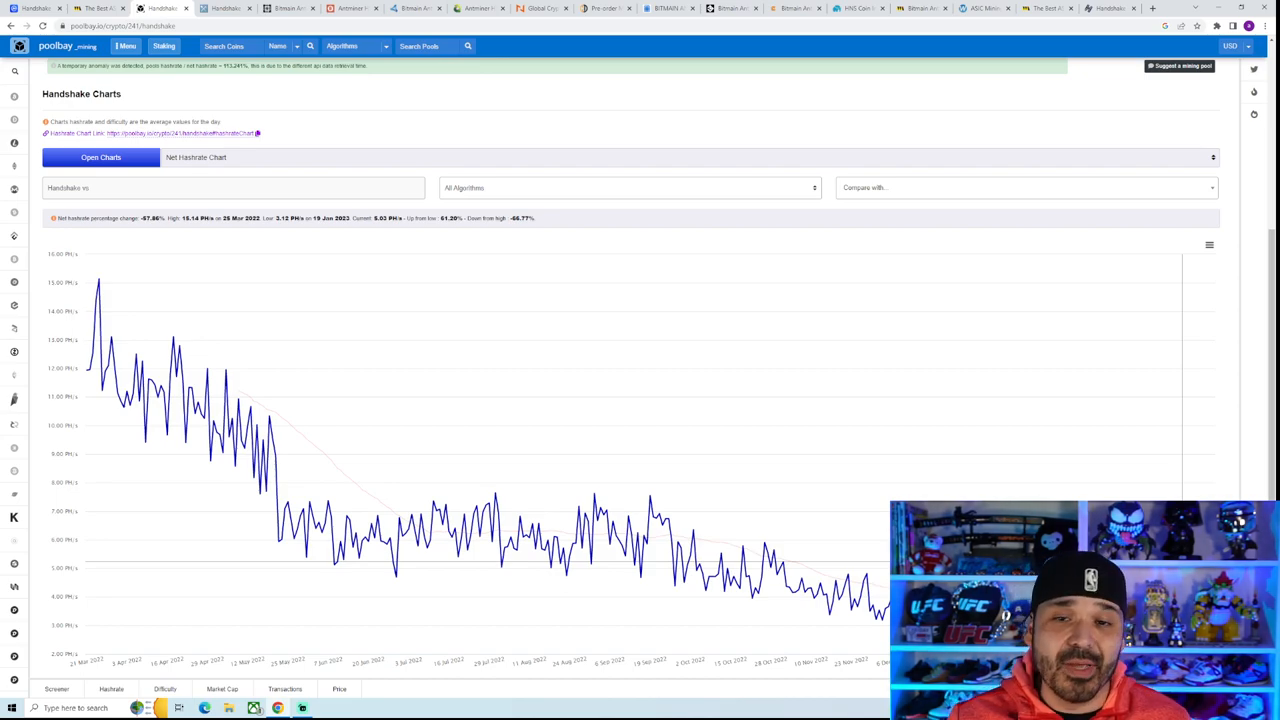
{"action": "mouse_move", "coordinate": [570, 383]}
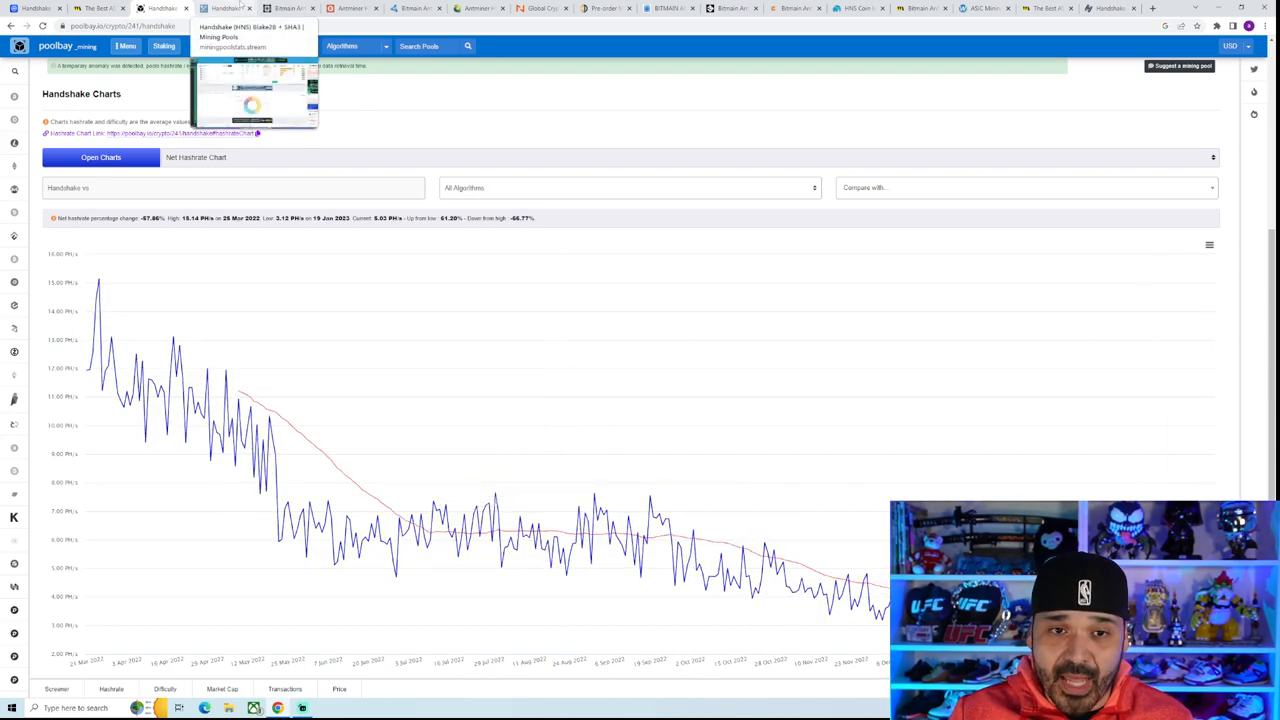
{"action": "mouse_move", "coordinate": [485, 515]}
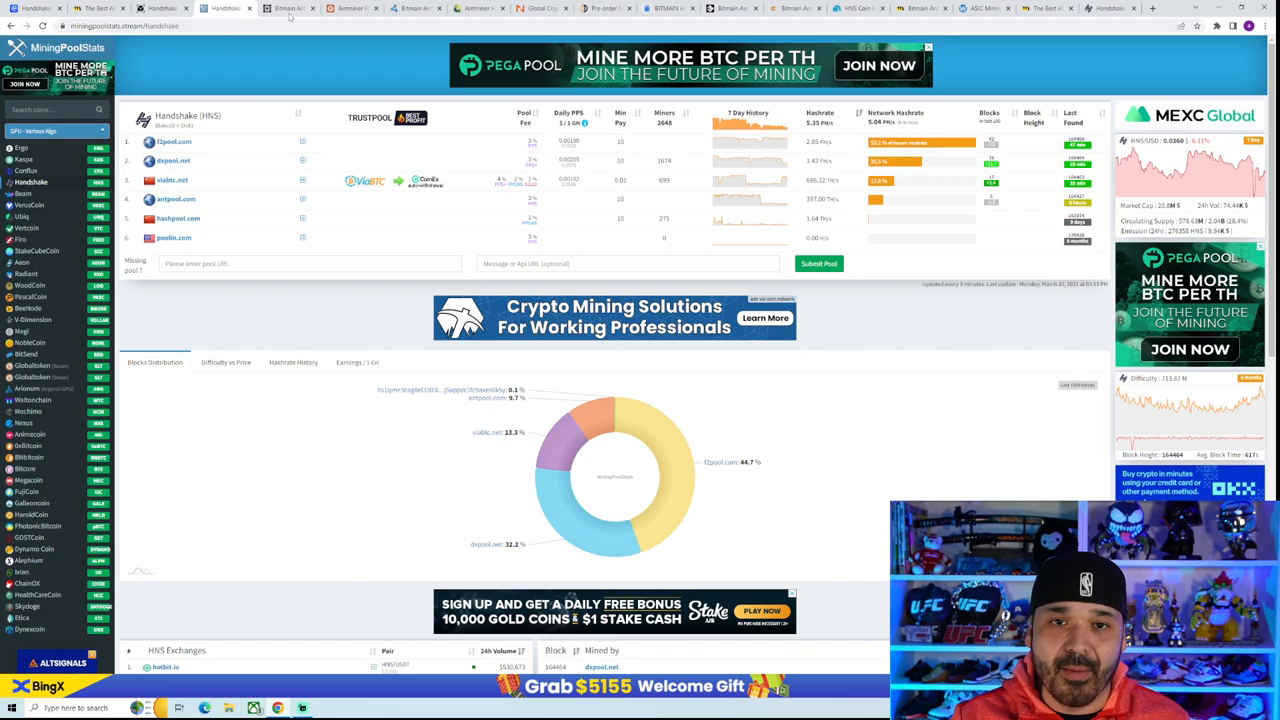
{"action": "mouse_move", "coordinate": [369, 424]}
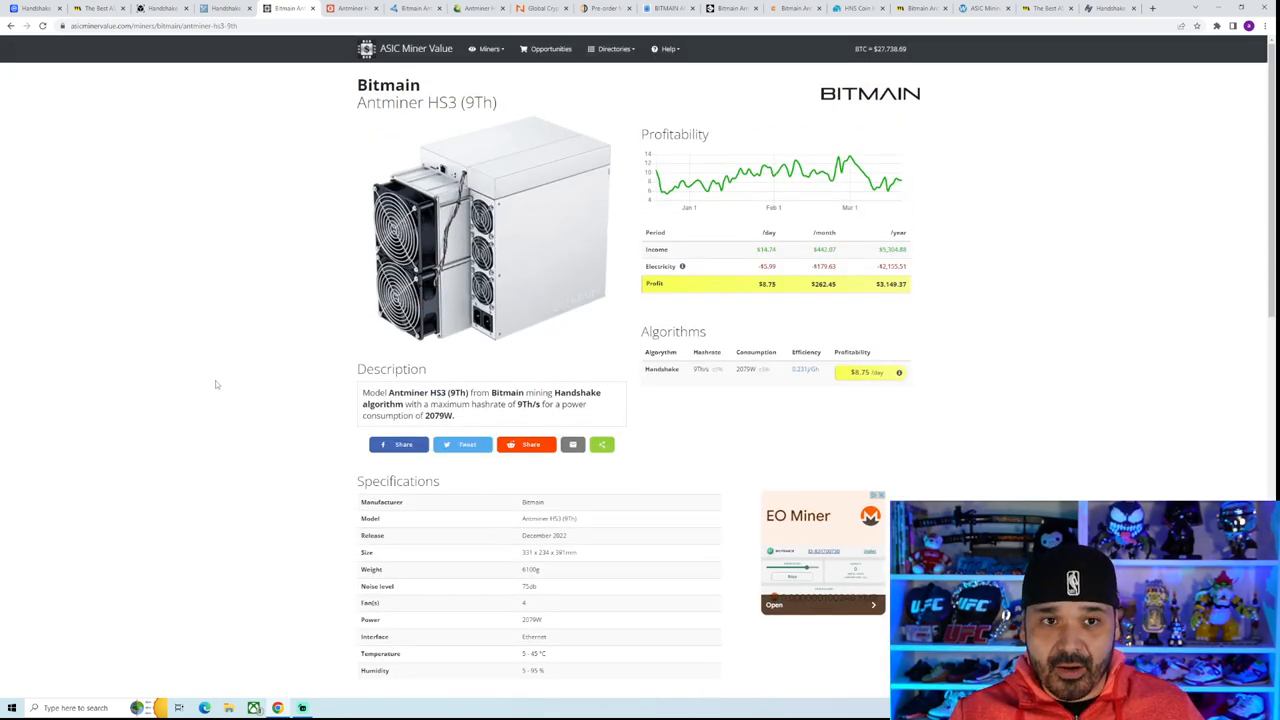
{"action": "mouse_move", "coordinate": [237, 389]}
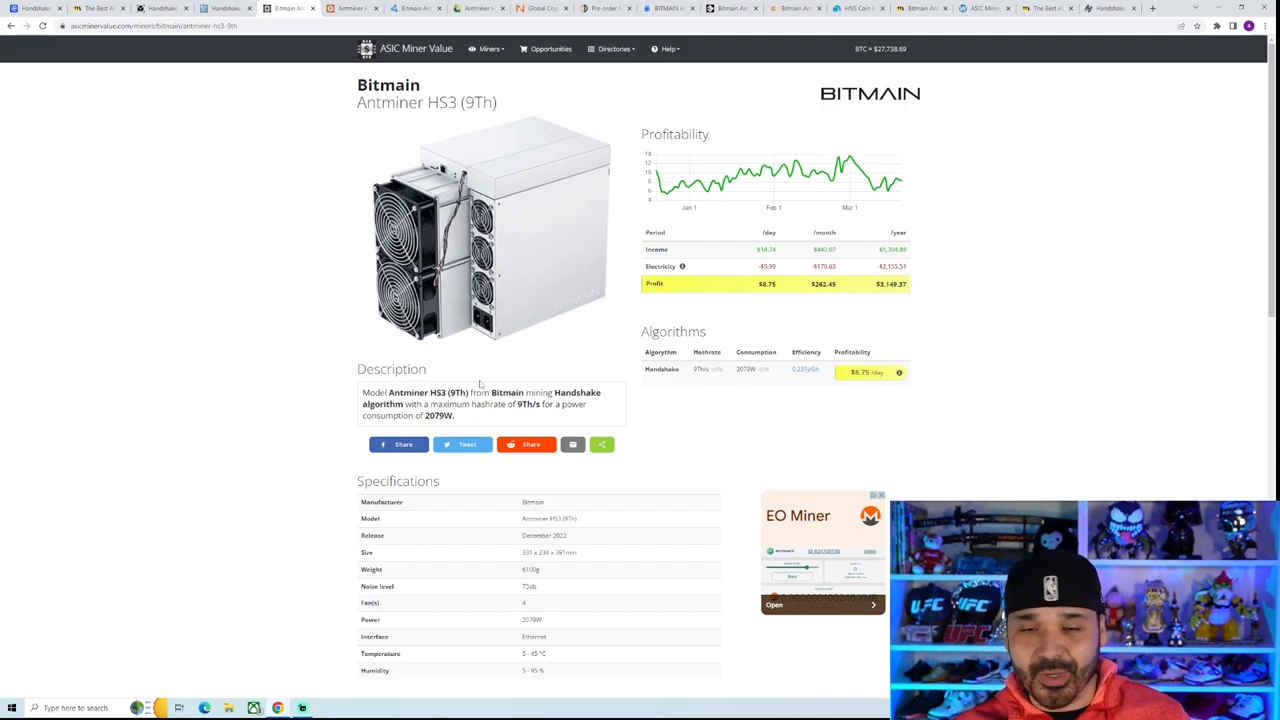
{"action": "mouse_move", "coordinate": [293, 564]}
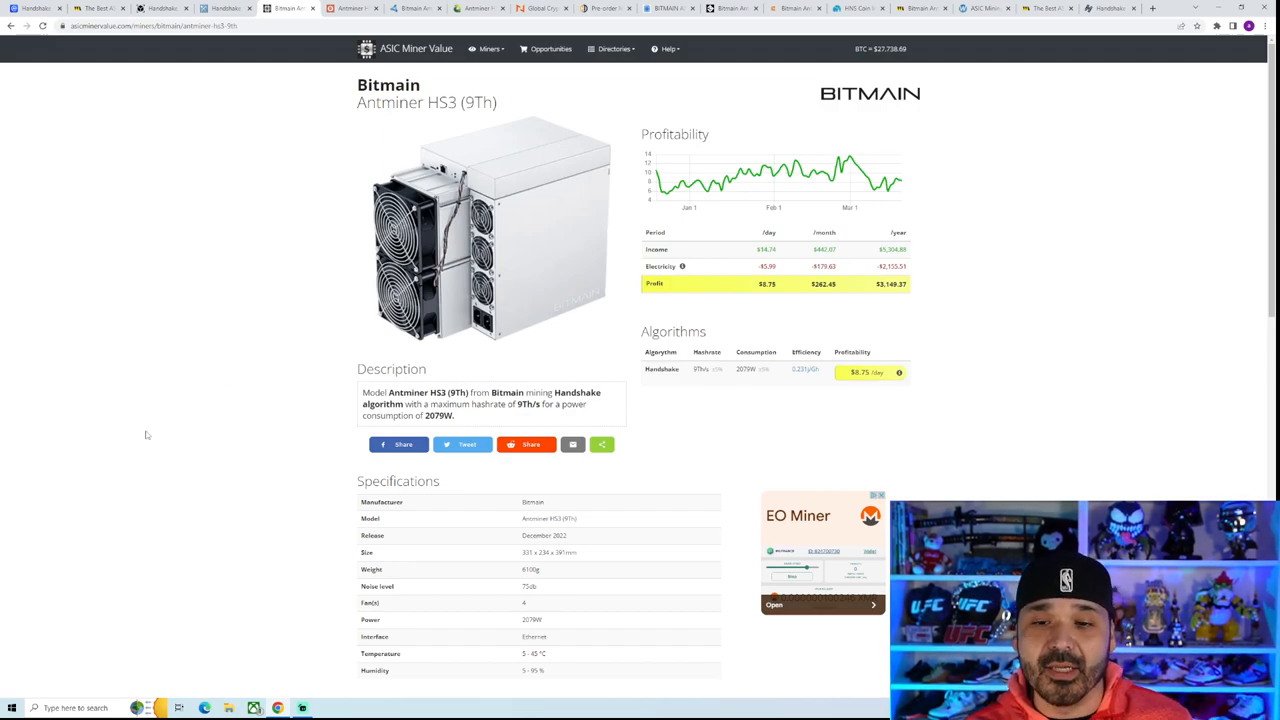
{"action": "mouse_move", "coordinate": [330, 546]}
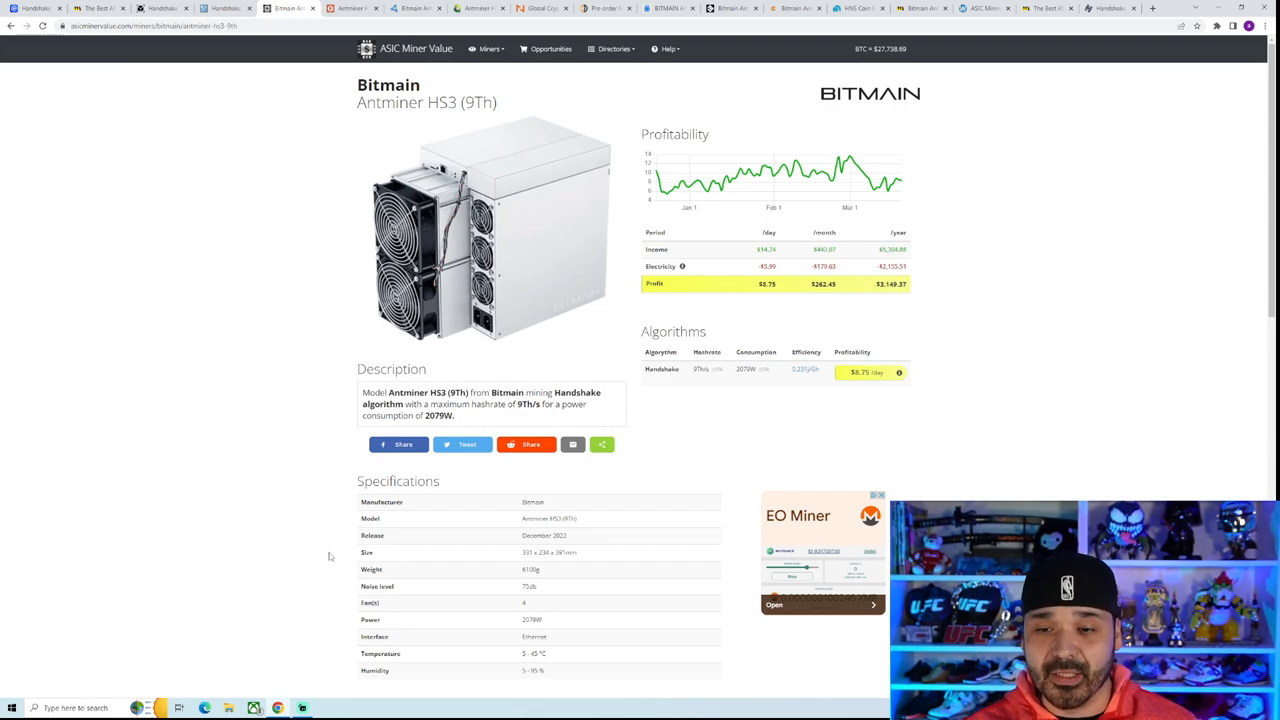
Scroll down to the Antminer HS3 'Where to buy?' table with store prices and ROI days
{"action": "scroll", "scroll_direction": "down", "scroll_amount": 3}
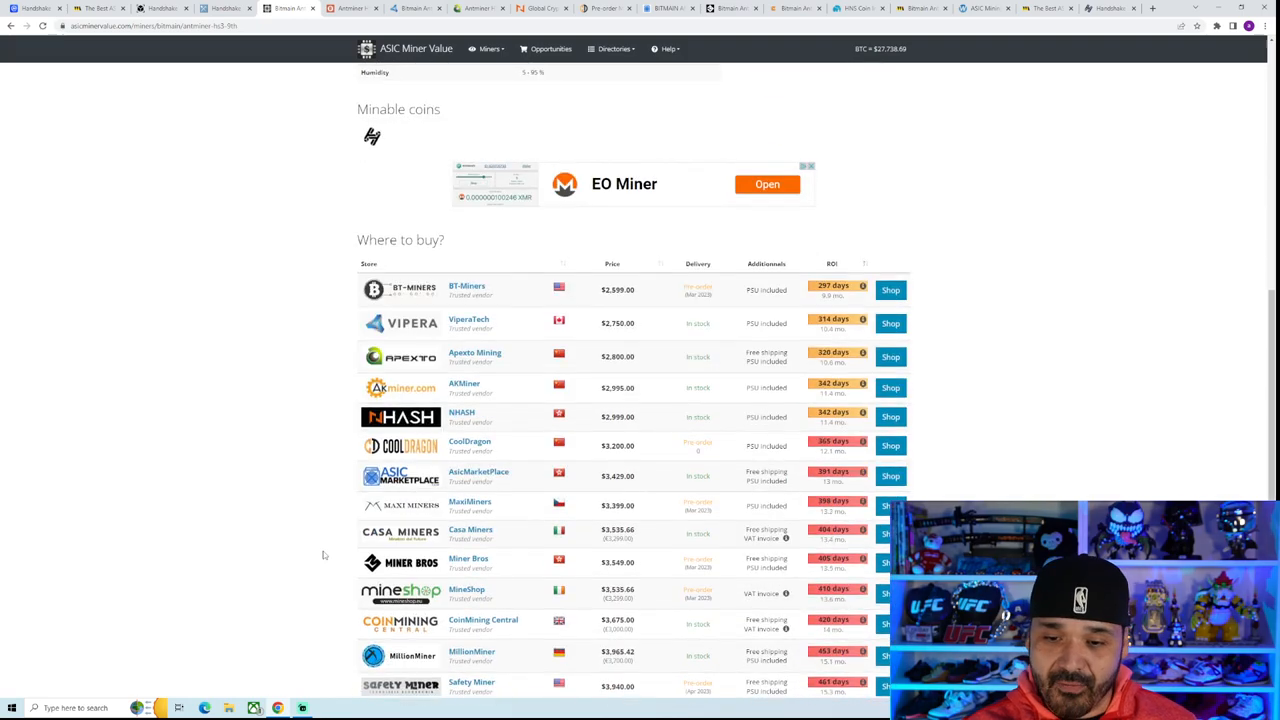
{"action": "scroll", "scroll_direction": "down", "scroll_amount": 3}
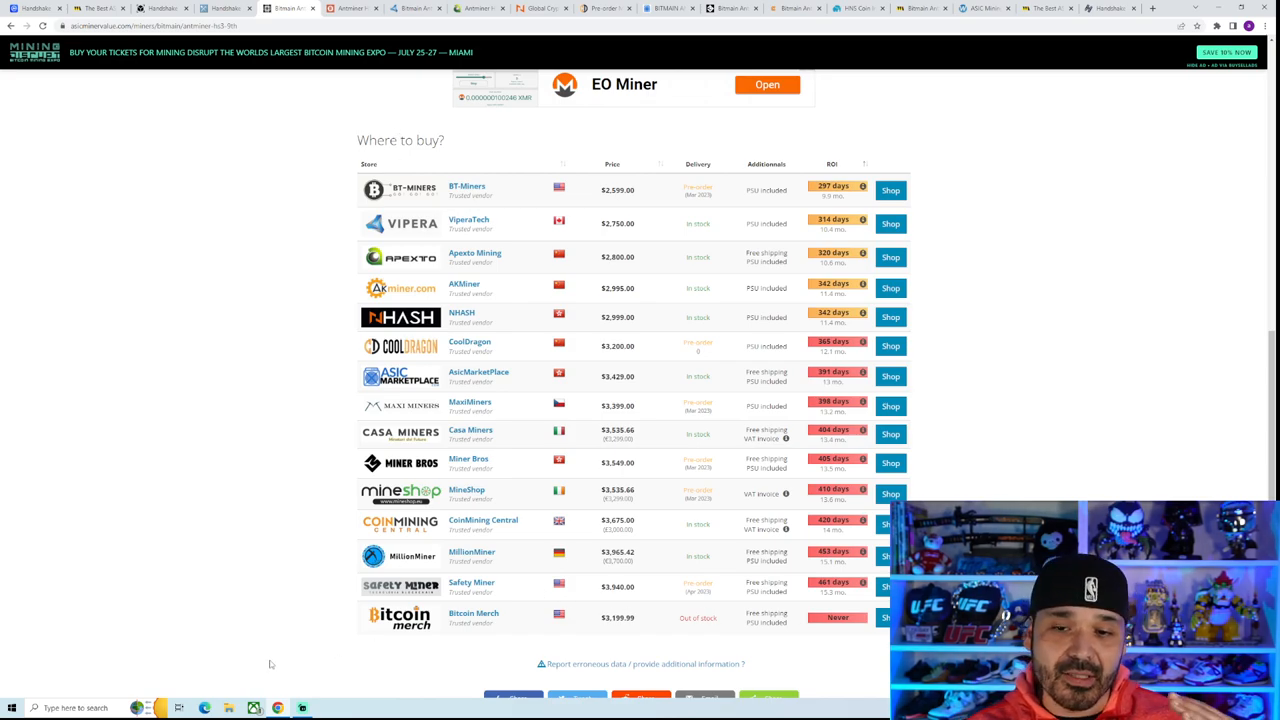
{"action": "mouse_move", "coordinate": [296, 658]}
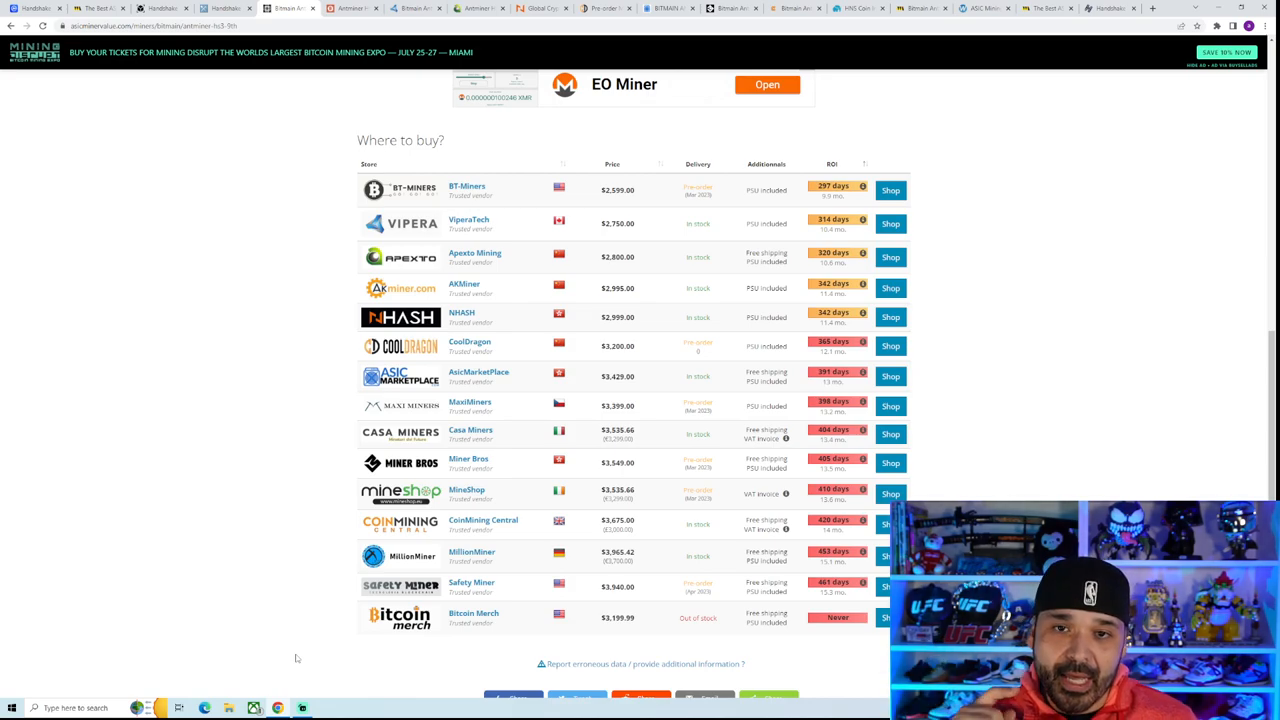
{"action": "mouse_move", "coordinate": [290, 643]}
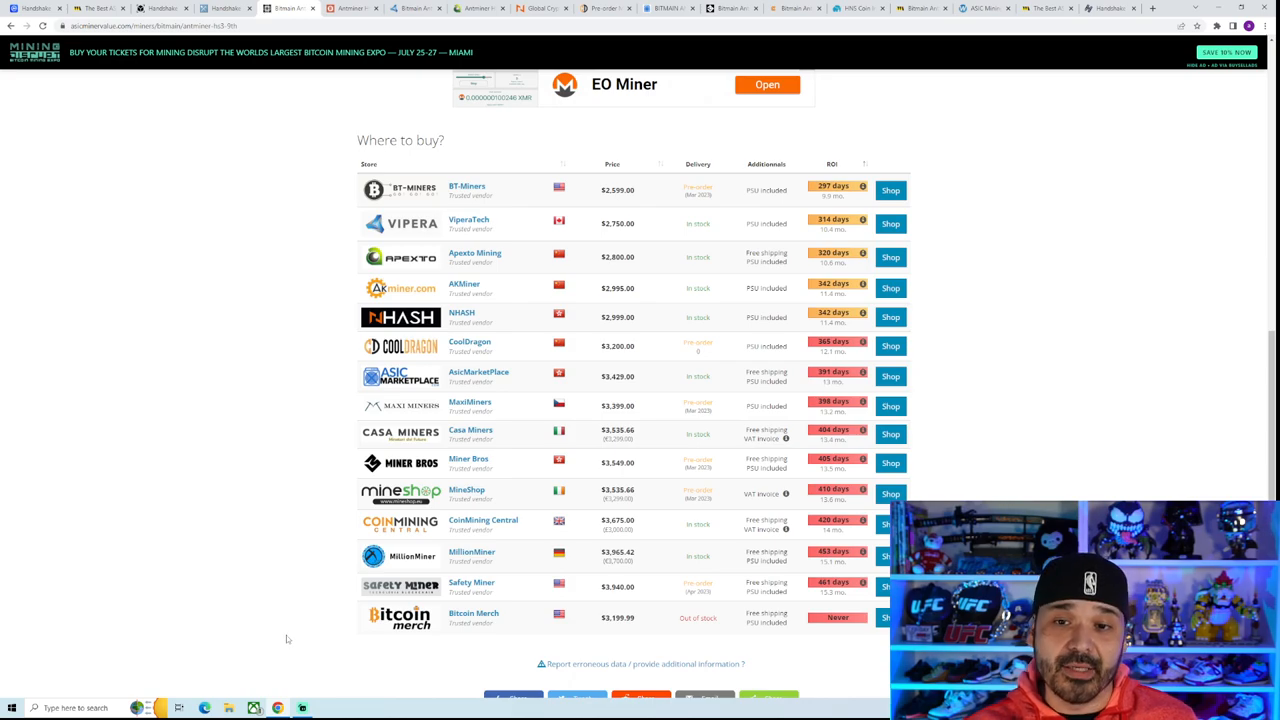
{"action": "mouse_move", "coordinate": [327, 194]}
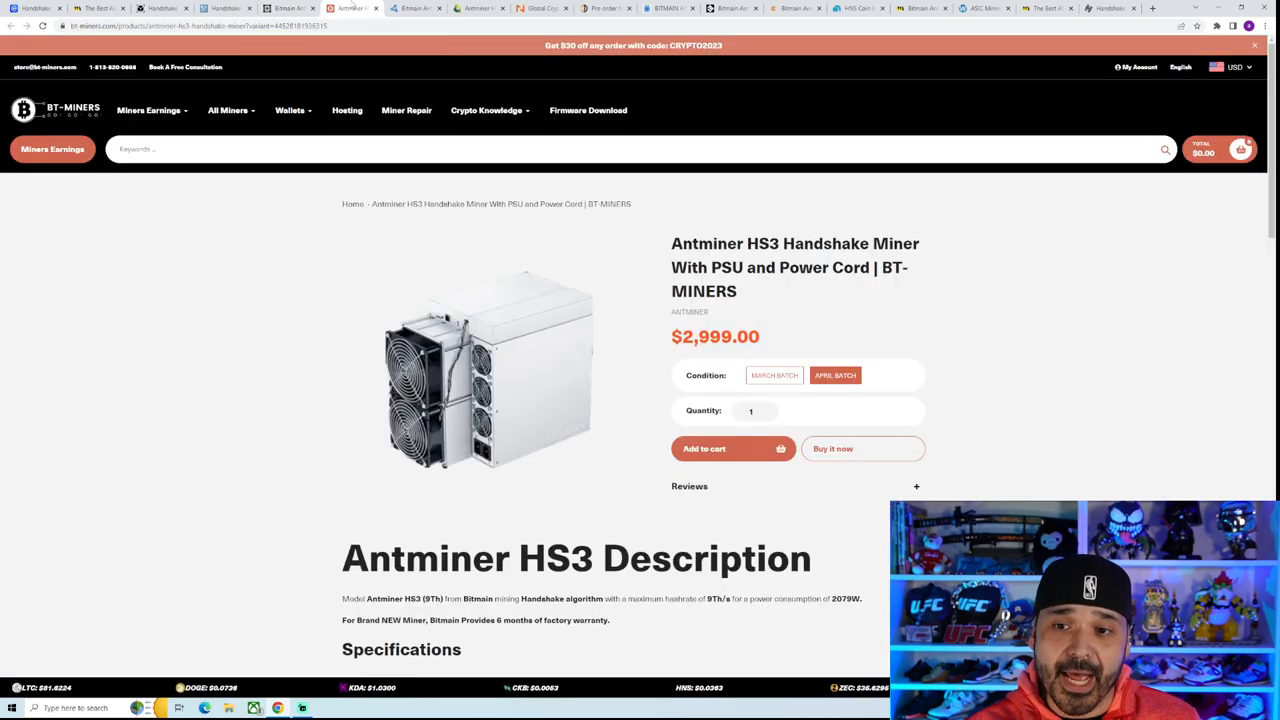
Check the BT-Miners HS3 March batch price, then view NHASH's $2999 HS3 listing
{"action": "scroll", "scroll_direction": "down", "scroll_amount": 3}
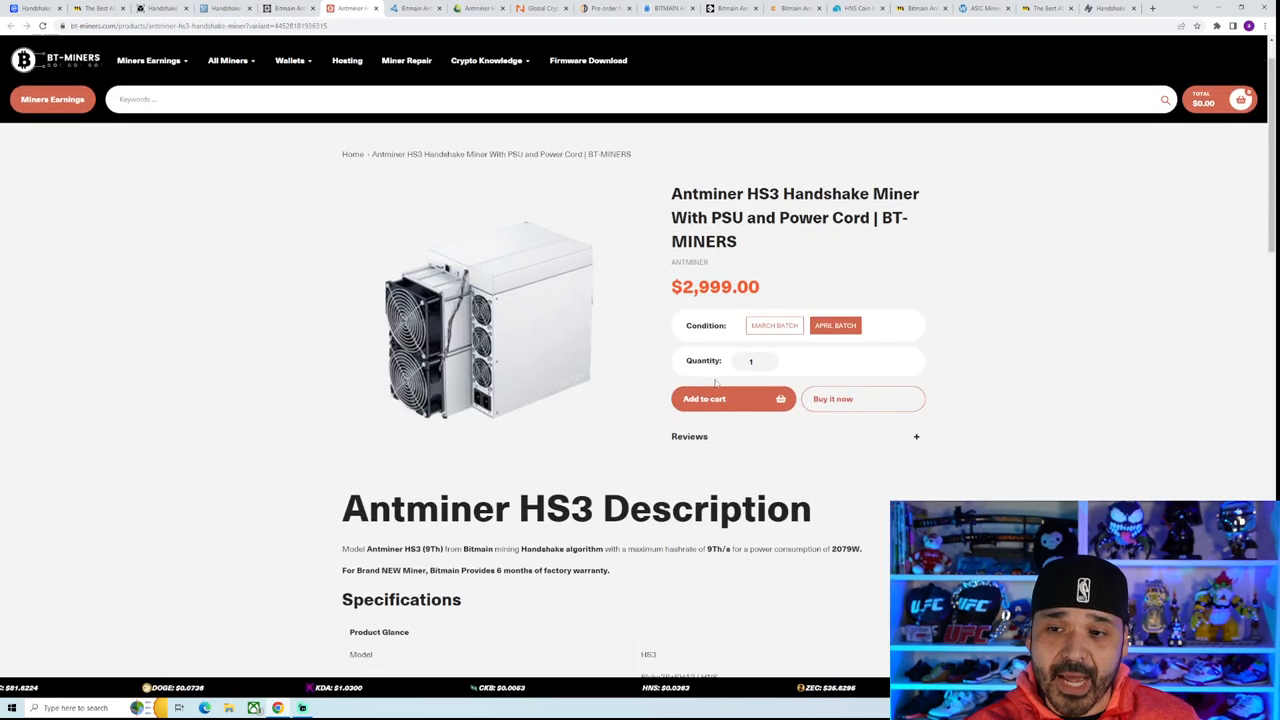
{"action": "left_click", "coordinate": [774, 325]}
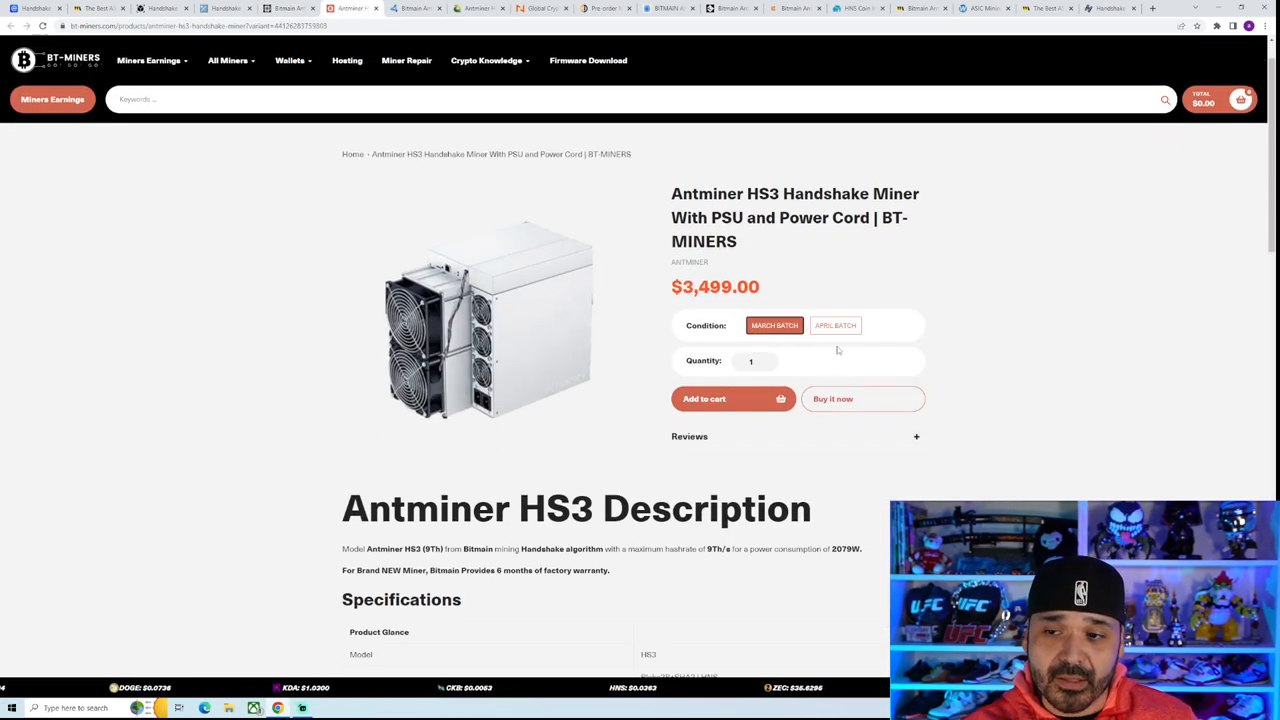
{"action": "left_click", "coordinate": [835, 325]}
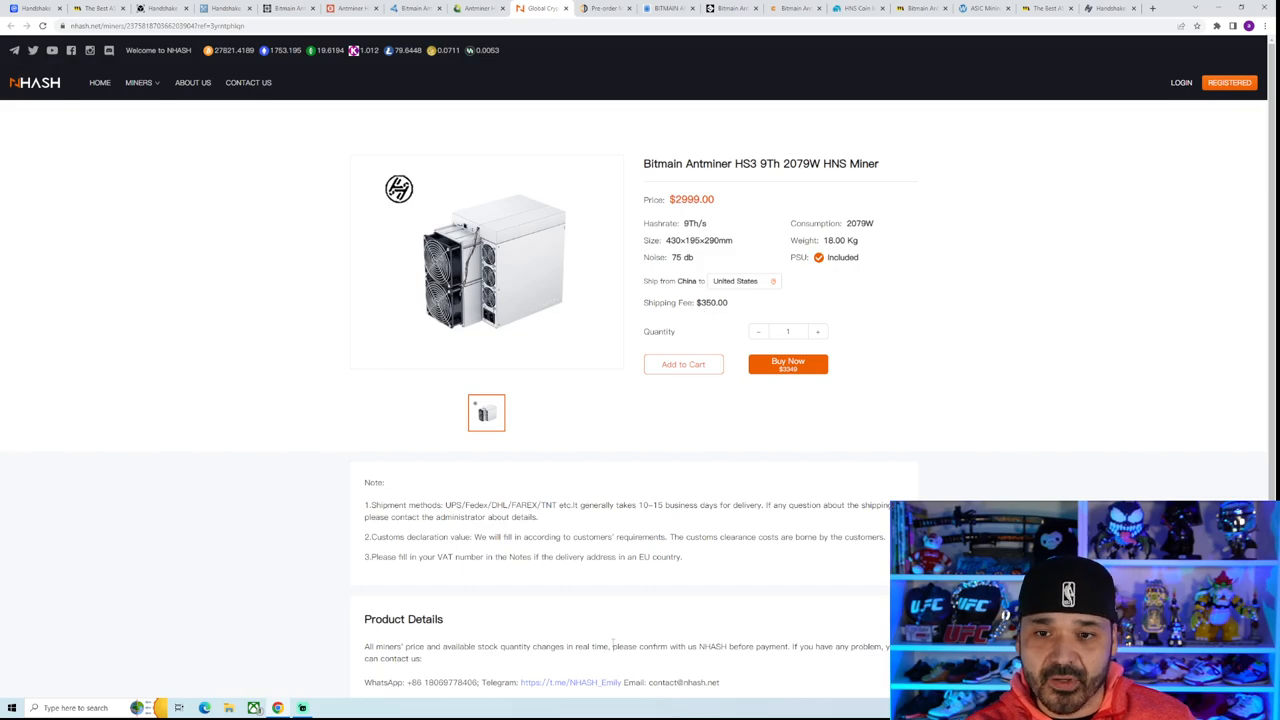
View the CoolDragon ($3,200), Miner Bros ($3,549) and CoinMining Central ($3,654.63) HS3 listings
{"action": "left_click", "coordinate": [600, 8]}
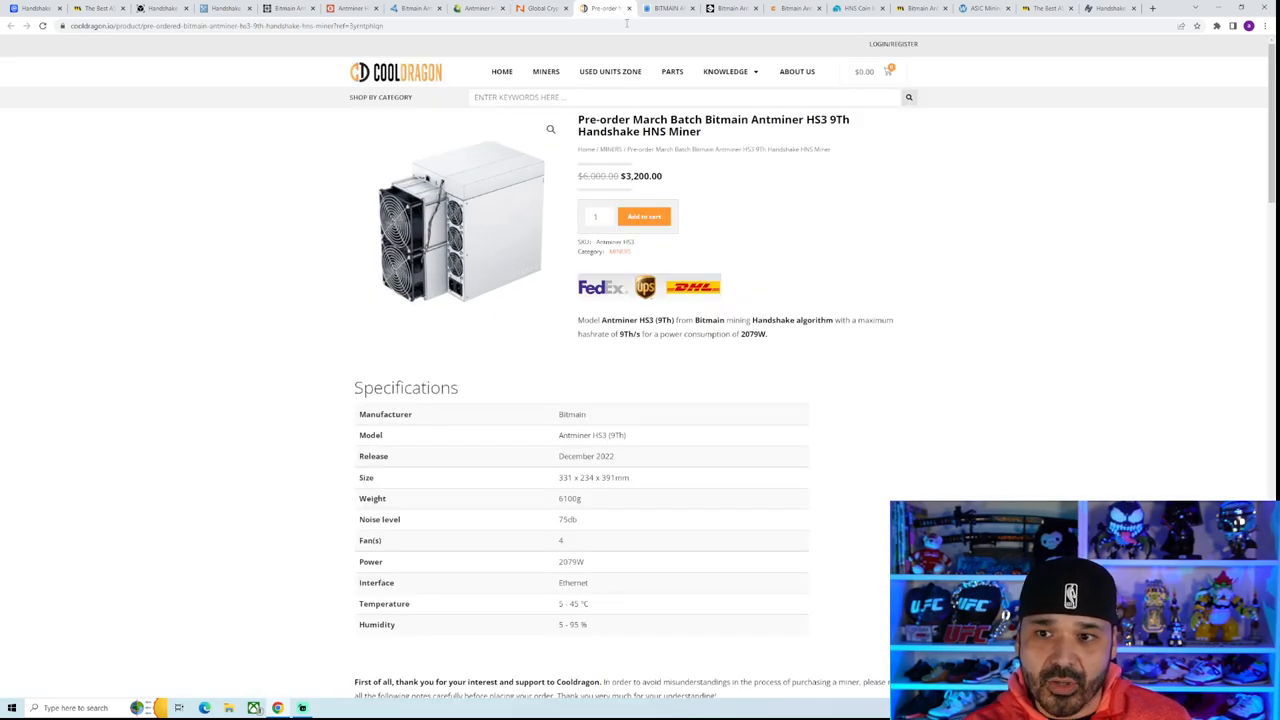
{"action": "left_click", "coordinate": [605, 8]}
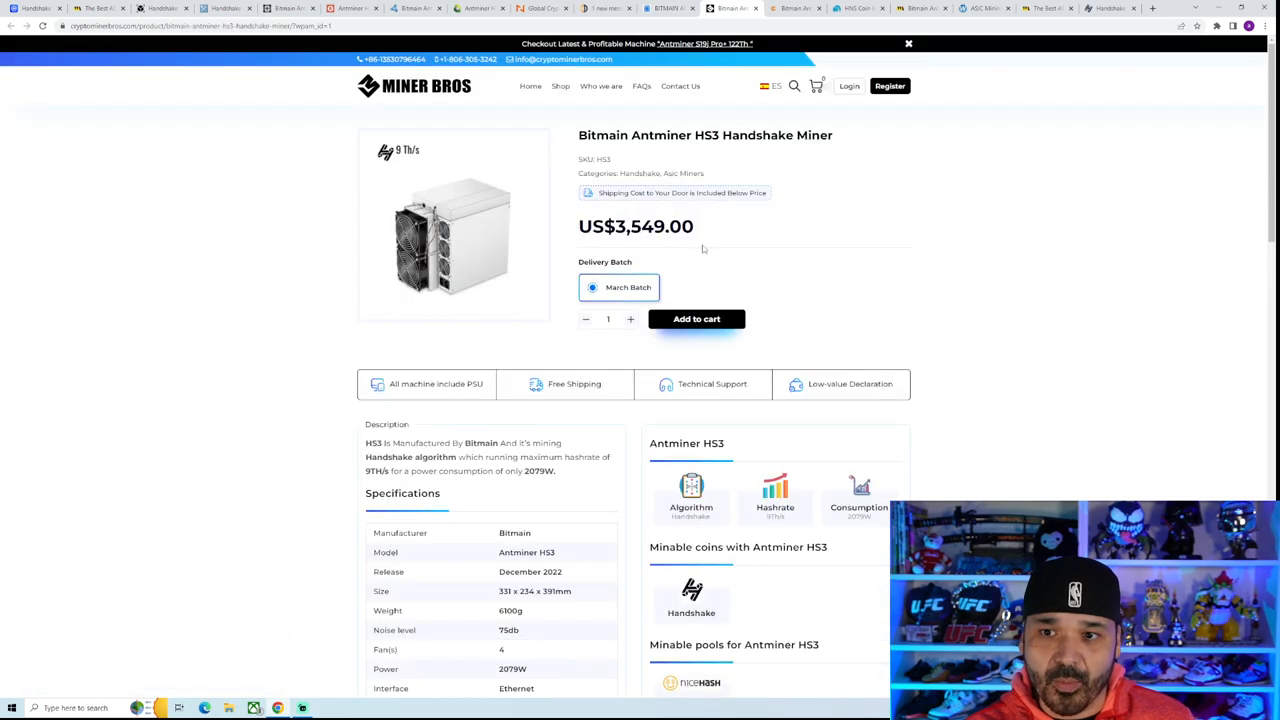
{"action": "left_click", "coordinate": [795, 8]}
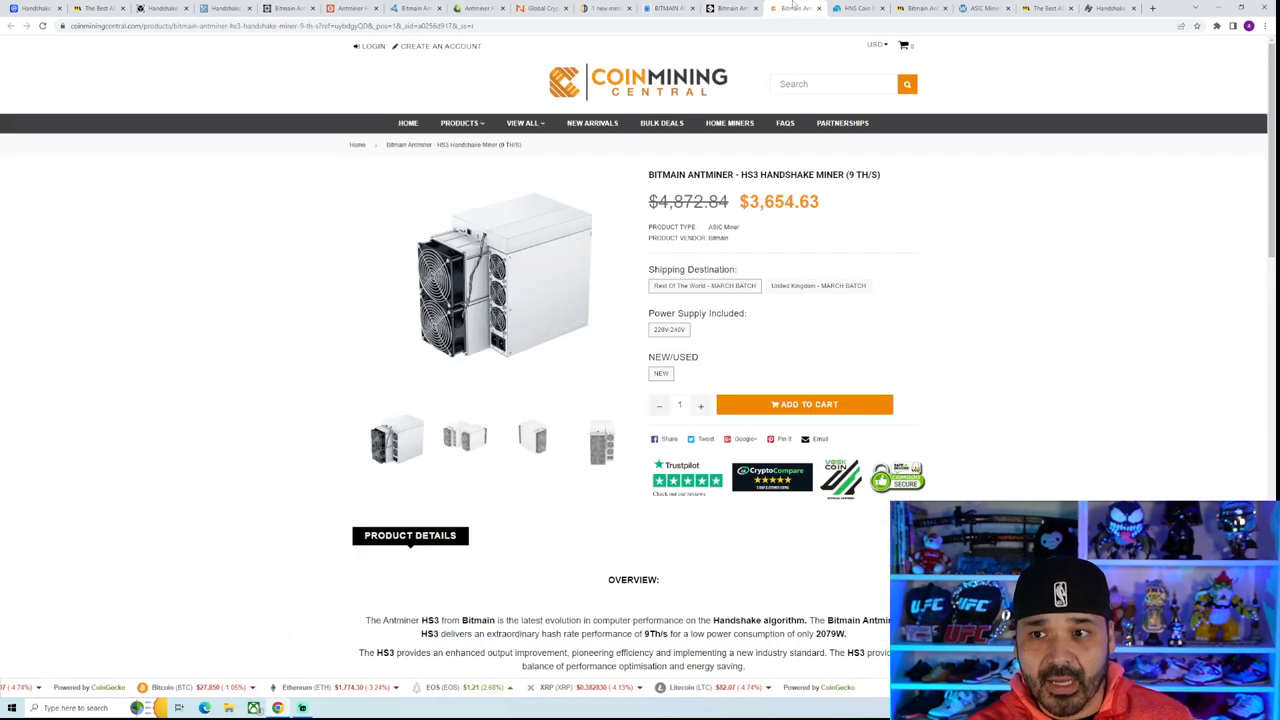
{"action": "mouse_move", "coordinate": [926, 335]}
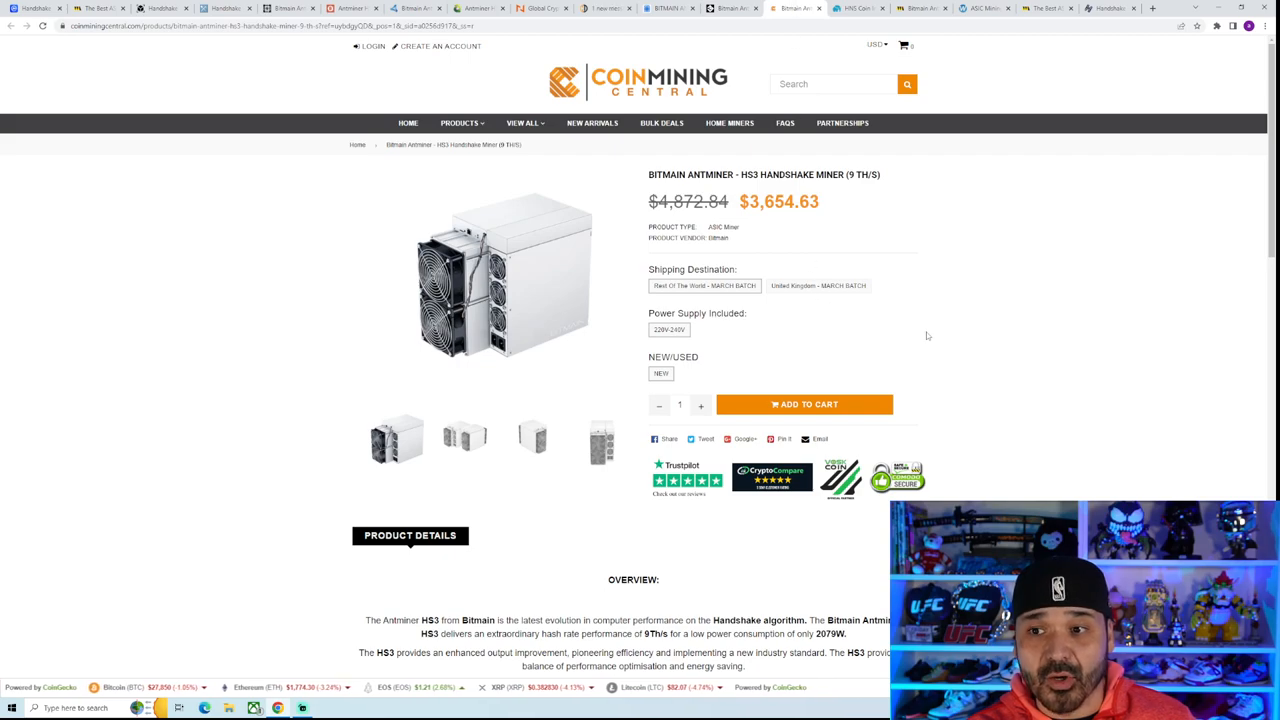
{"action": "mouse_move", "coordinate": [933, 339]}
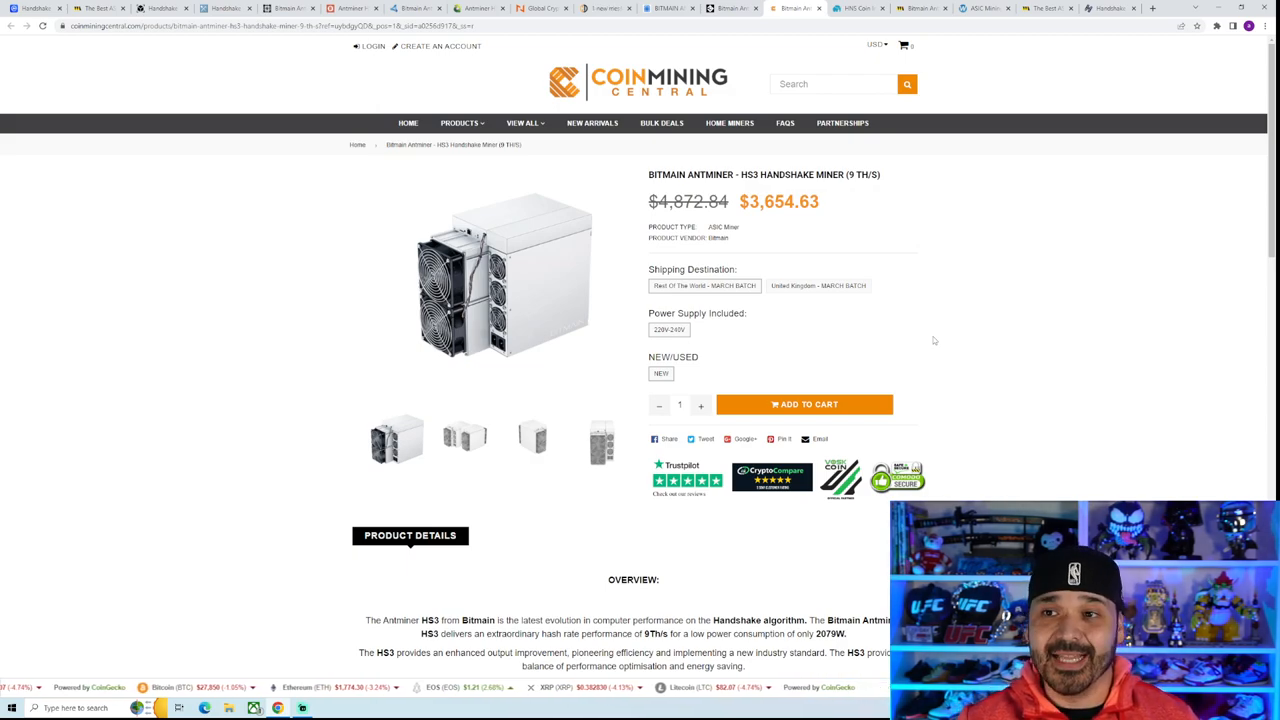
Switch to DxPool's HNS coin information page and review the halving countdown and block reward
{"action": "left_click", "coordinate": [857, 8]}
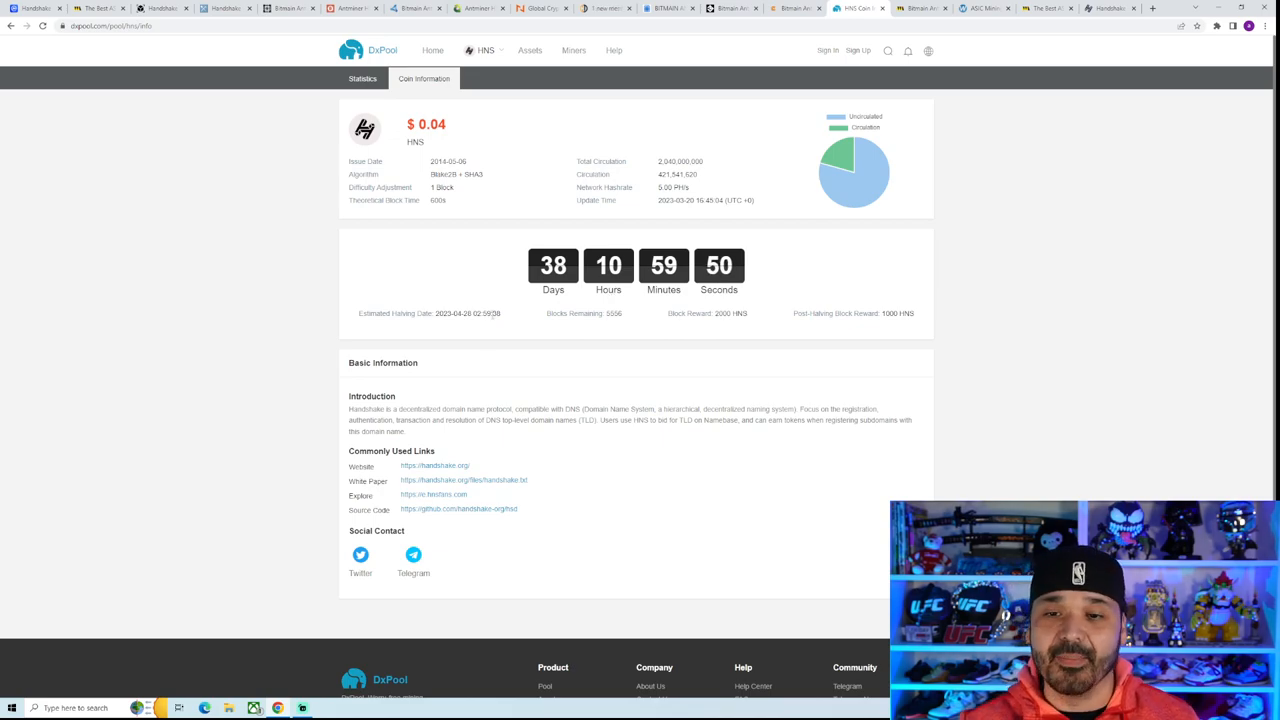
{"action": "double_click", "coordinate": [467, 313]}
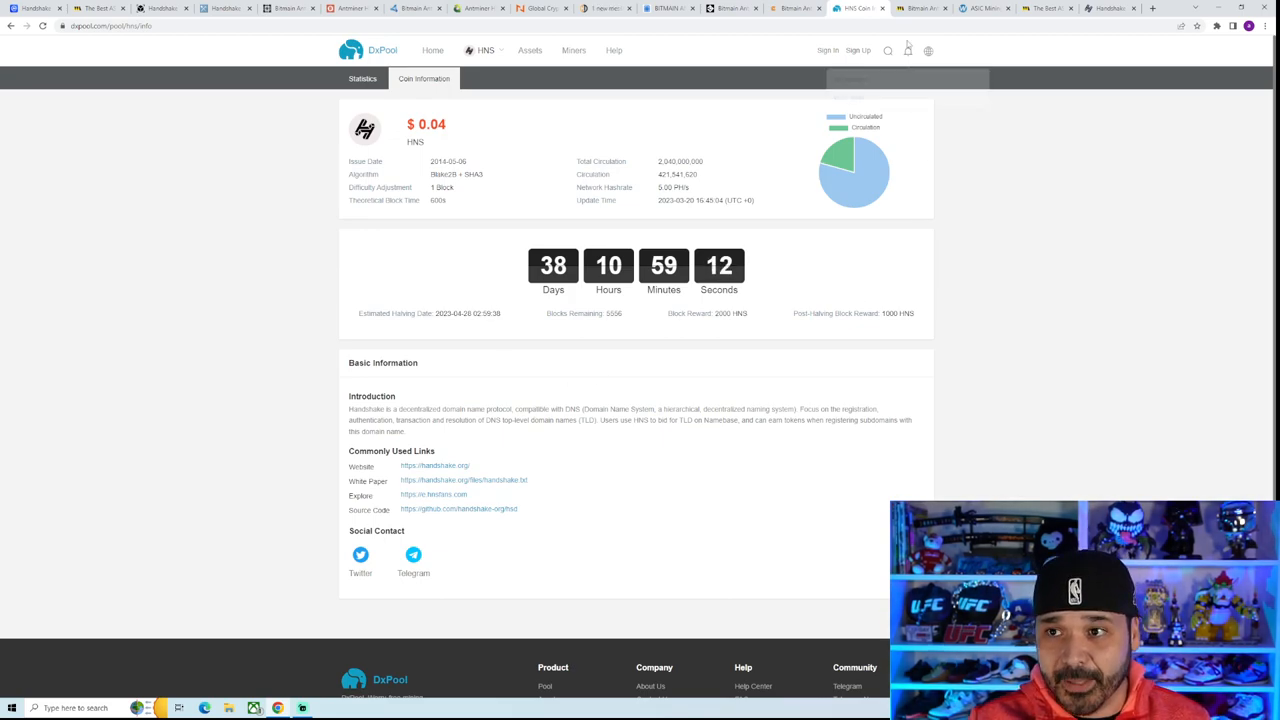
Switch to MineTheASIC's Antminer HS3 page showing $12.26 daily profit and 7.6-month payback
{"action": "left_click", "coordinate": [920, 8]}
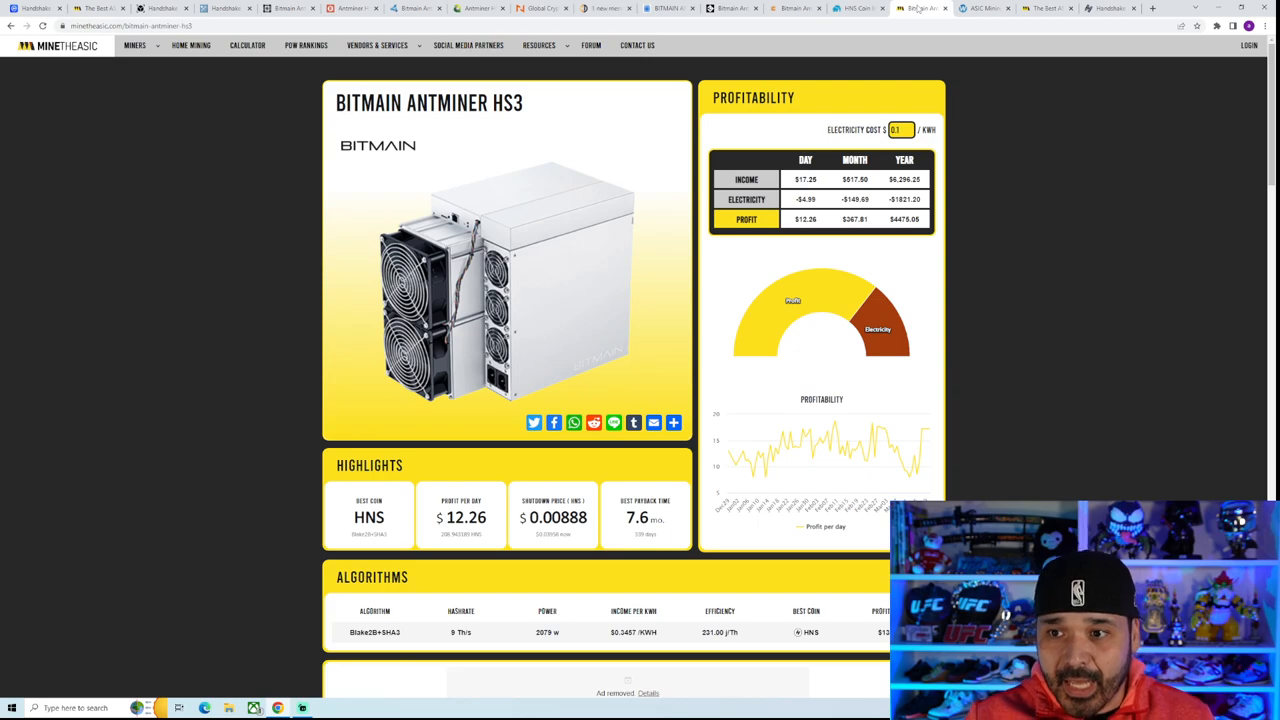
{"action": "mouse_move", "coordinate": [790, 295]}
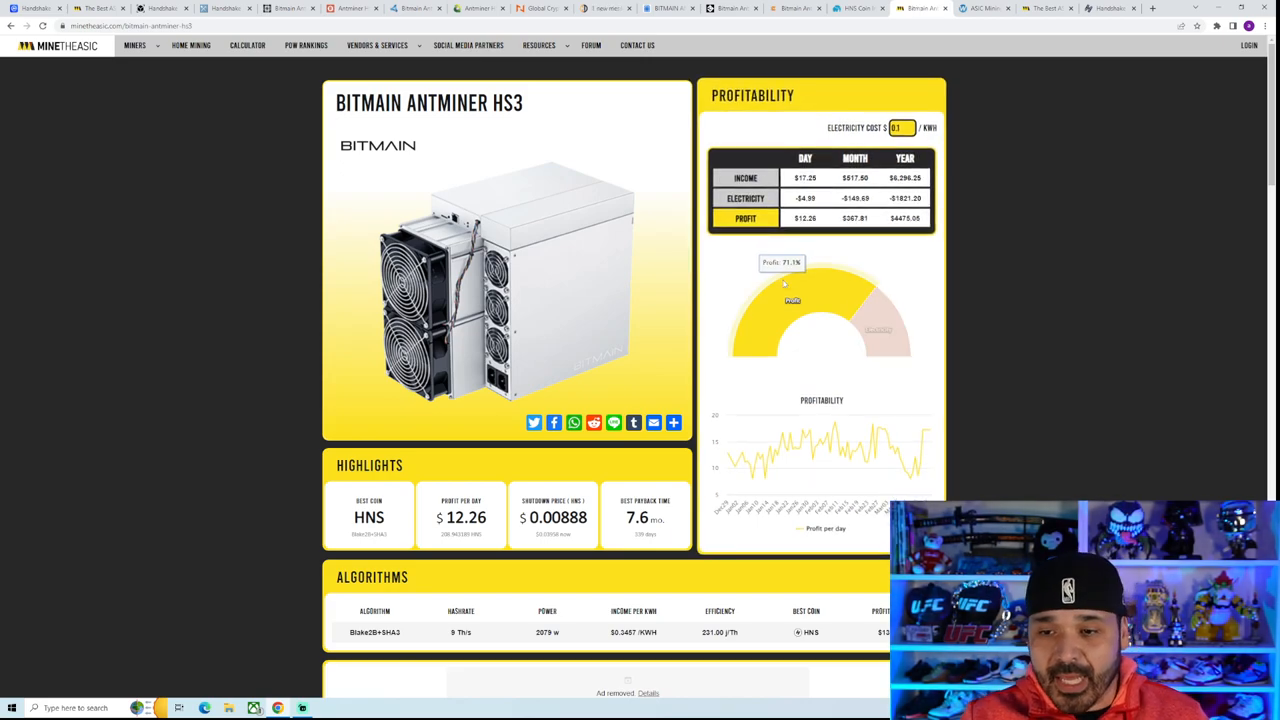
{"action": "mouse_move", "coordinate": [997, 316]}
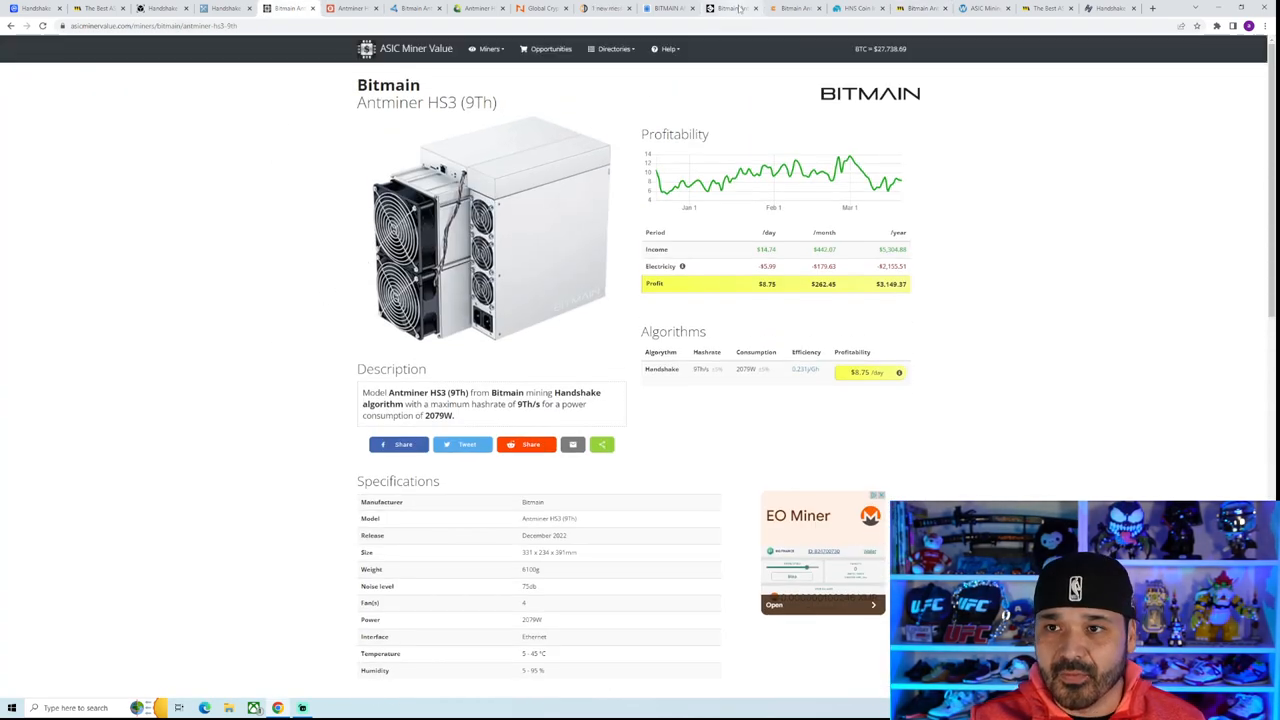
{"action": "left_click", "coordinate": [920, 8]}
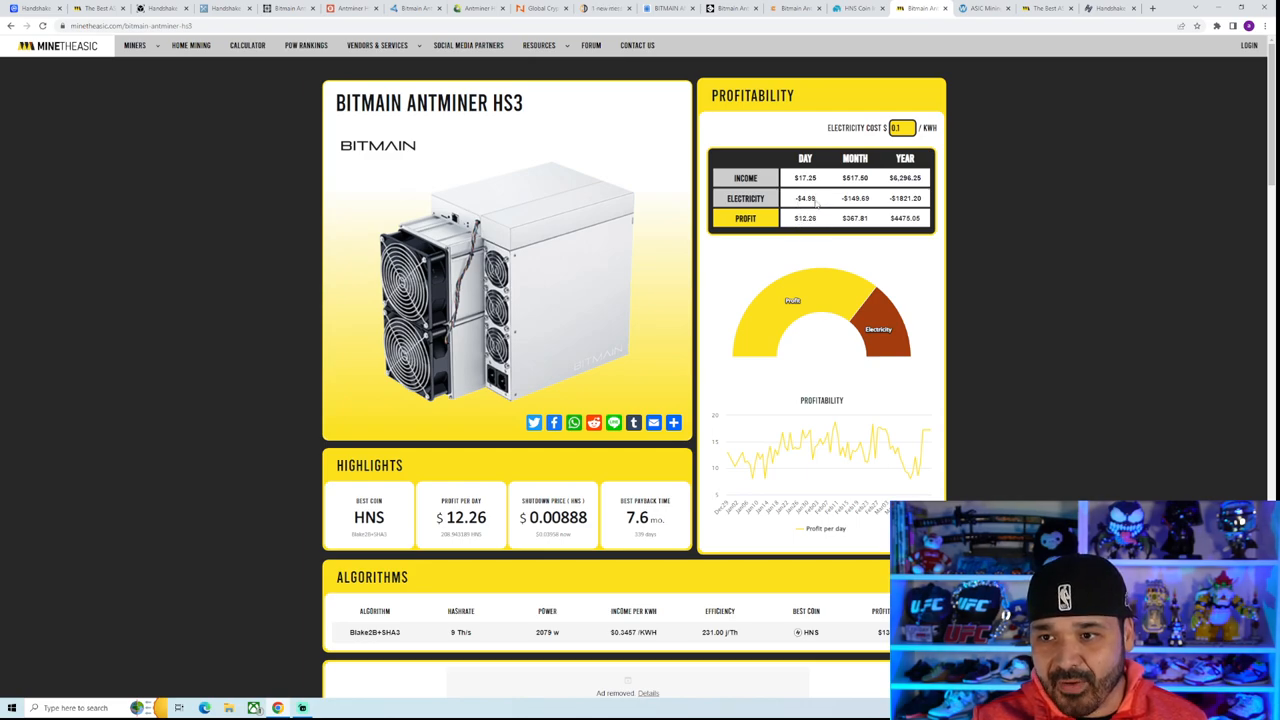
{"action": "mouse_move", "coordinate": [785, 222]}
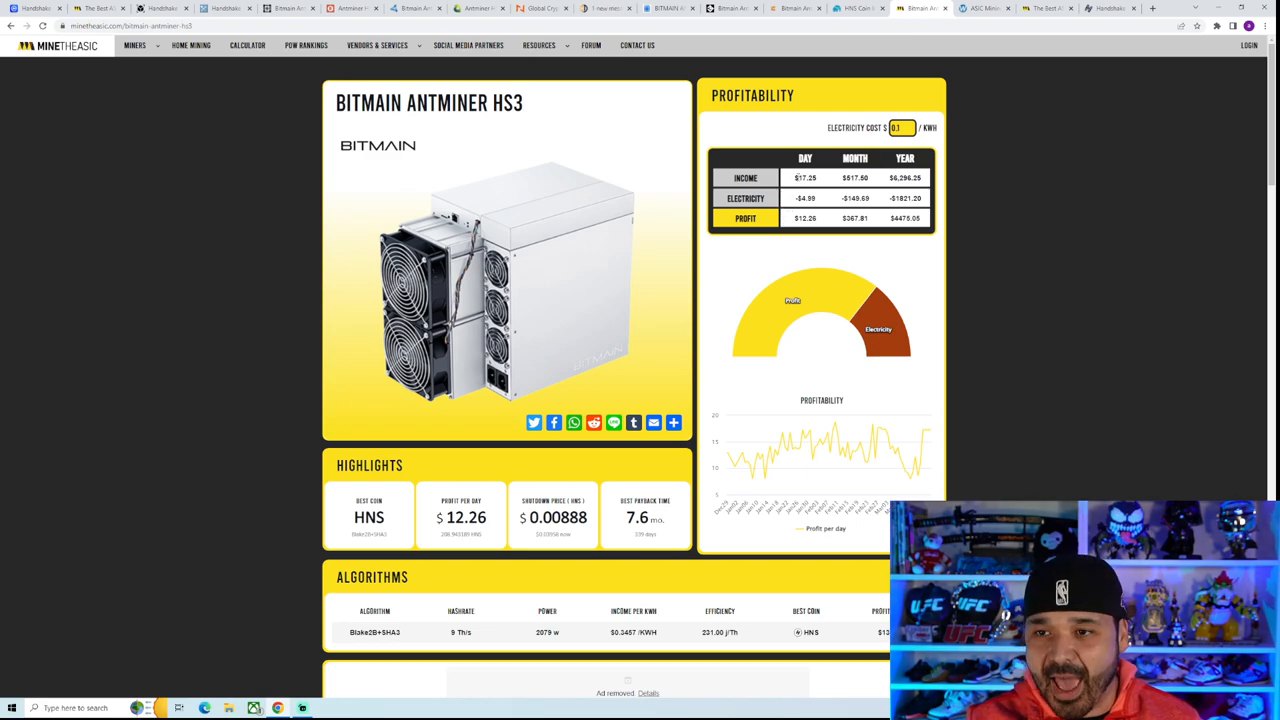
{"action": "double_click", "coordinate": [805, 177]}
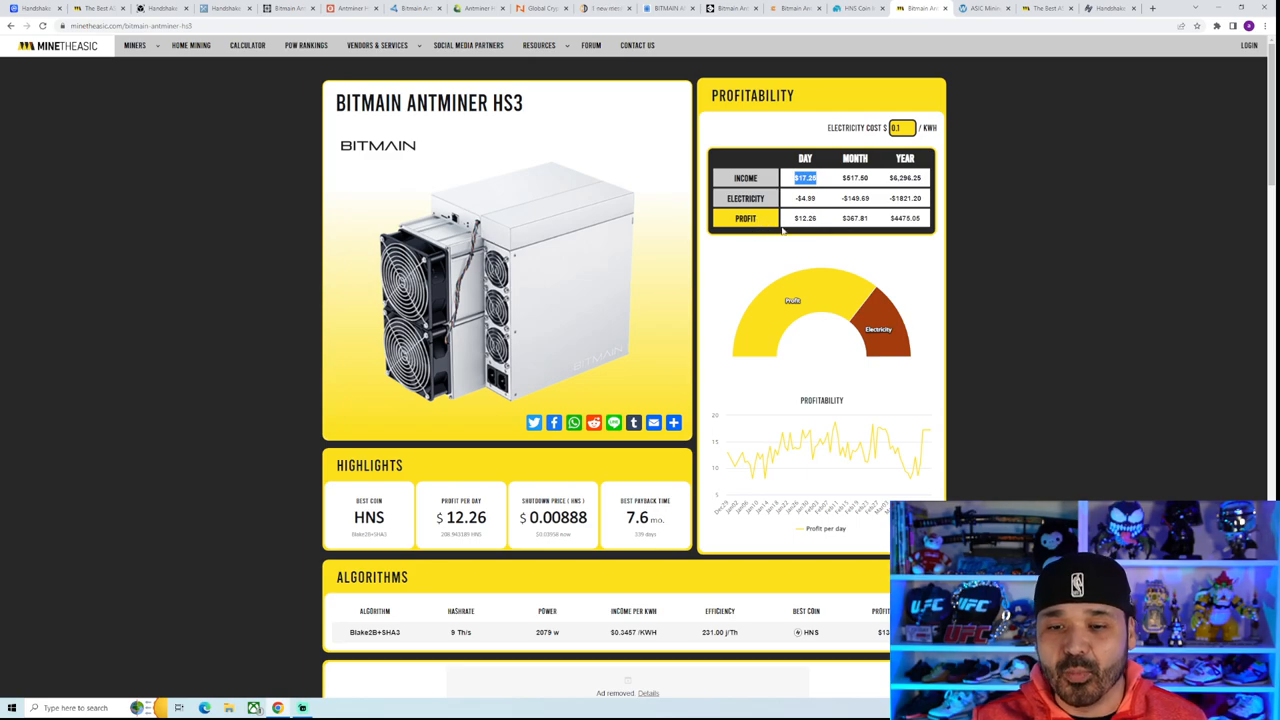
{"action": "mouse_move", "coordinate": [997, 261]}
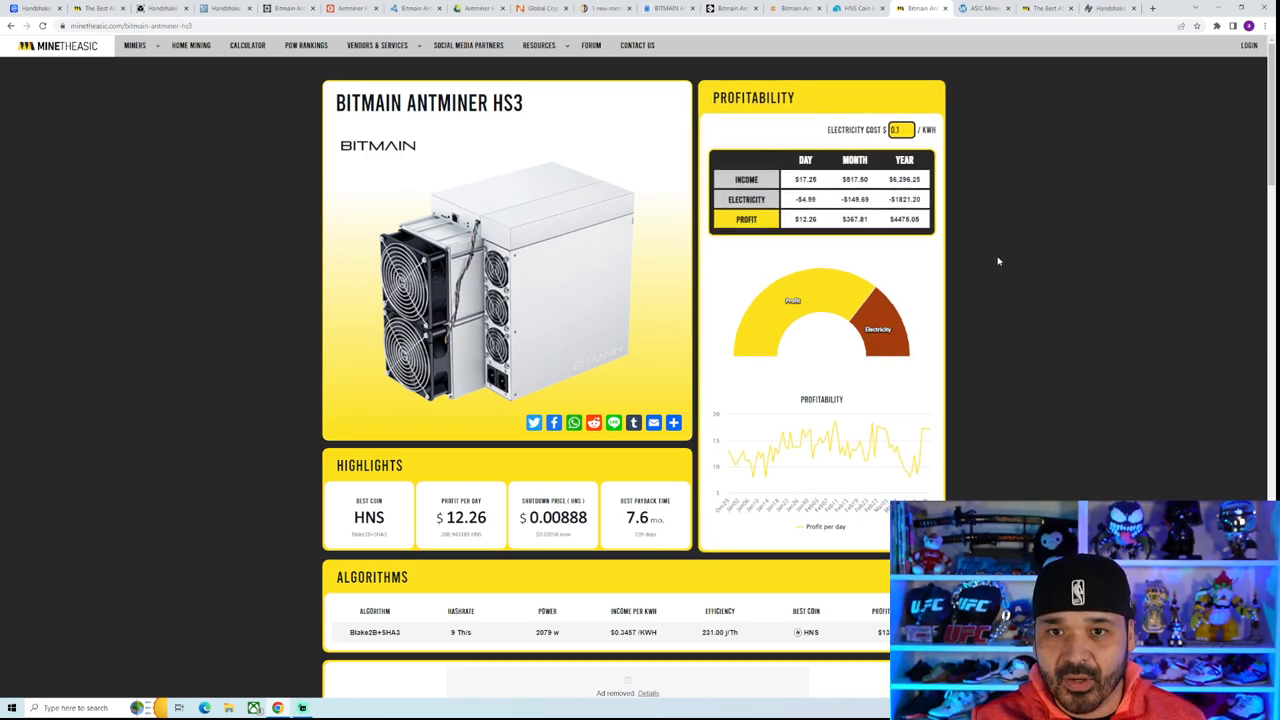
{"action": "mouse_move", "coordinate": [991, 253]}
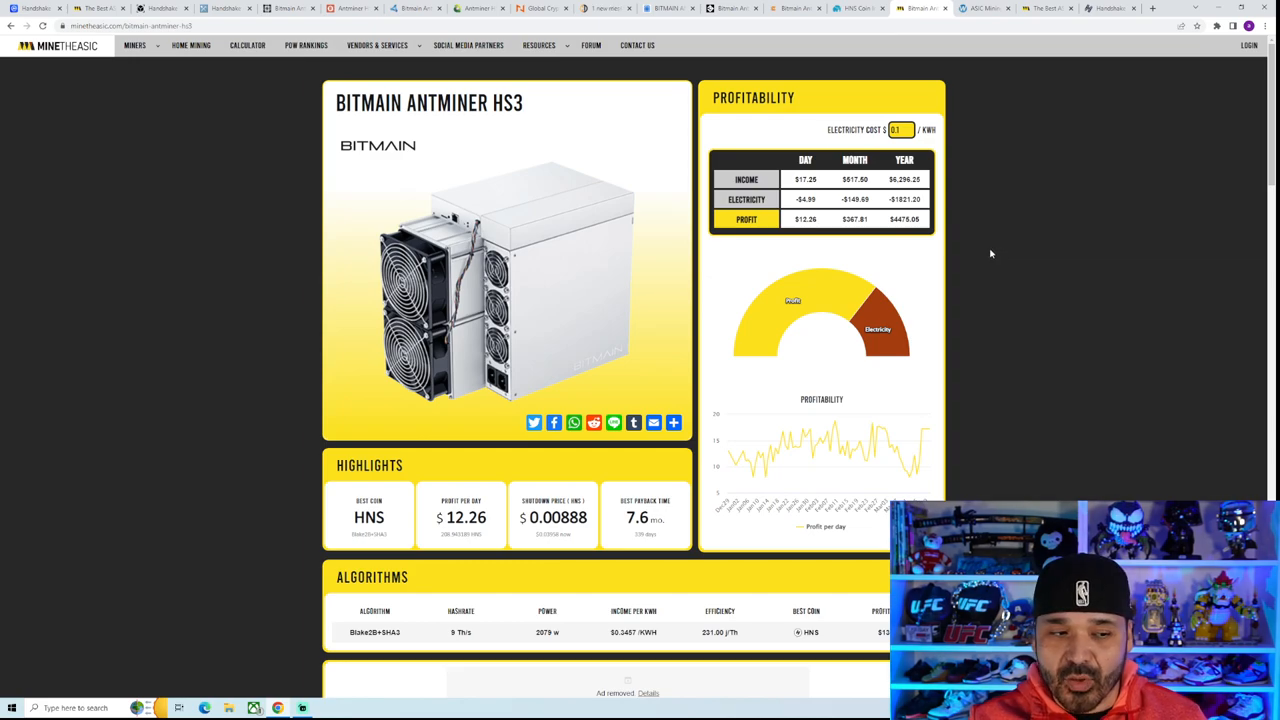
{"action": "mouse_move", "coordinate": [832, 322]}
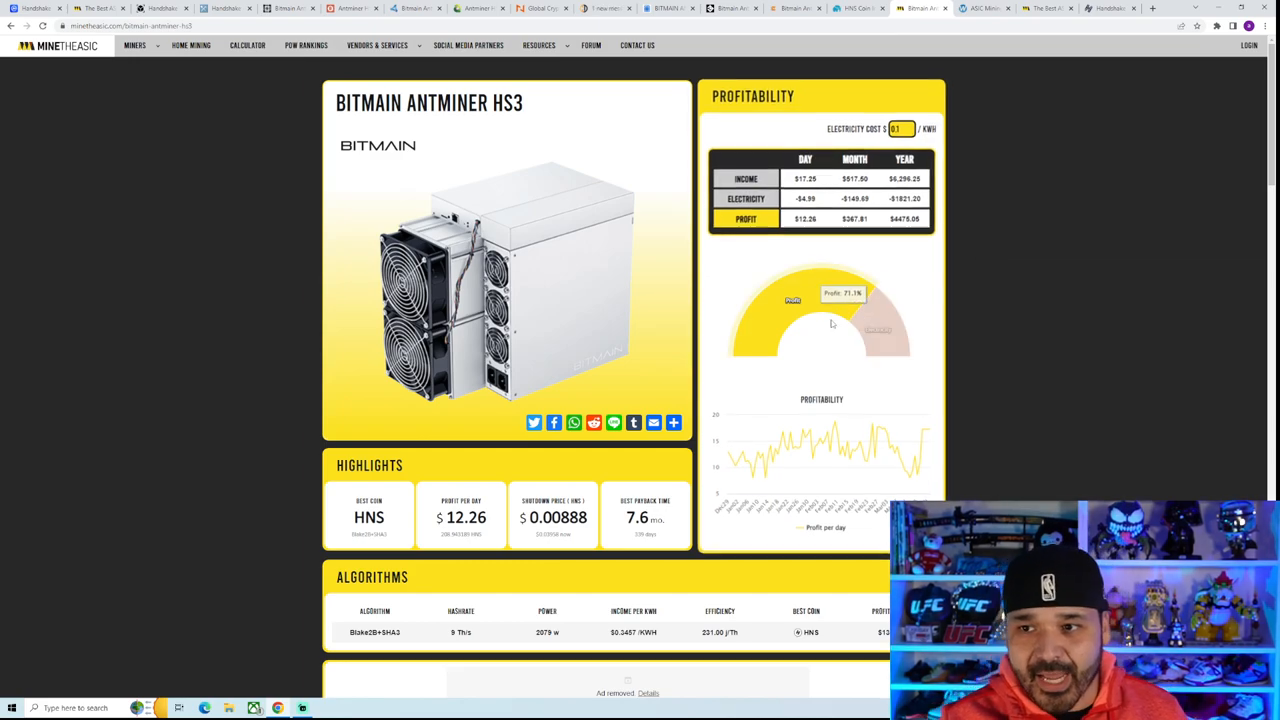
{"action": "mouse_move", "coordinate": [1083, 311]}
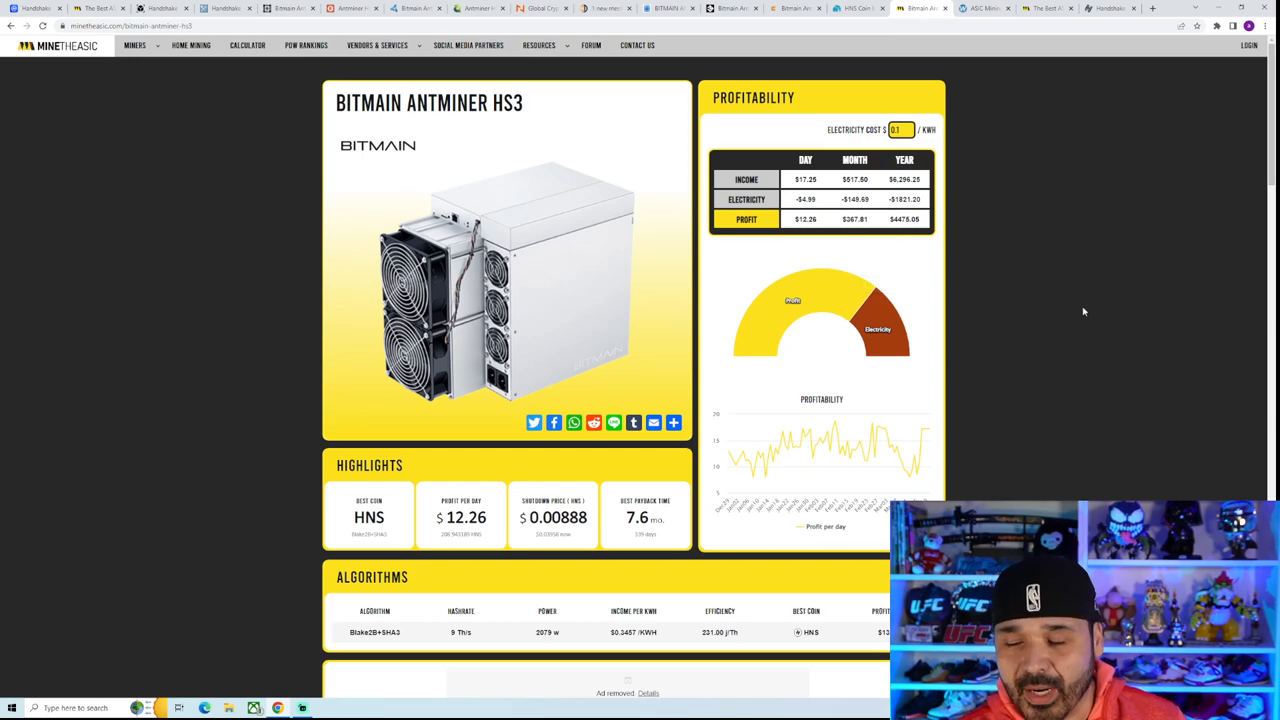
{"action": "mouse_move", "coordinate": [1052, 359]}
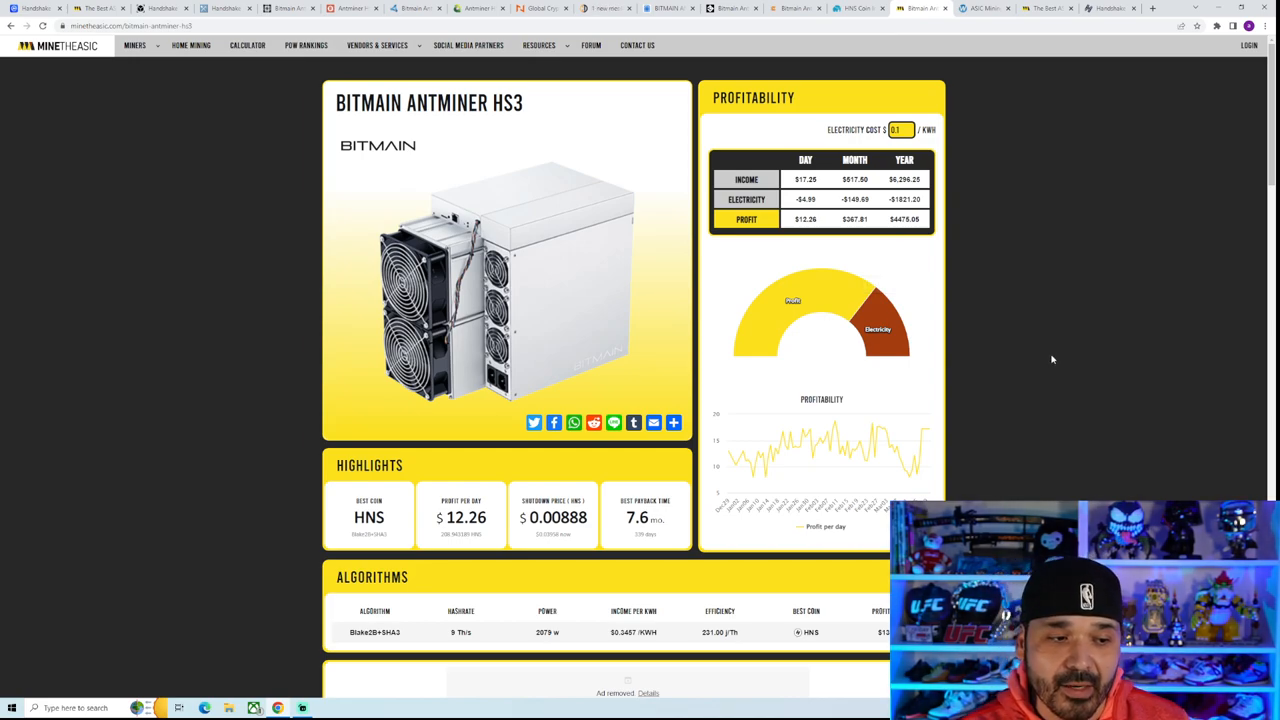
{"action": "mouse_move", "coordinate": [1060, 361]}
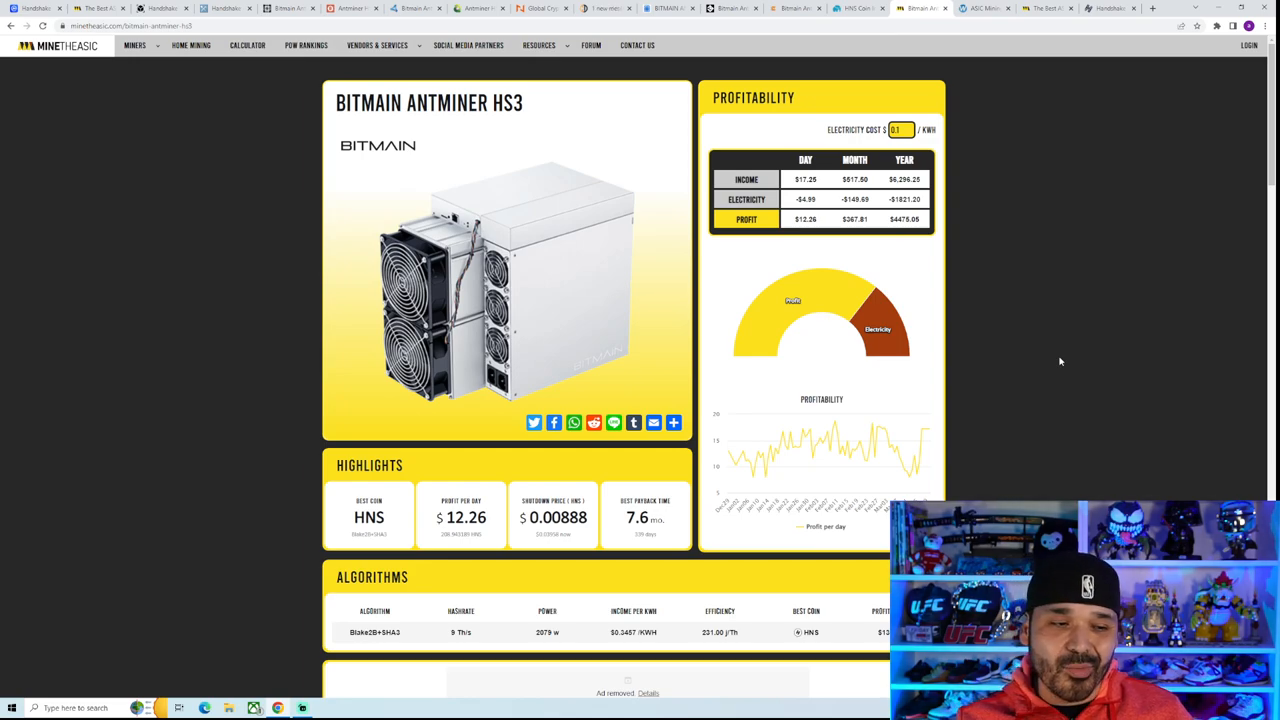
{"action": "mouse_move", "coordinate": [1021, 360]}
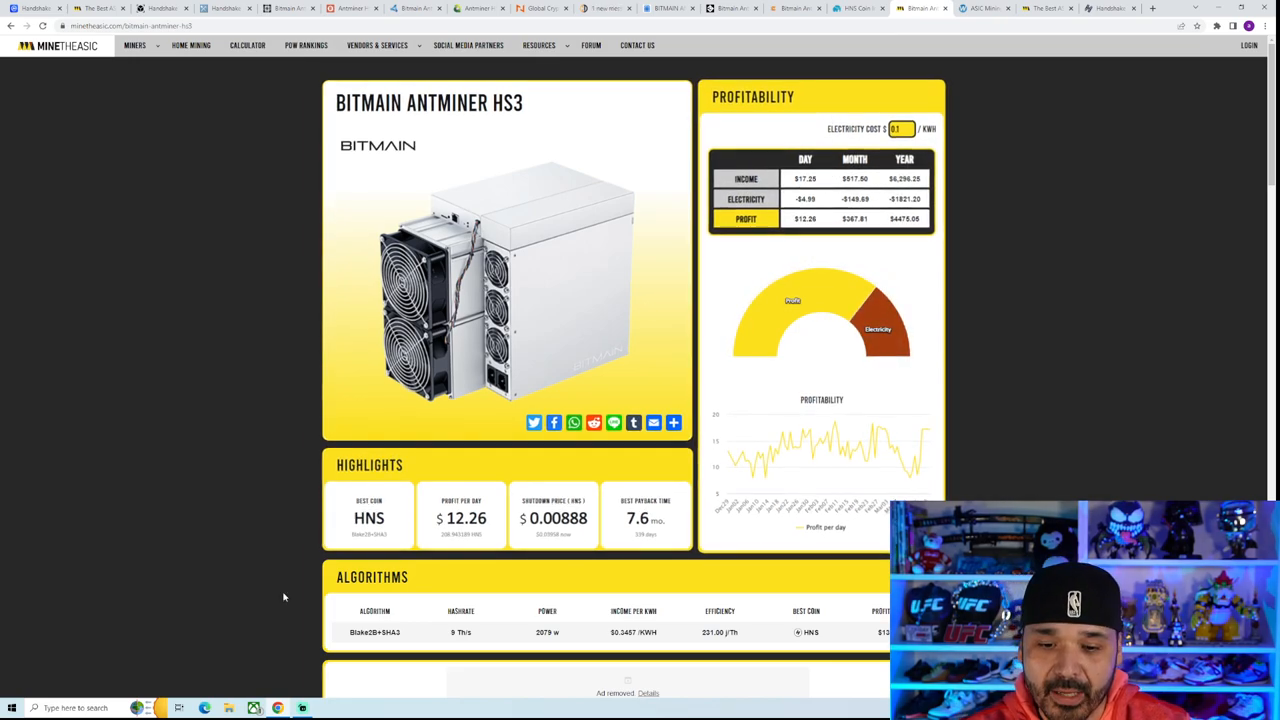
Launch Calculator from the Start menu and compute 17.25 ÷ 0.036 = 479.17
{"action": "left_click", "coordinate": [11, 707]}
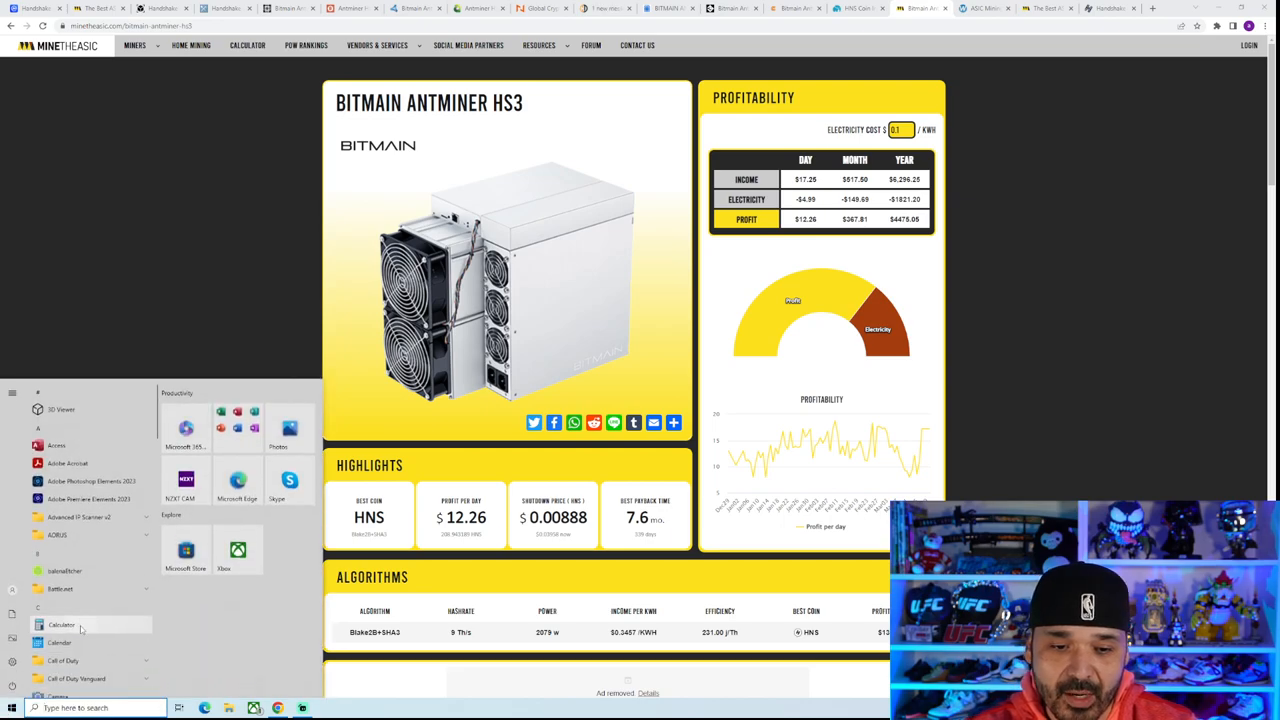
{"action": "left_click", "coordinate": [61, 625]}
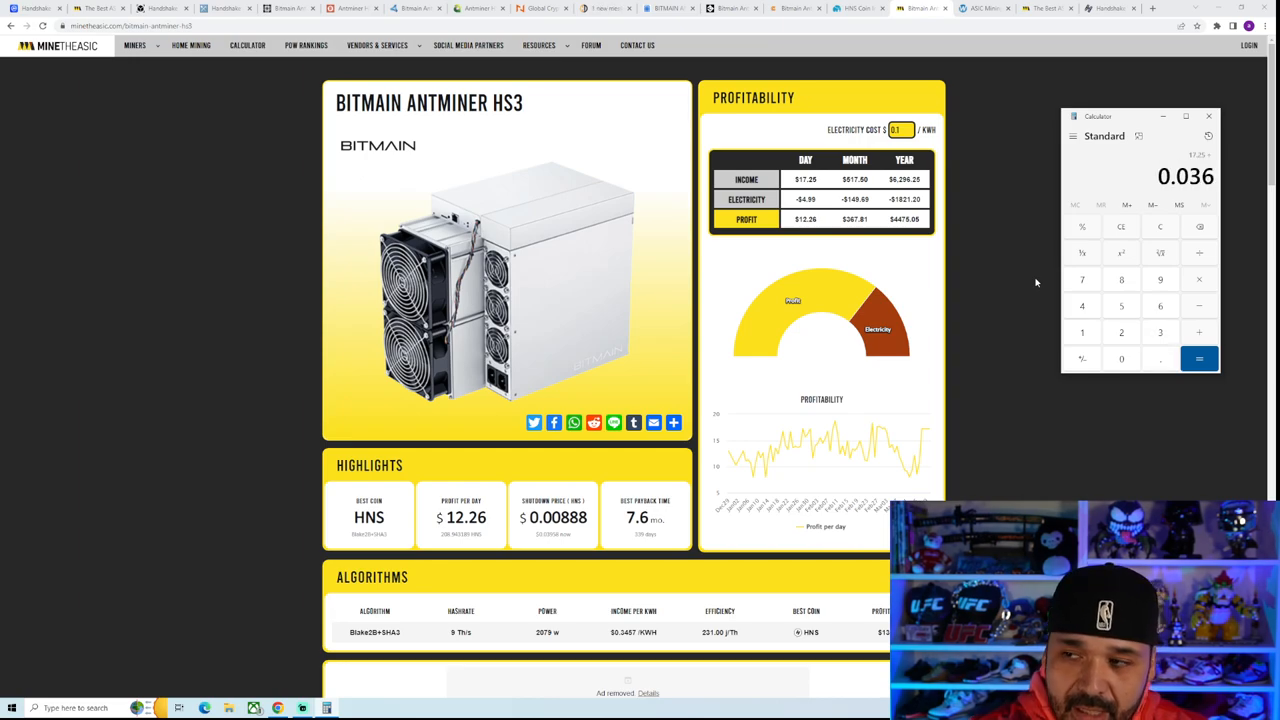
{"action": "left_click", "coordinate": [1199, 358]}
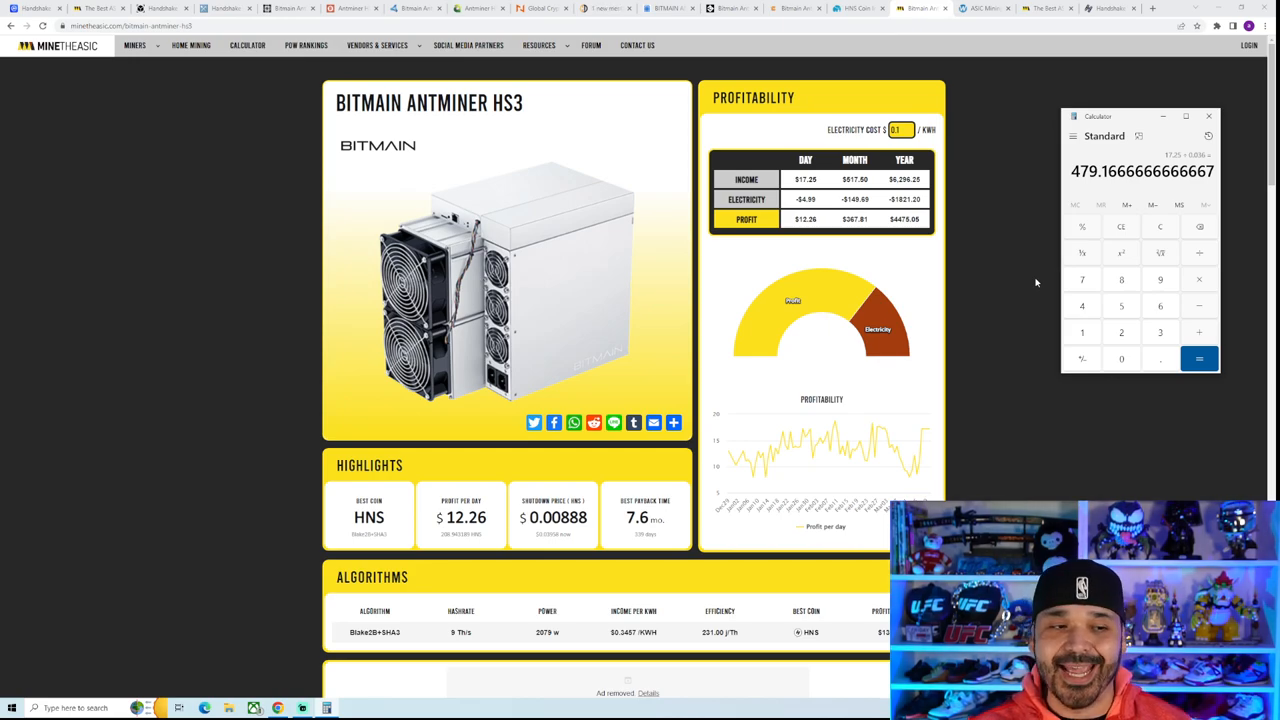
{"action": "mouse_move", "coordinate": [989, 340]}
{"action": "type", "text": "24"}
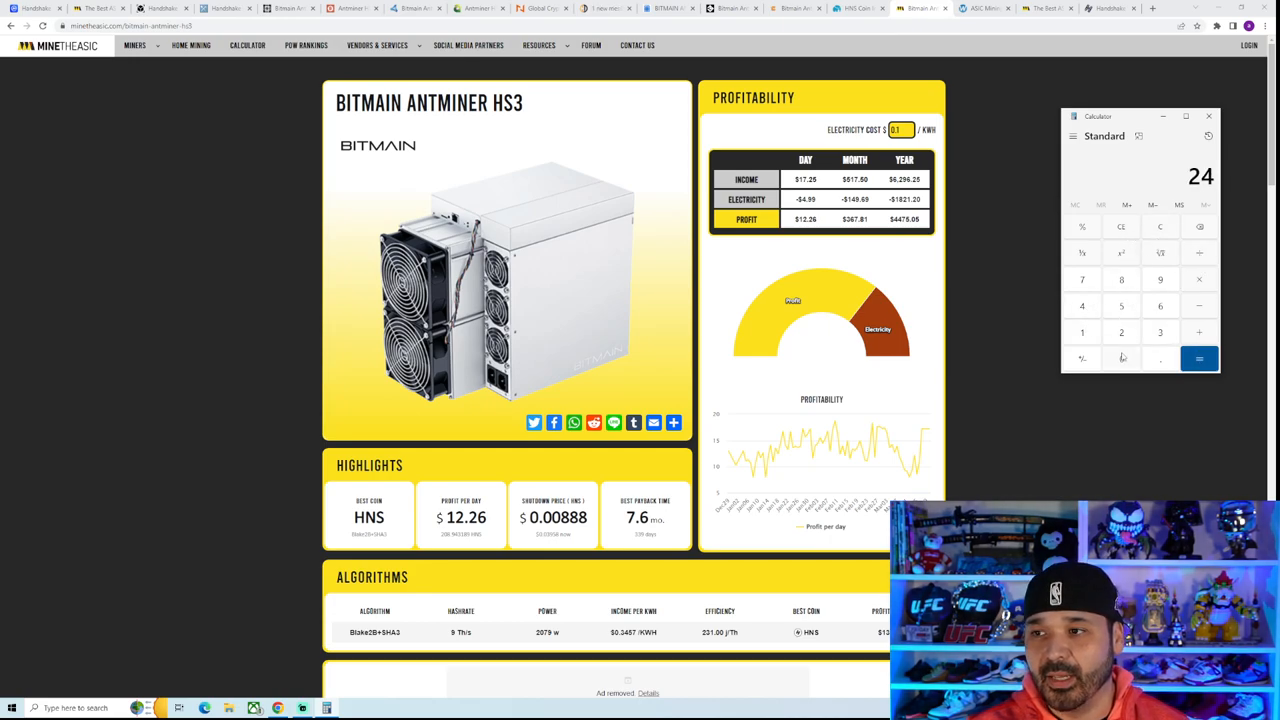
Compute 240 × 0.036 = 8.64, then divide 8.64 by 4
{"action": "left_click", "coordinate": [1121, 358]}
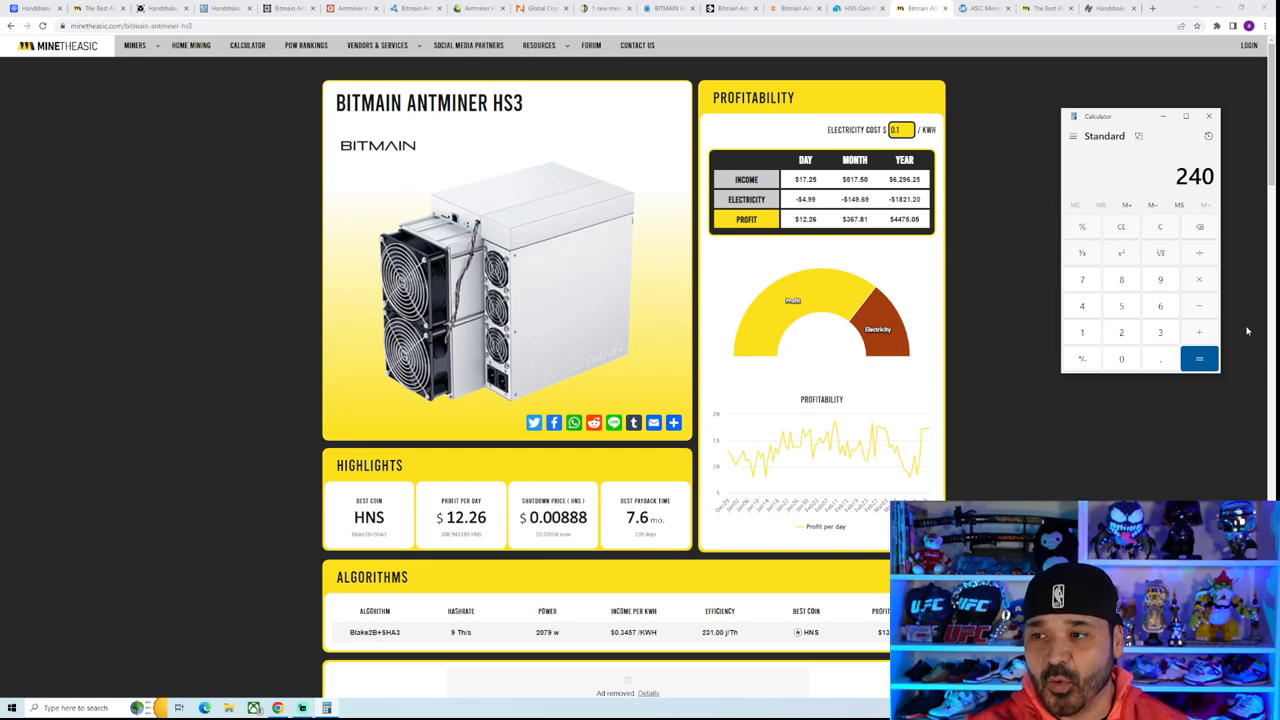
{"action": "mouse_move", "coordinate": [1205, 288]}
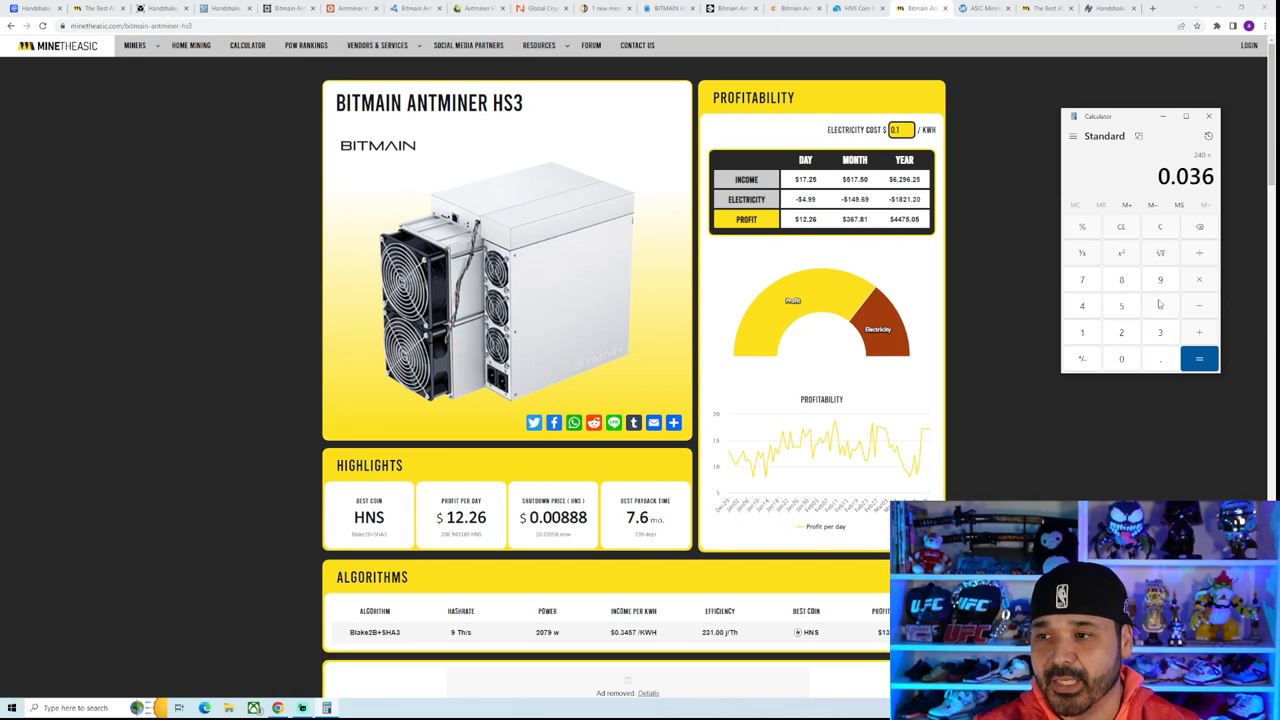
{"action": "mouse_move", "coordinate": [1258, 345]}
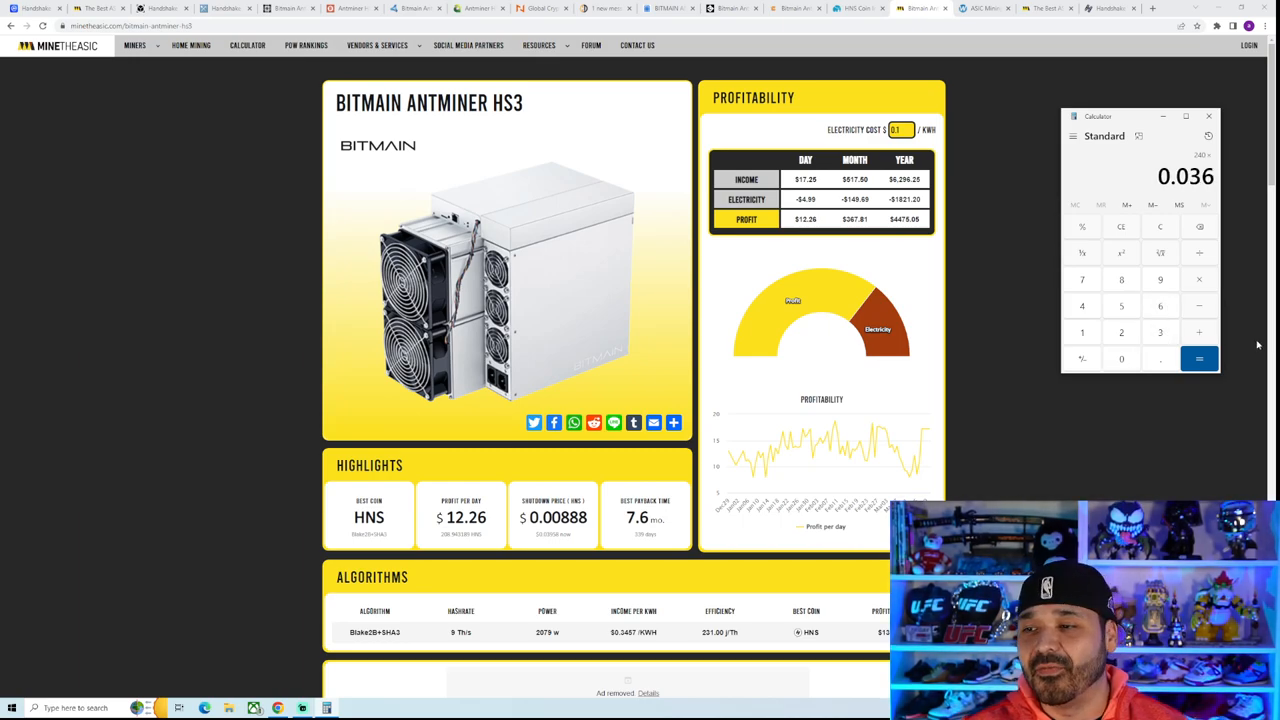
{"action": "left_click", "coordinate": [1199, 358]}
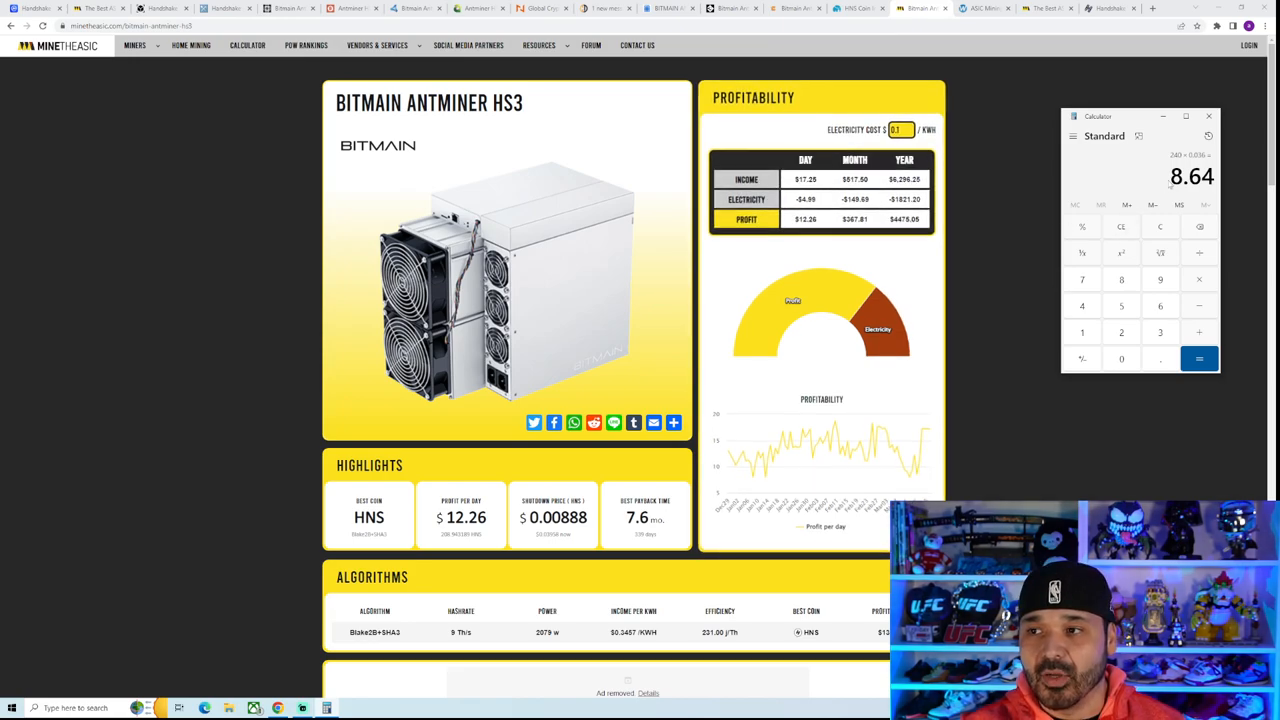
{"action": "mouse_move", "coordinate": [1204, 261]}
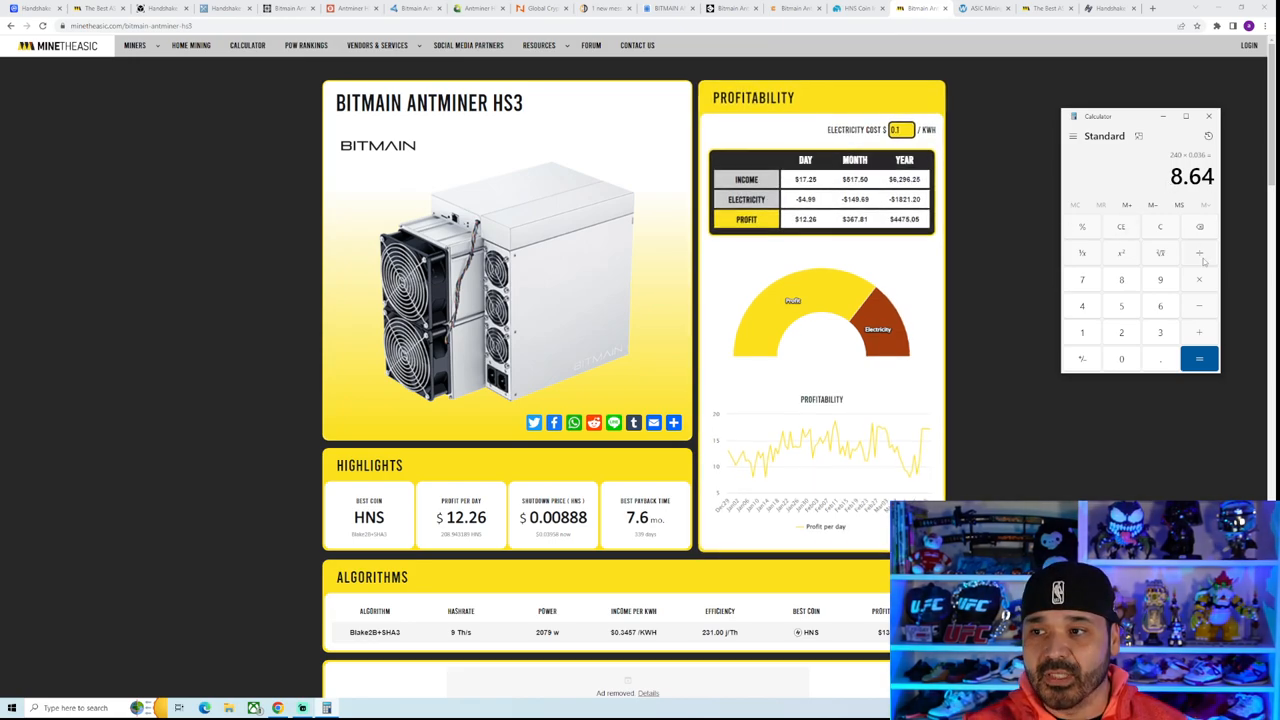
{"action": "left_click", "coordinate": [1081, 306]}
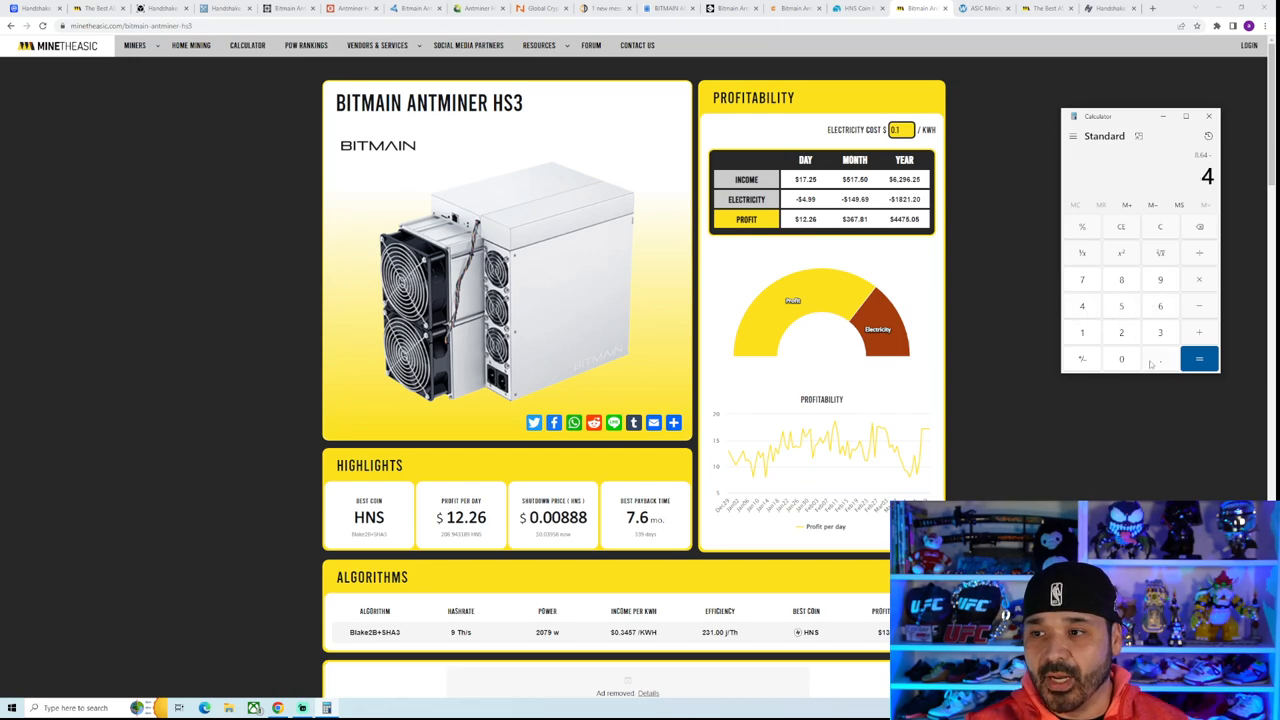
{"action": "left_click", "coordinate": [1199, 358]}
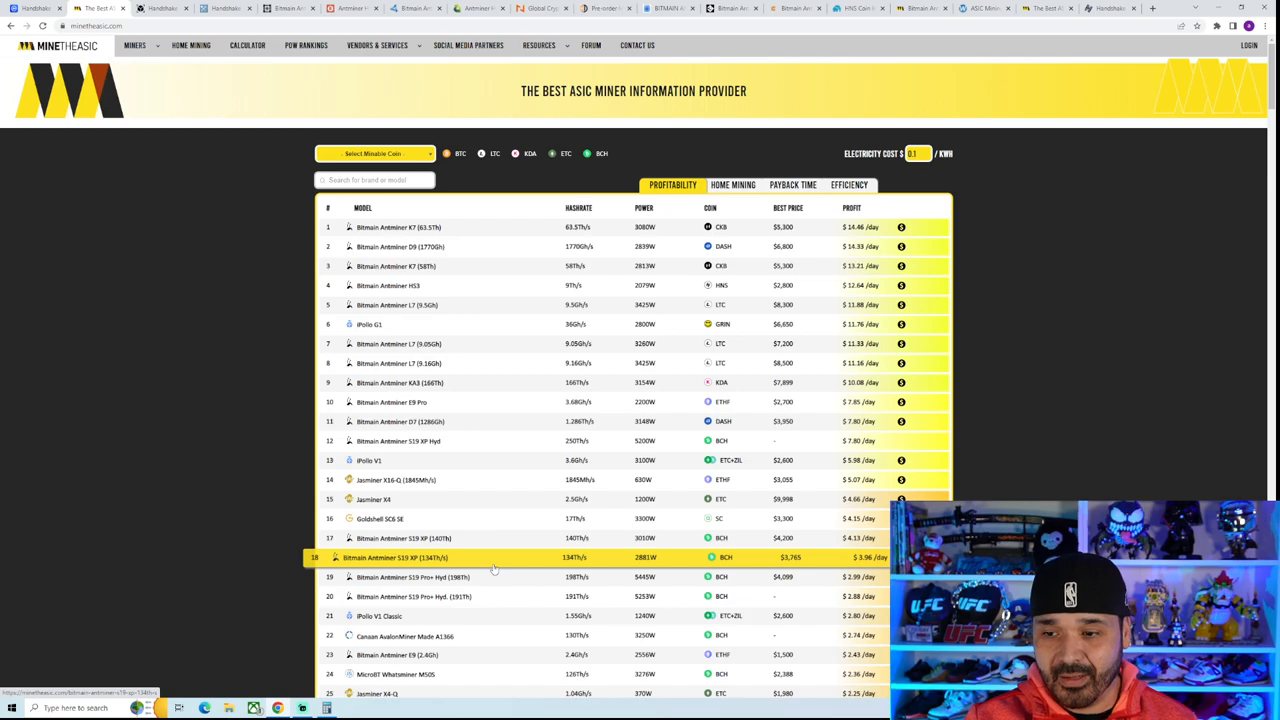
{"action": "mouse_move", "coordinate": [1007, 297]}
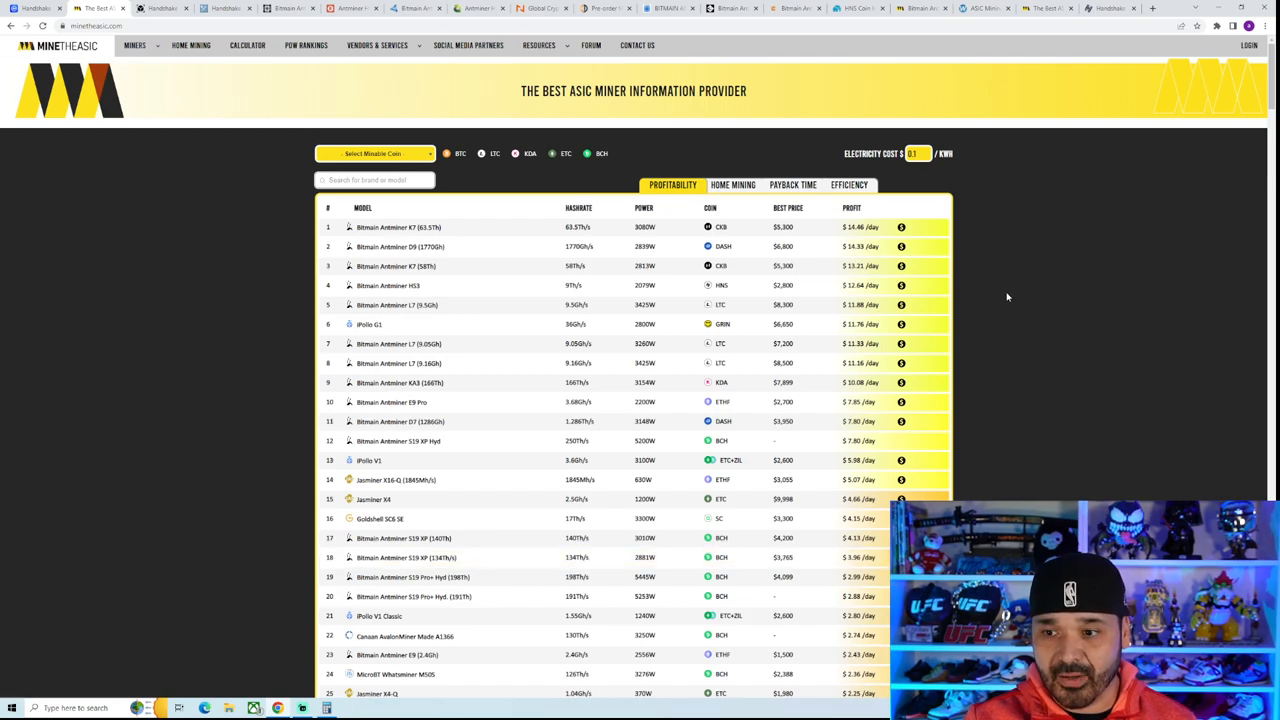
Filter the profitability table to HNS miners, with the Antminer HS3 on top at $12.64/day
{"action": "left_click", "coordinate": [373, 153]}
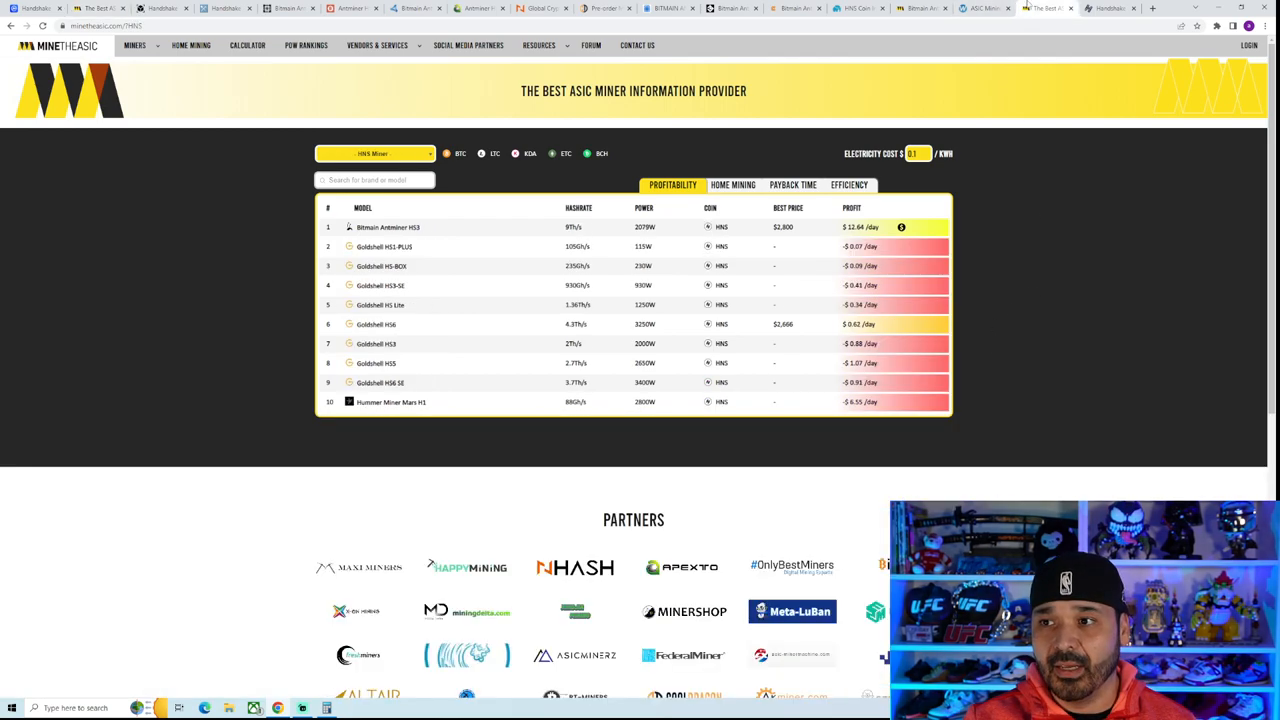
Reopen the Bitmain Antminer HS3 page with $12.26 daily profit and 7.6-month payback
{"action": "left_click", "coordinate": [388, 227]}
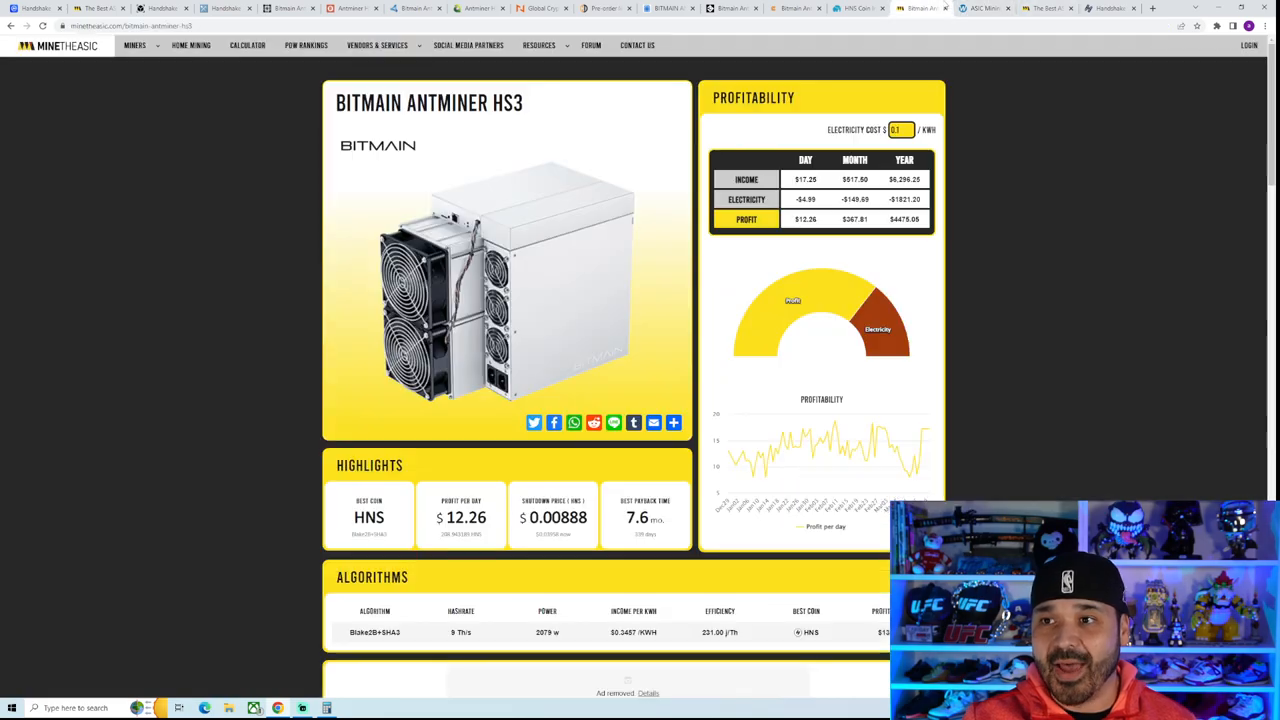
{"action": "mouse_move", "coordinate": [1046, 284]}
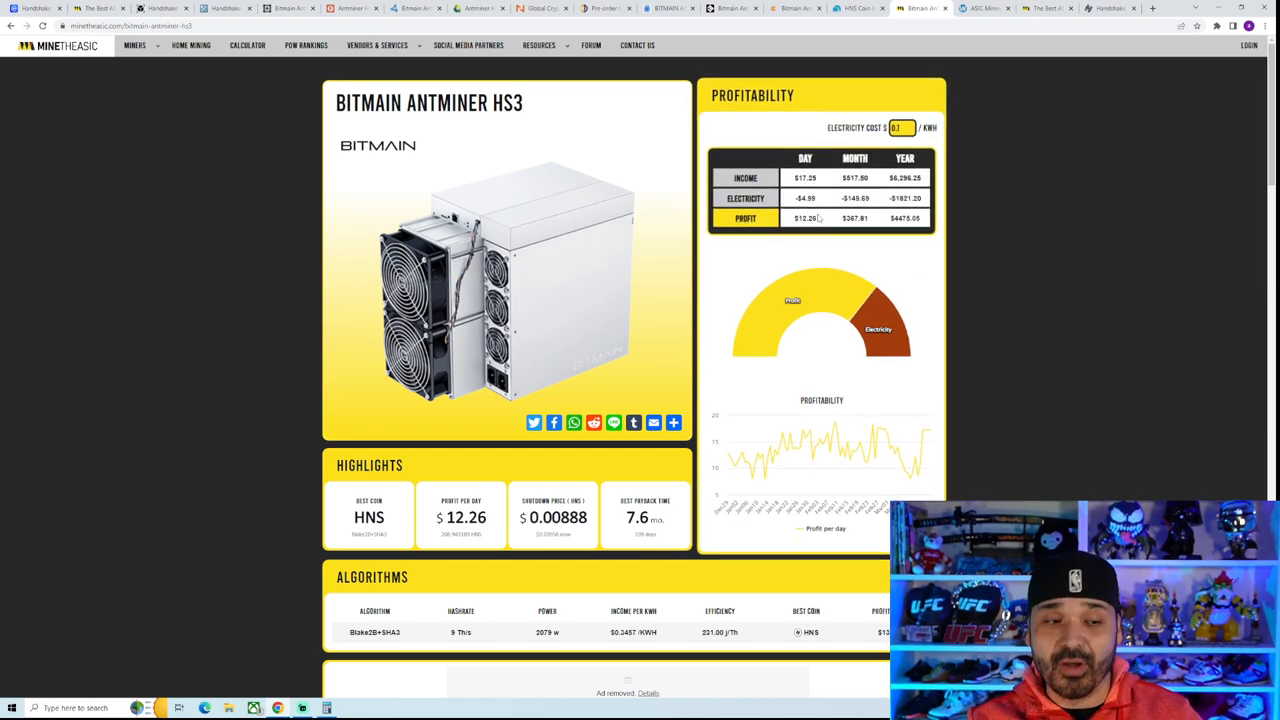
{"action": "mouse_move", "coordinate": [912, 230]}
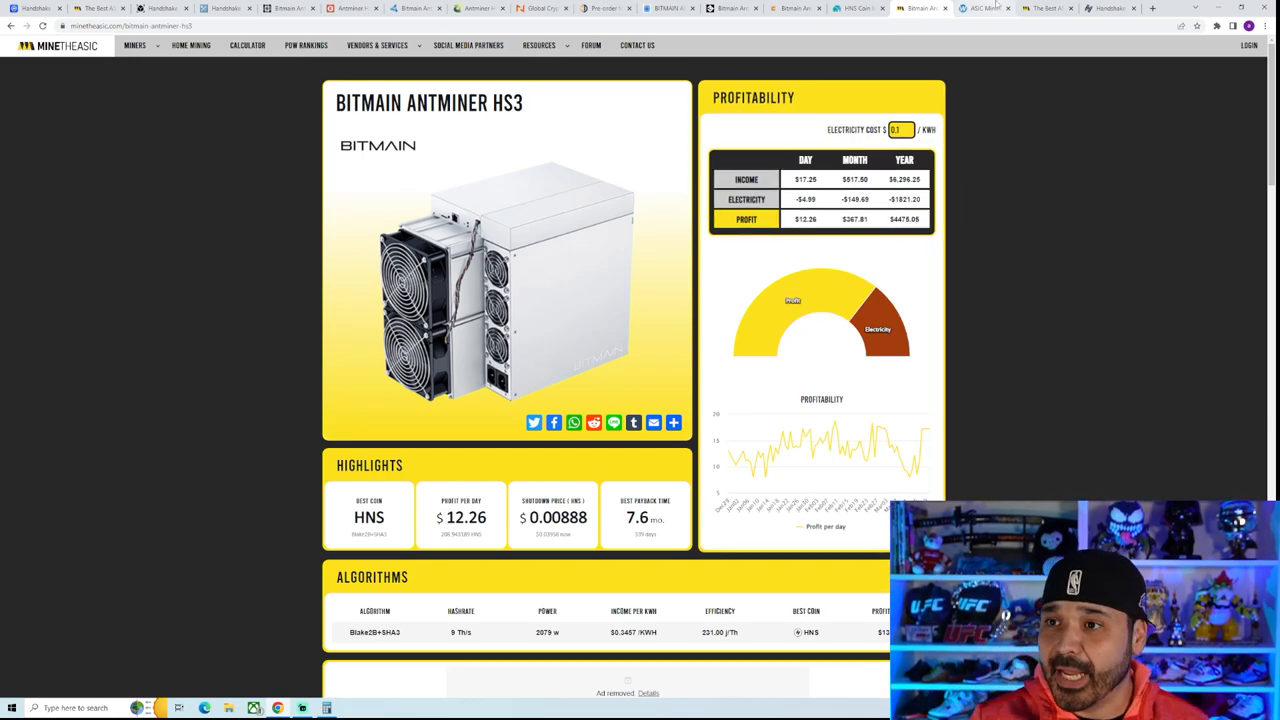
Switch to MineTheASIC's HNS miner ranking, led by the Antminer HS3 at $12.64/day
{"action": "left_click", "coordinate": [985, 8]}
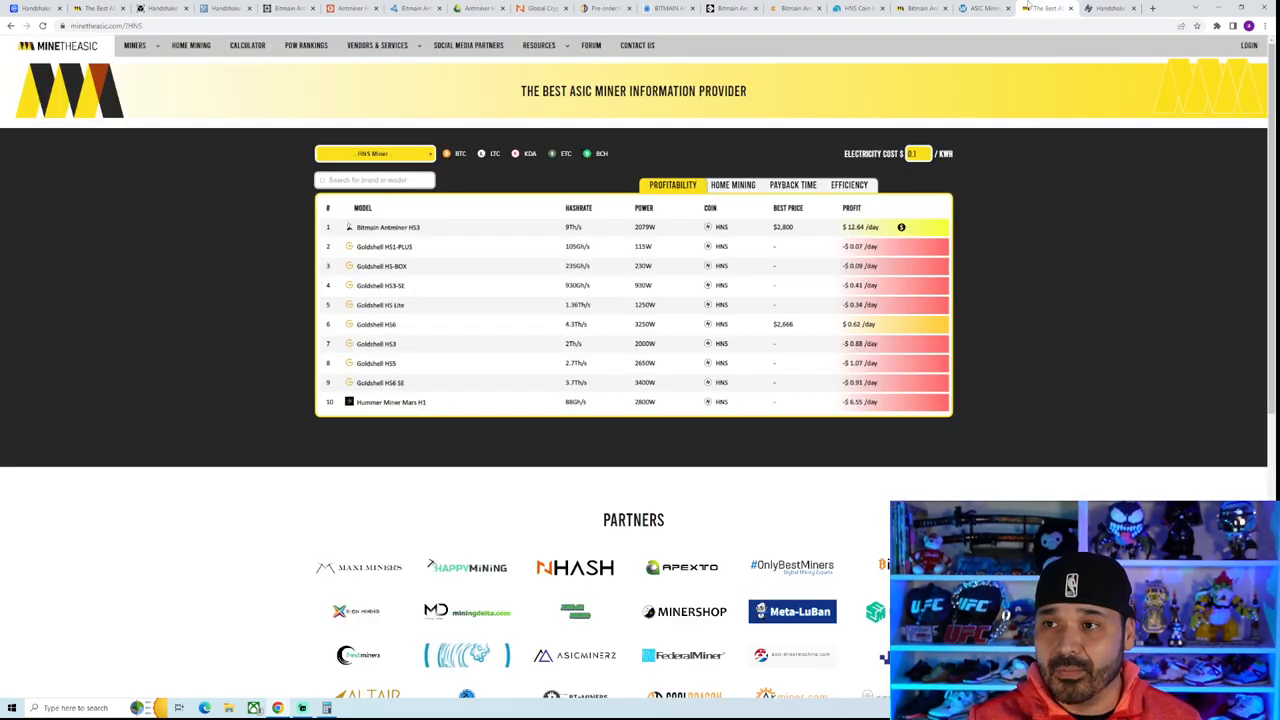
{"action": "mouse_move", "coordinate": [1079, 313]}
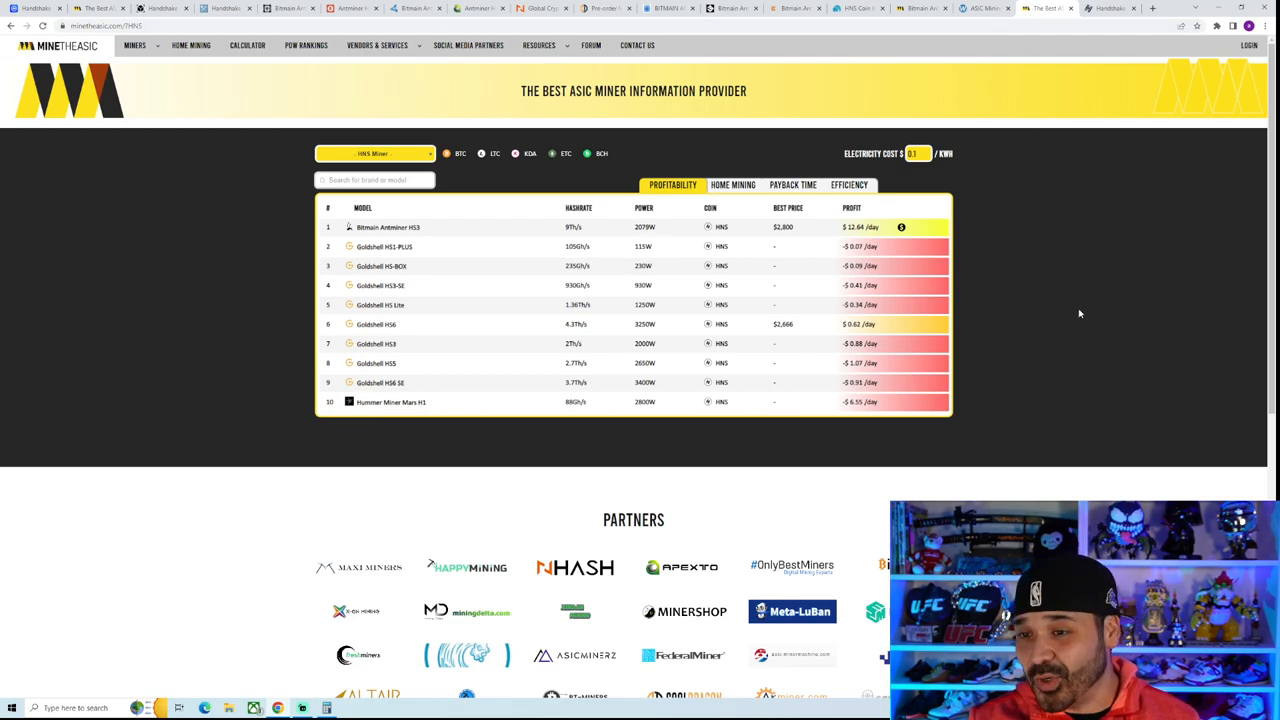
{"action": "mouse_move", "coordinate": [1058, 300]}
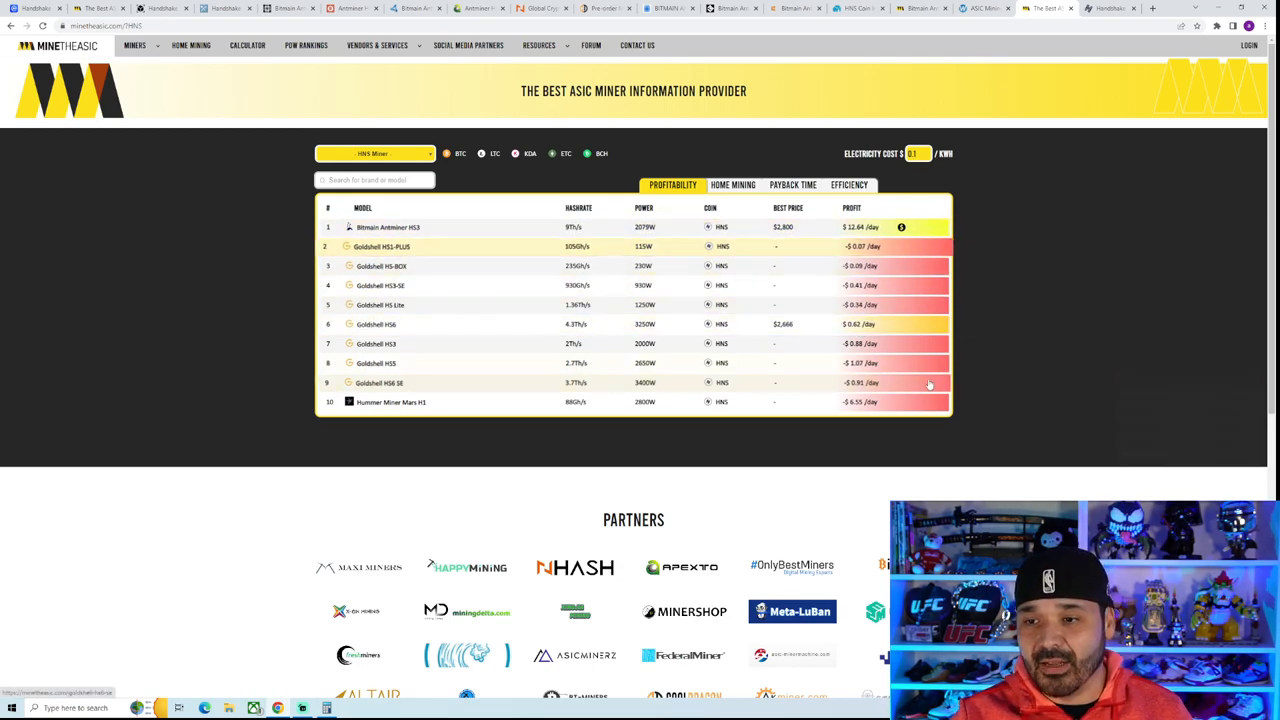
{"action": "mouse_move", "coordinate": [1014, 353]}
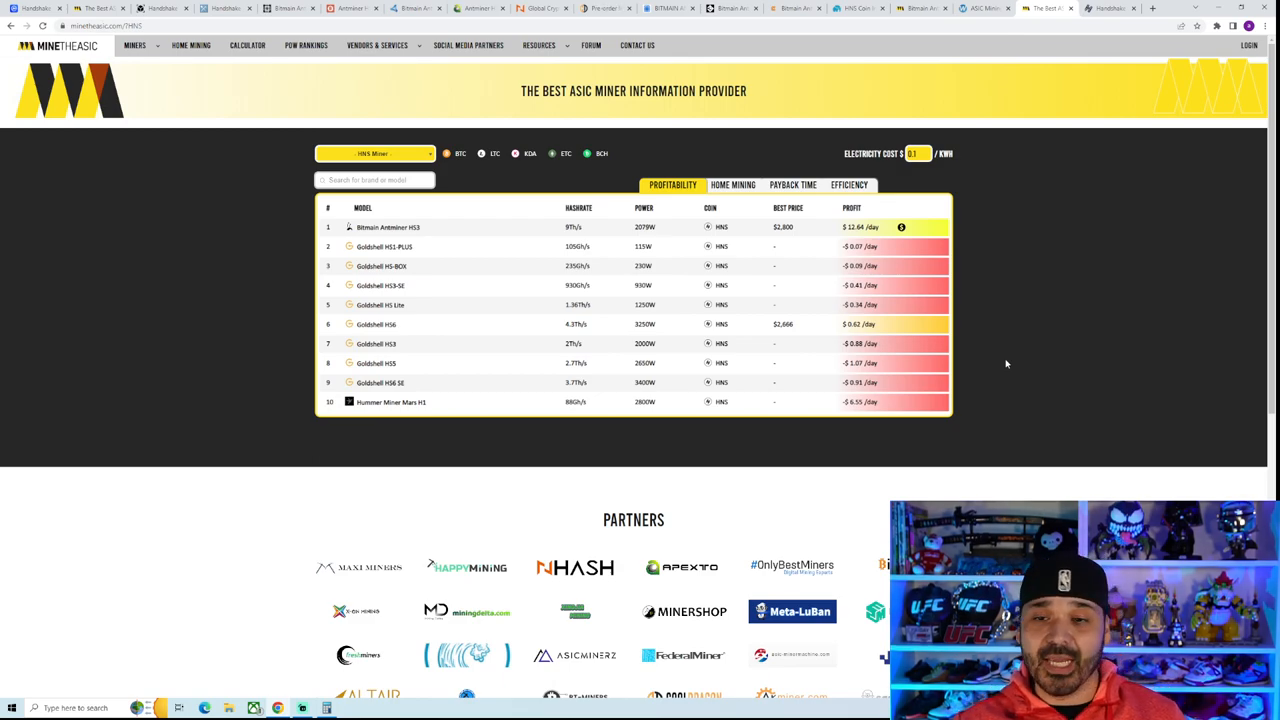
{"action": "mouse_move", "coordinate": [928, 422]}
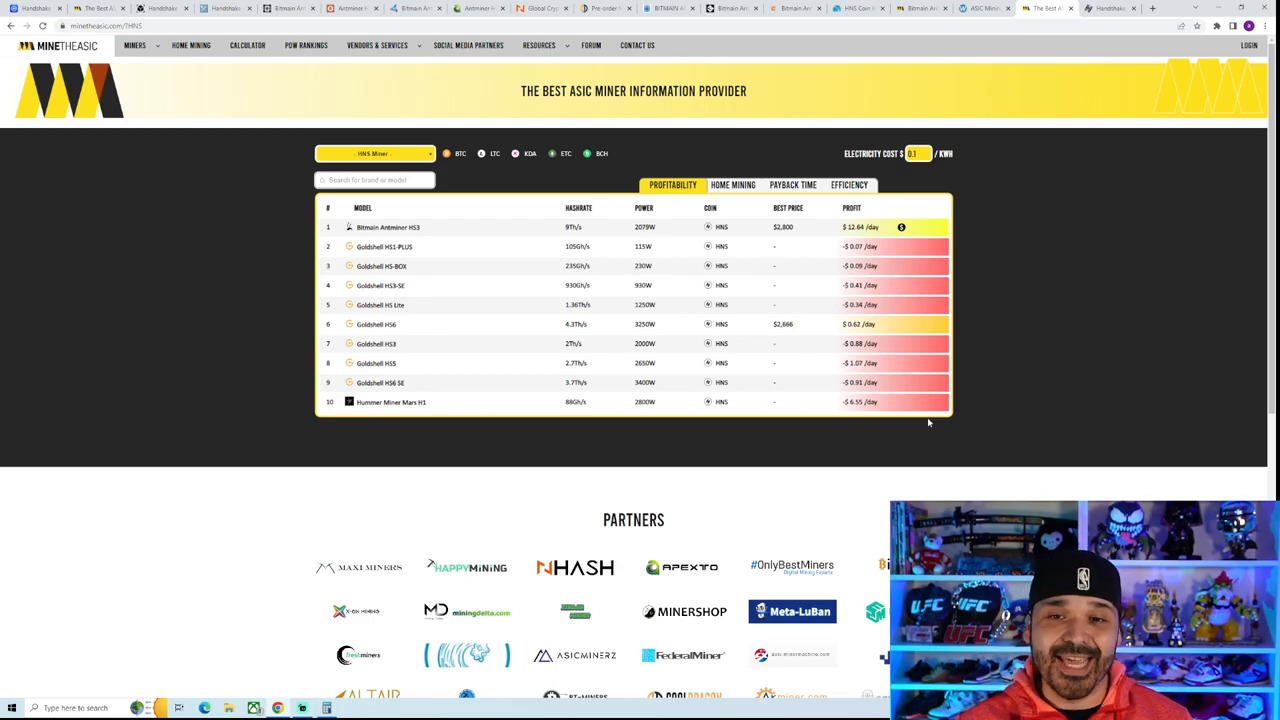
{"action": "mouse_move", "coordinate": [1046, 433]}
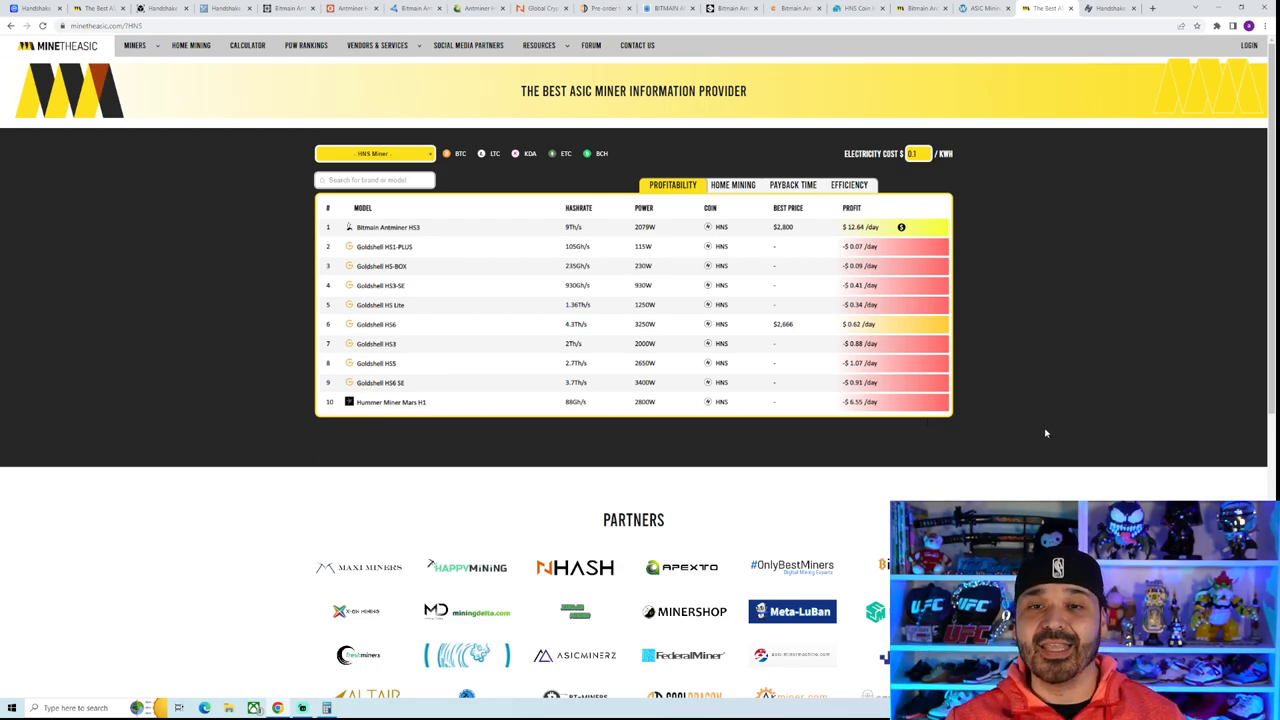
{"action": "mouse_move", "coordinate": [1045, 424]}
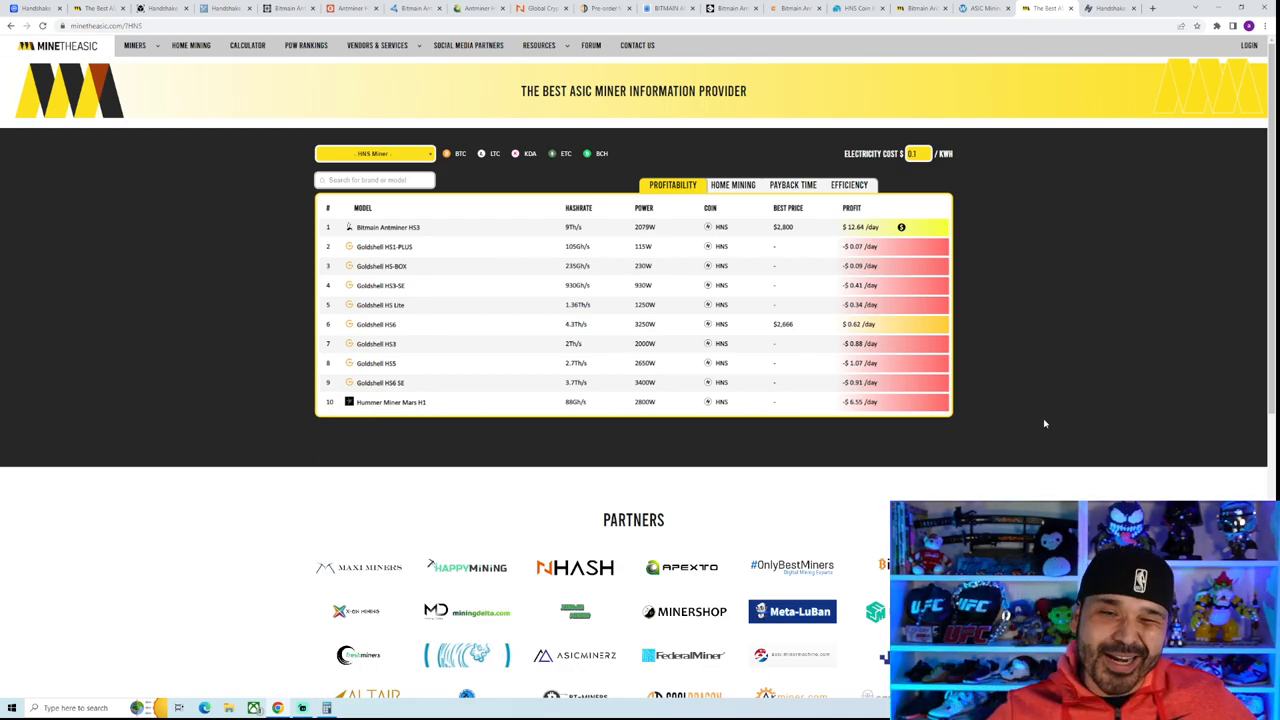
{"action": "mouse_move", "coordinate": [1050, 438]}
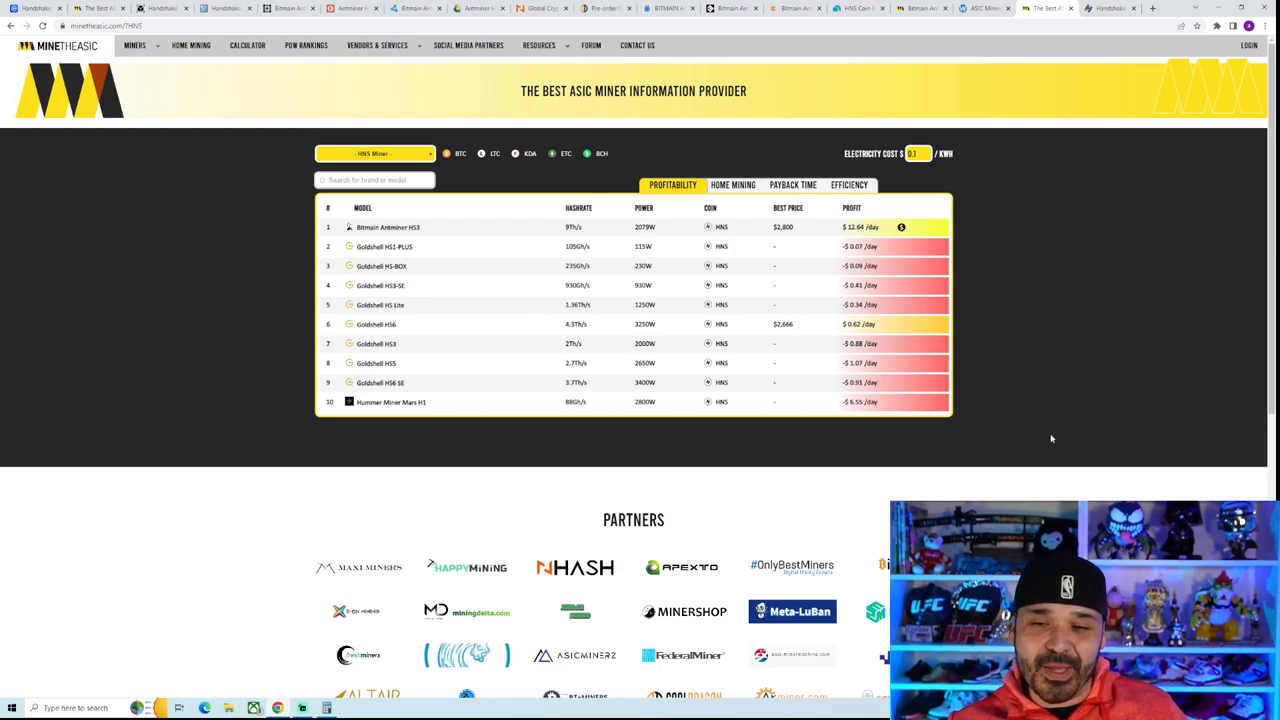
{"action": "mouse_move", "coordinate": [1062, 438]}
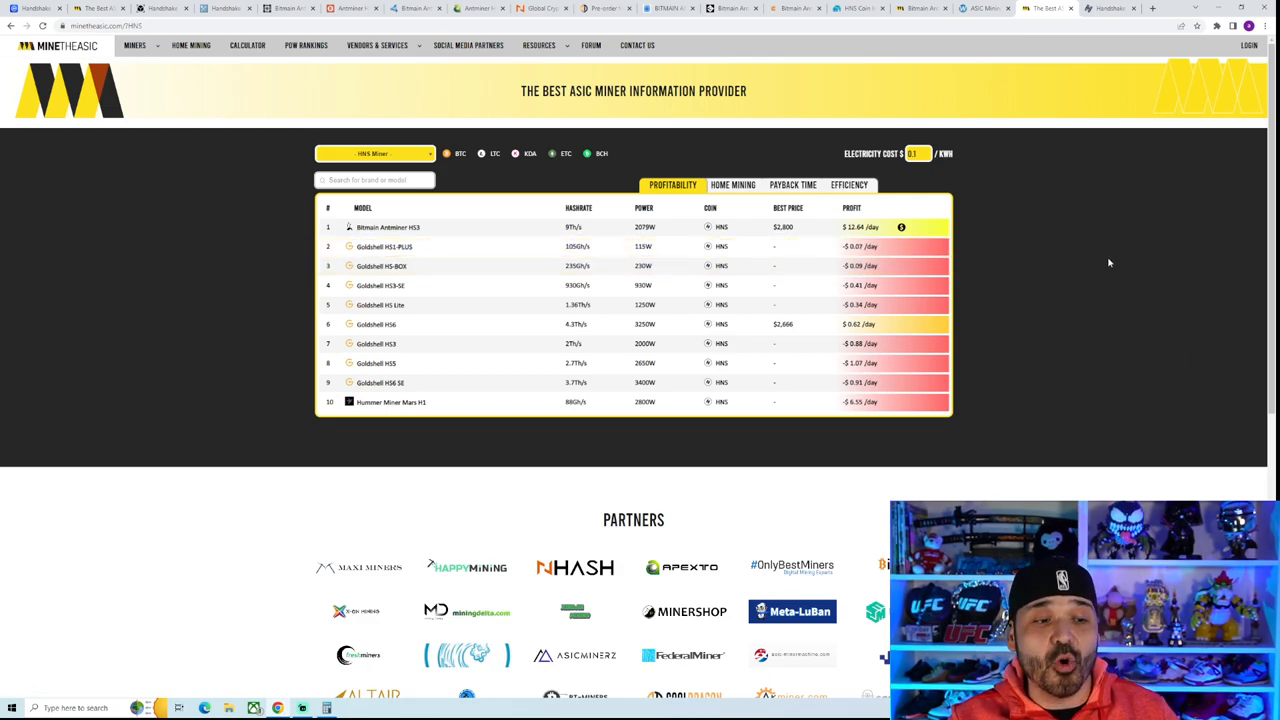
{"action": "mouse_move", "coordinate": [1103, 255]}
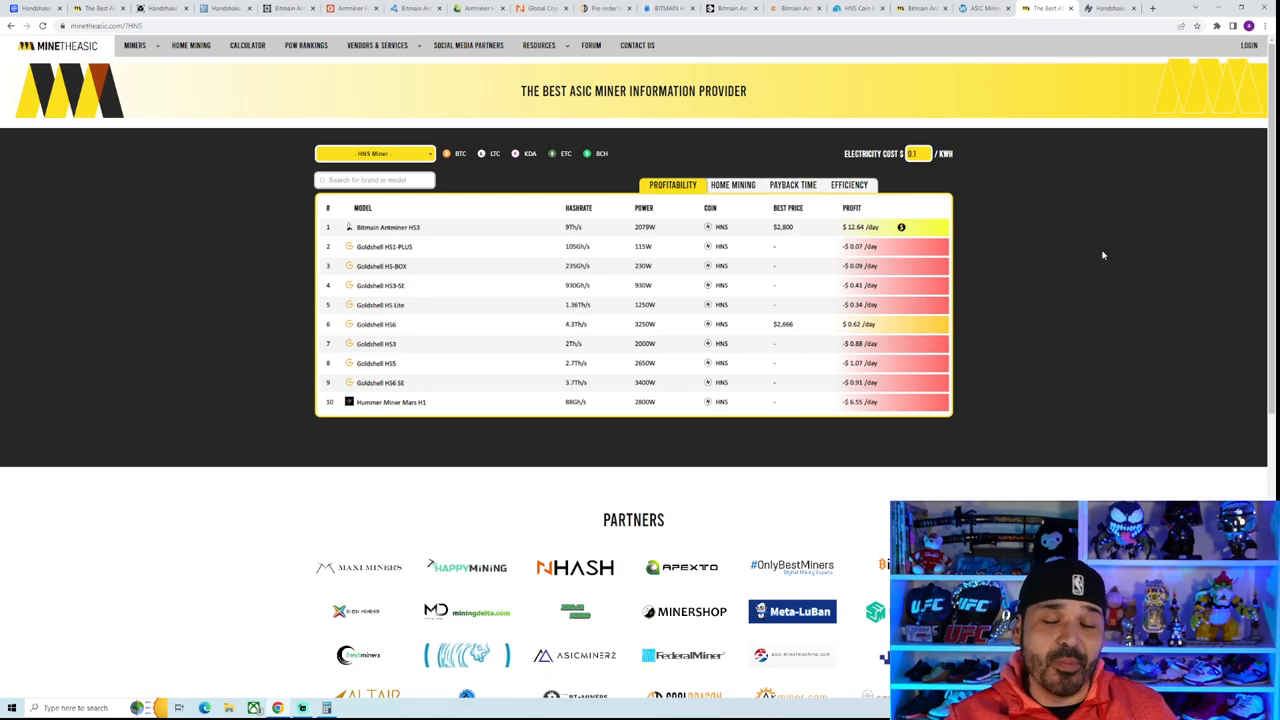
{"action": "mouse_move", "coordinate": [1085, 322]}
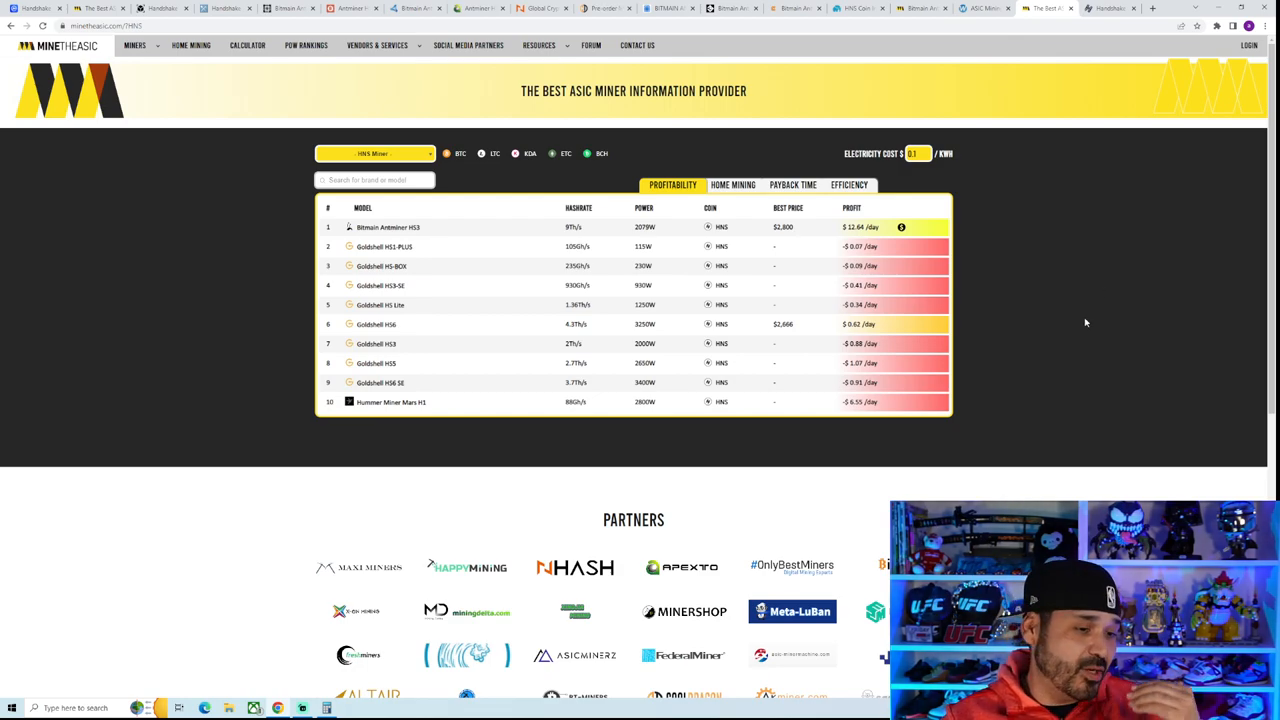
{"action": "mouse_move", "coordinate": [1054, 317]}
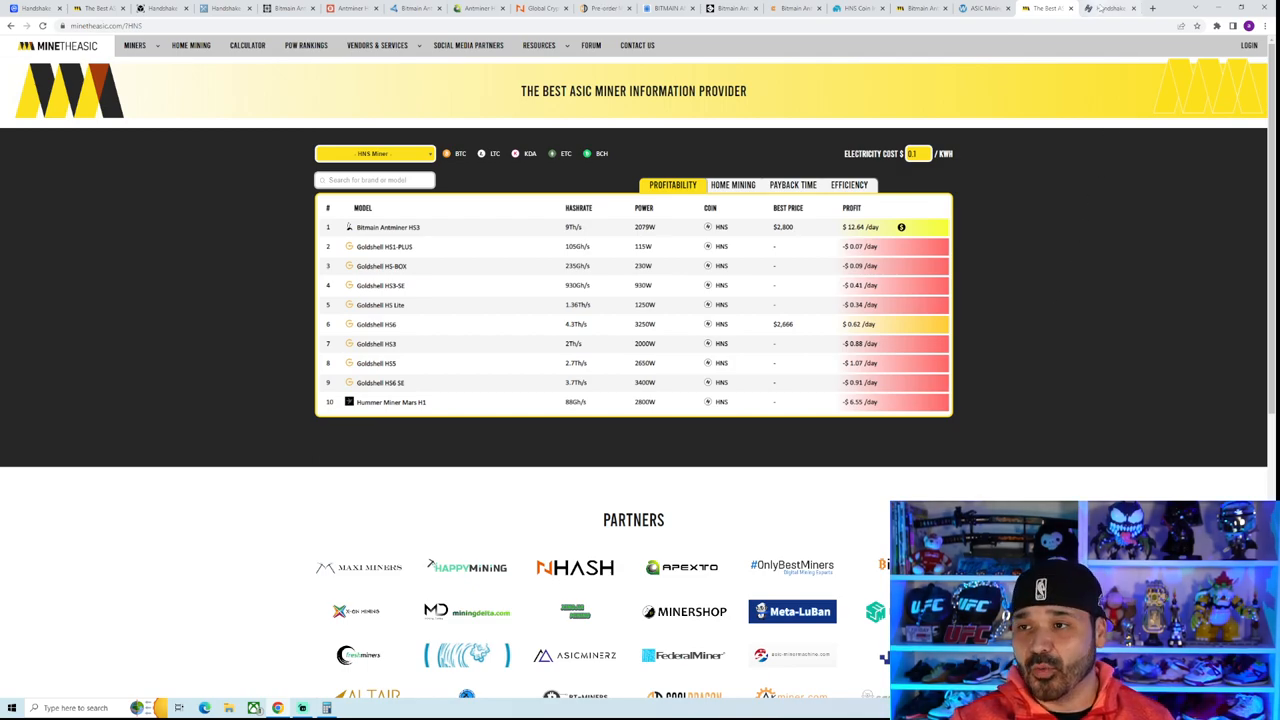
Switch to the Handshake Docs Protocol Summary showing the BLAKE2b + SHA3 hash algorithm
{"action": "left_click", "coordinate": [1100, 8]}
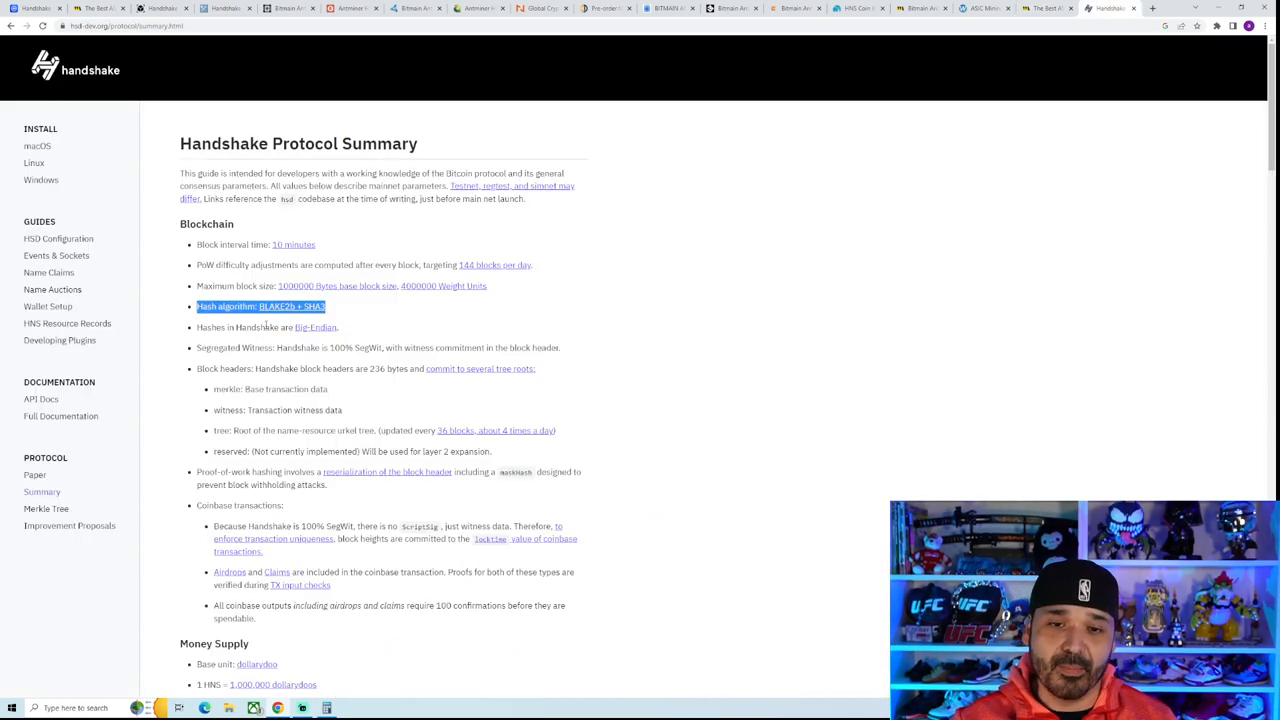
{"action": "mouse_move", "coordinate": [360, 324]}
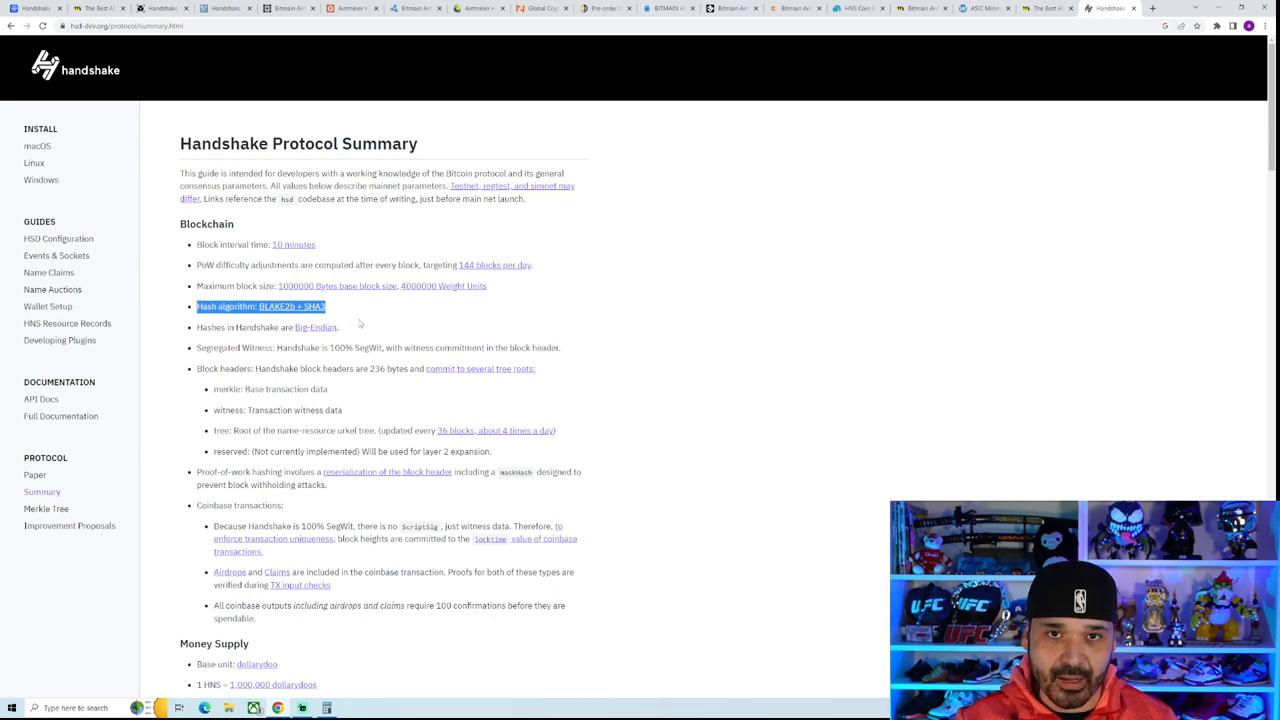
{"action": "mouse_move", "coordinate": [740, 357]}
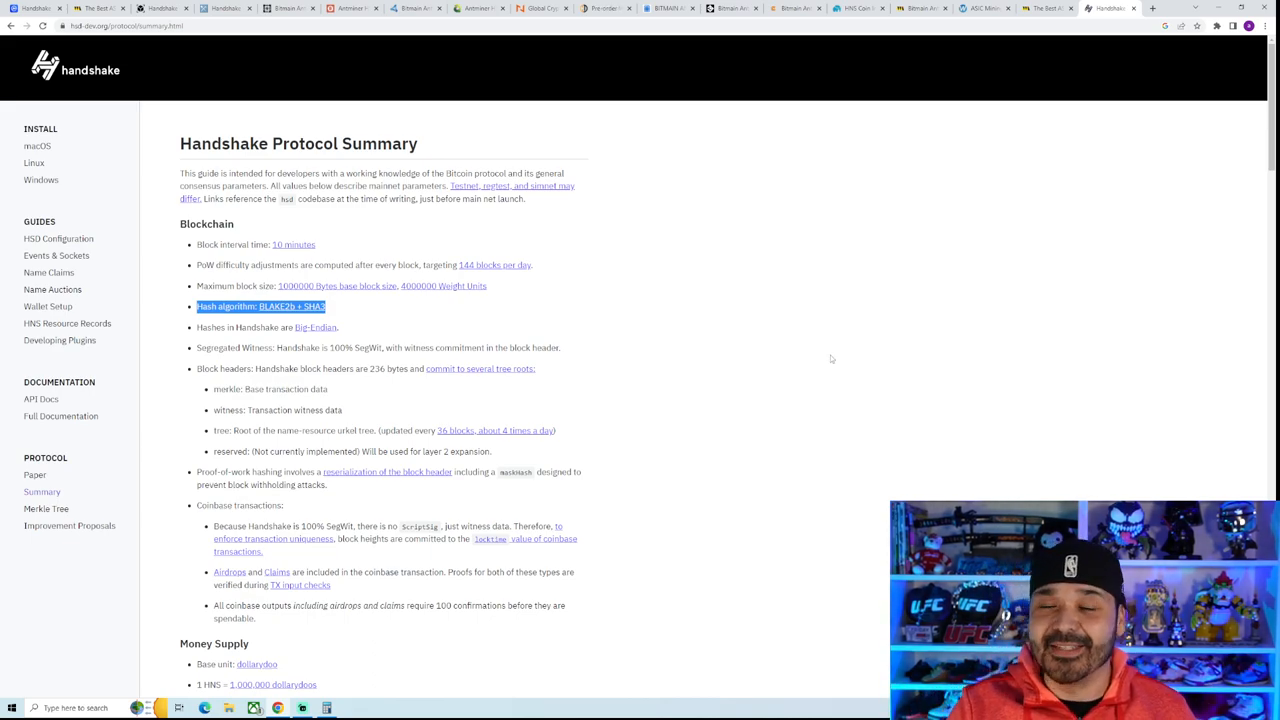
{"action": "mouse_move", "coordinate": [823, 361]}
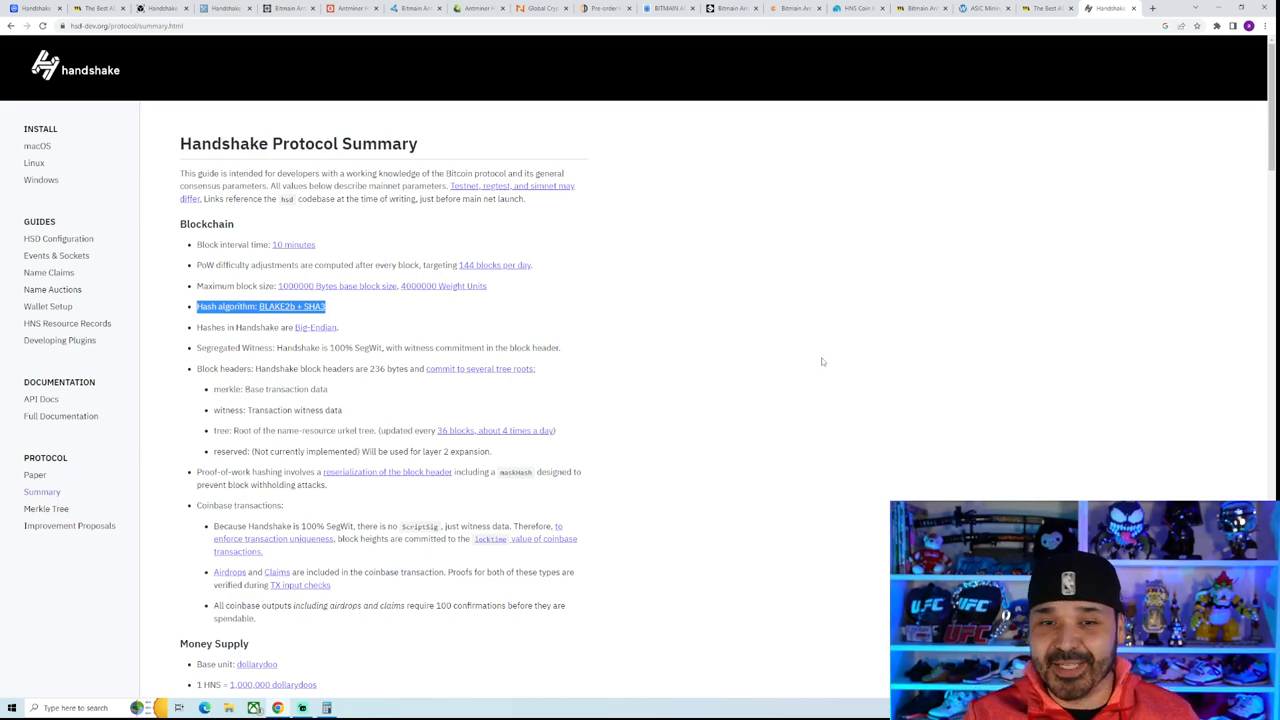